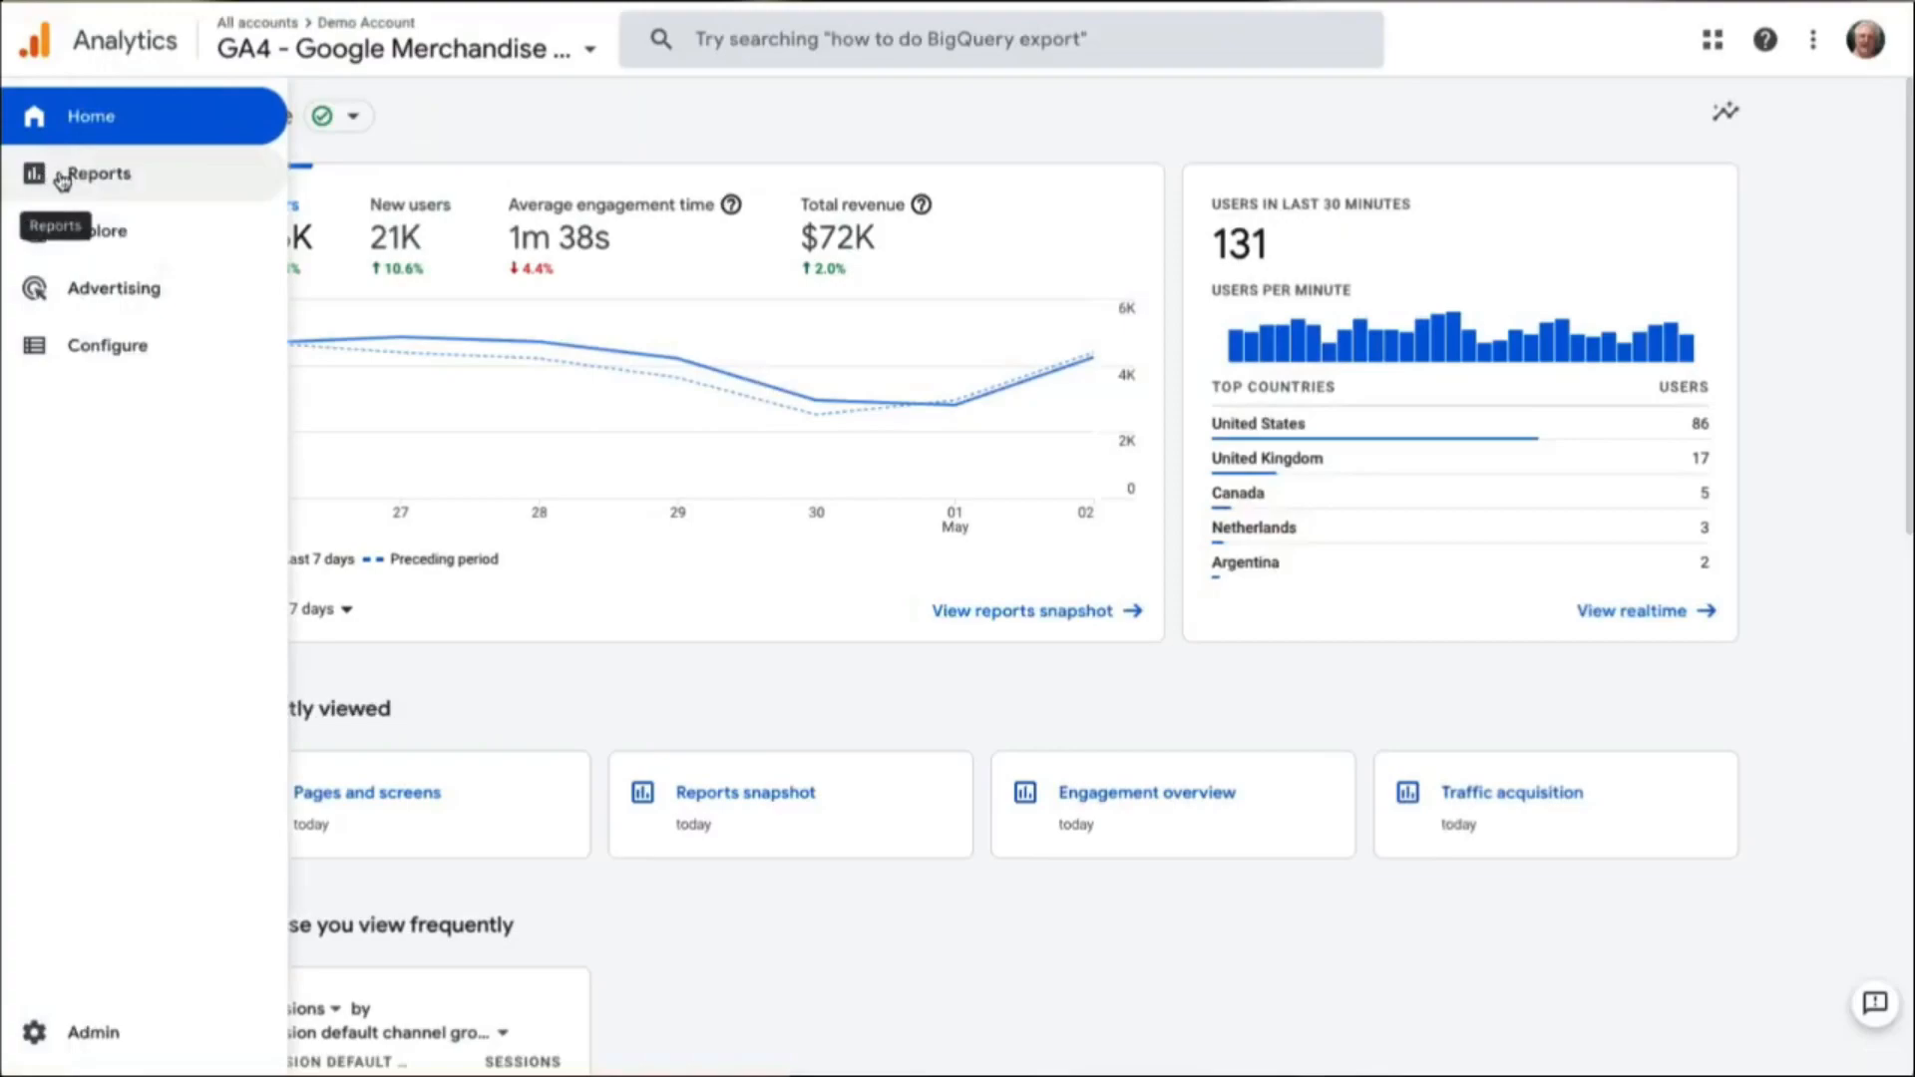
# Open Reports > Acquisition > Traffic acquisition and scroll to the channel grouping table
pyautogui.click(97, 173)
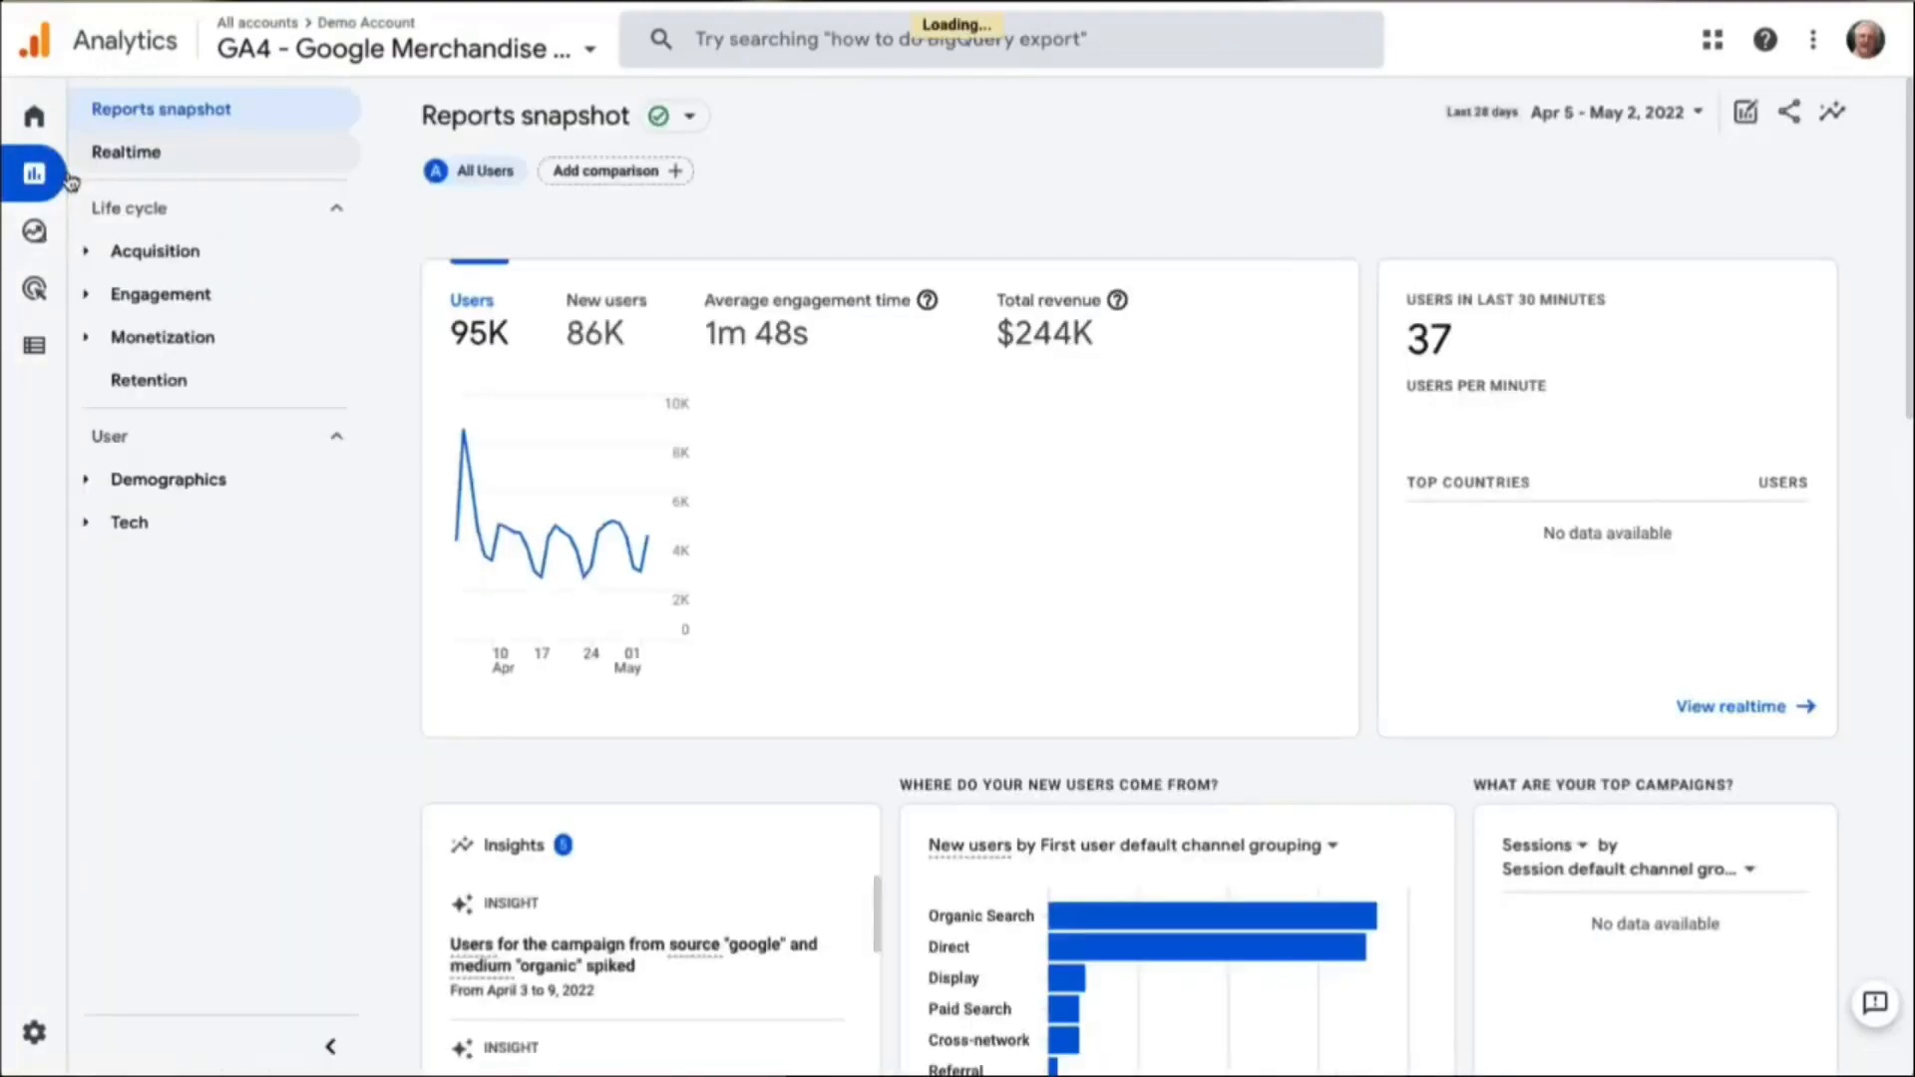
pyautogui.click(154, 250)
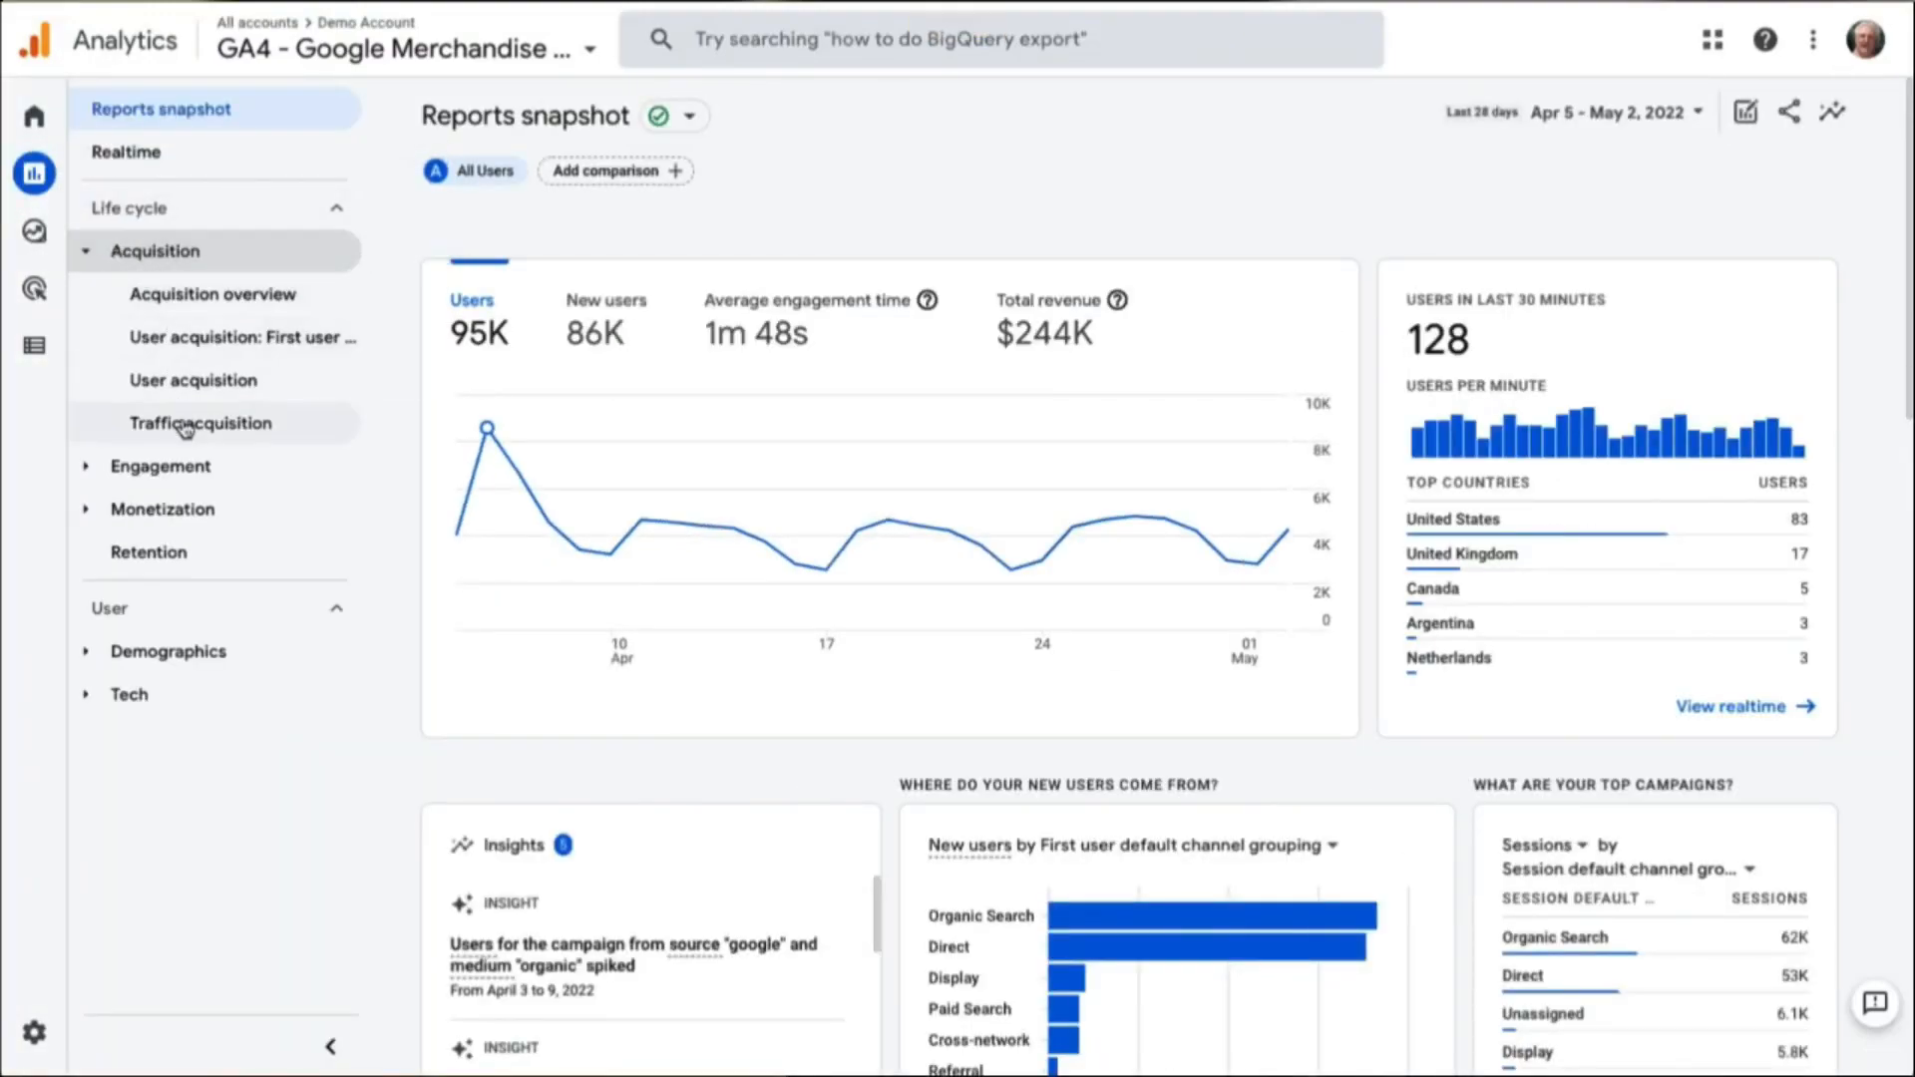
pyautogui.click(200, 423)
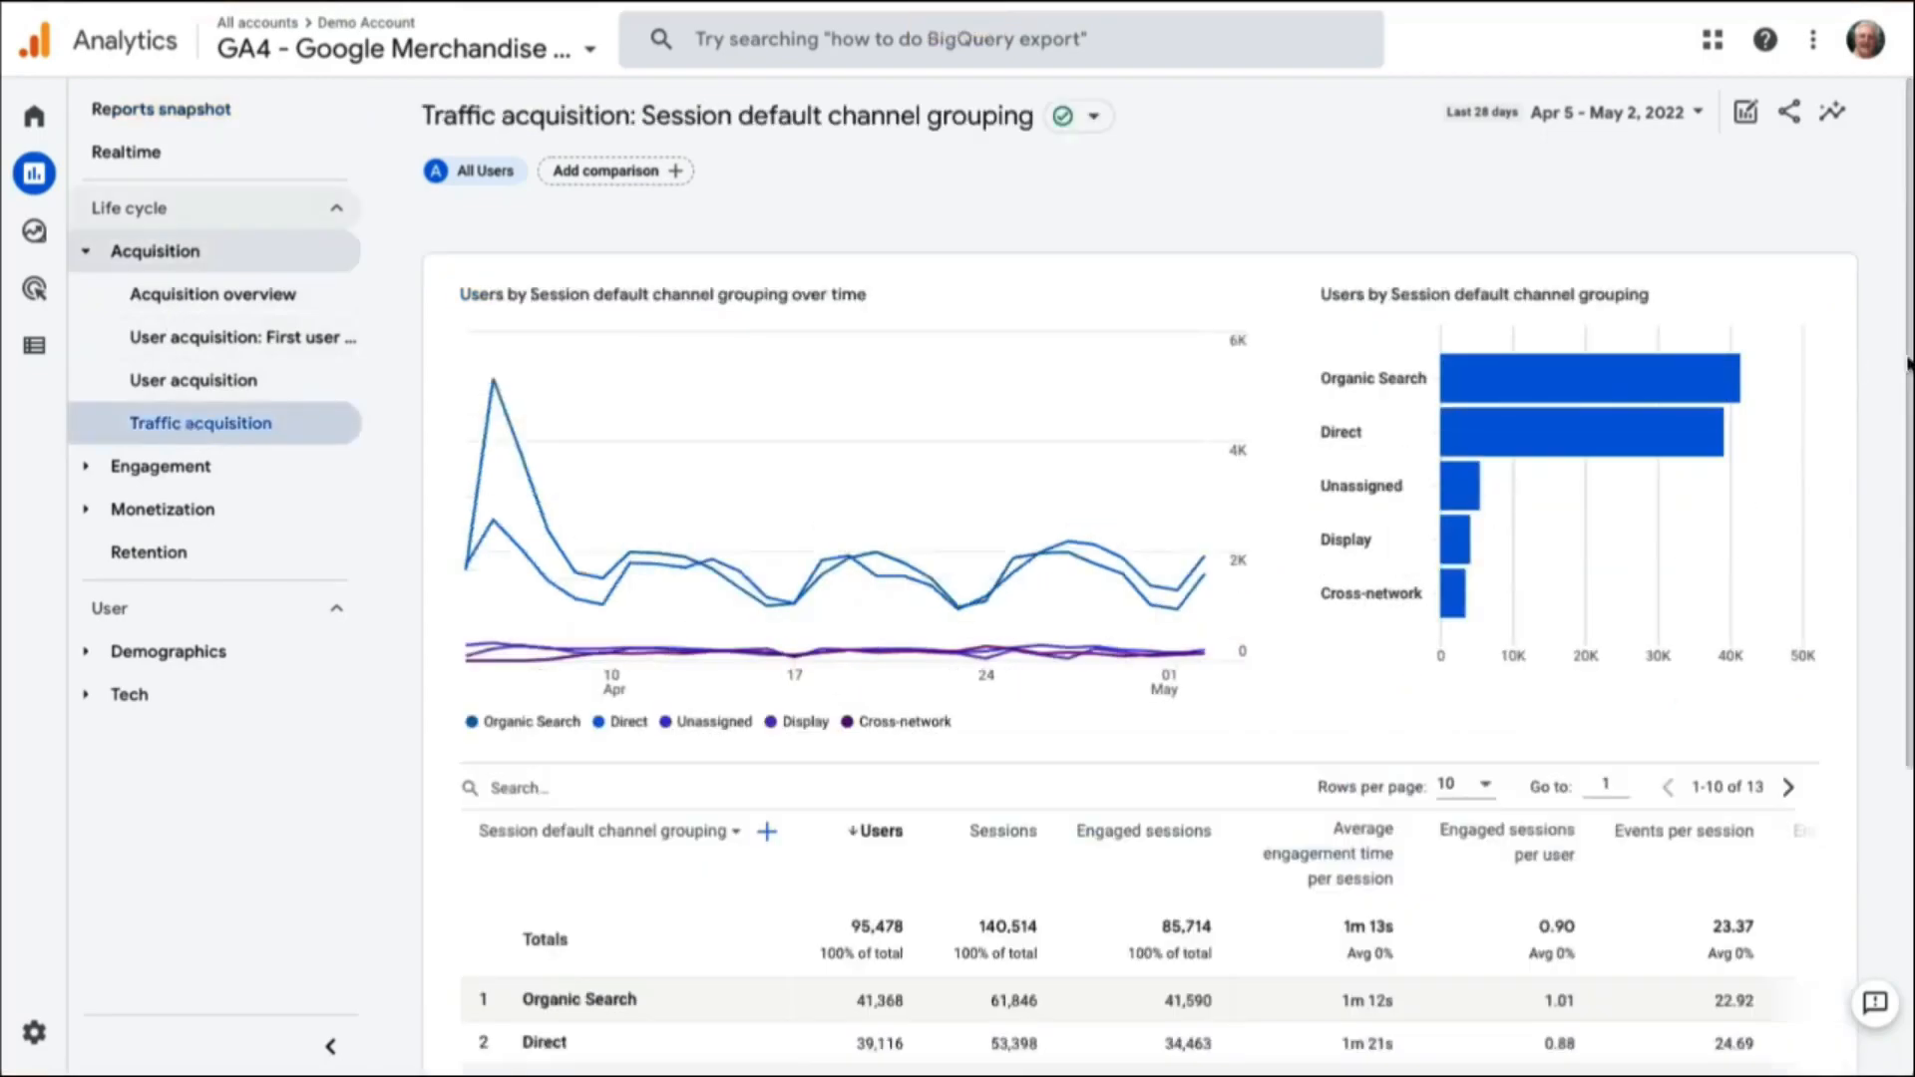
pyautogui.scroll(-3)
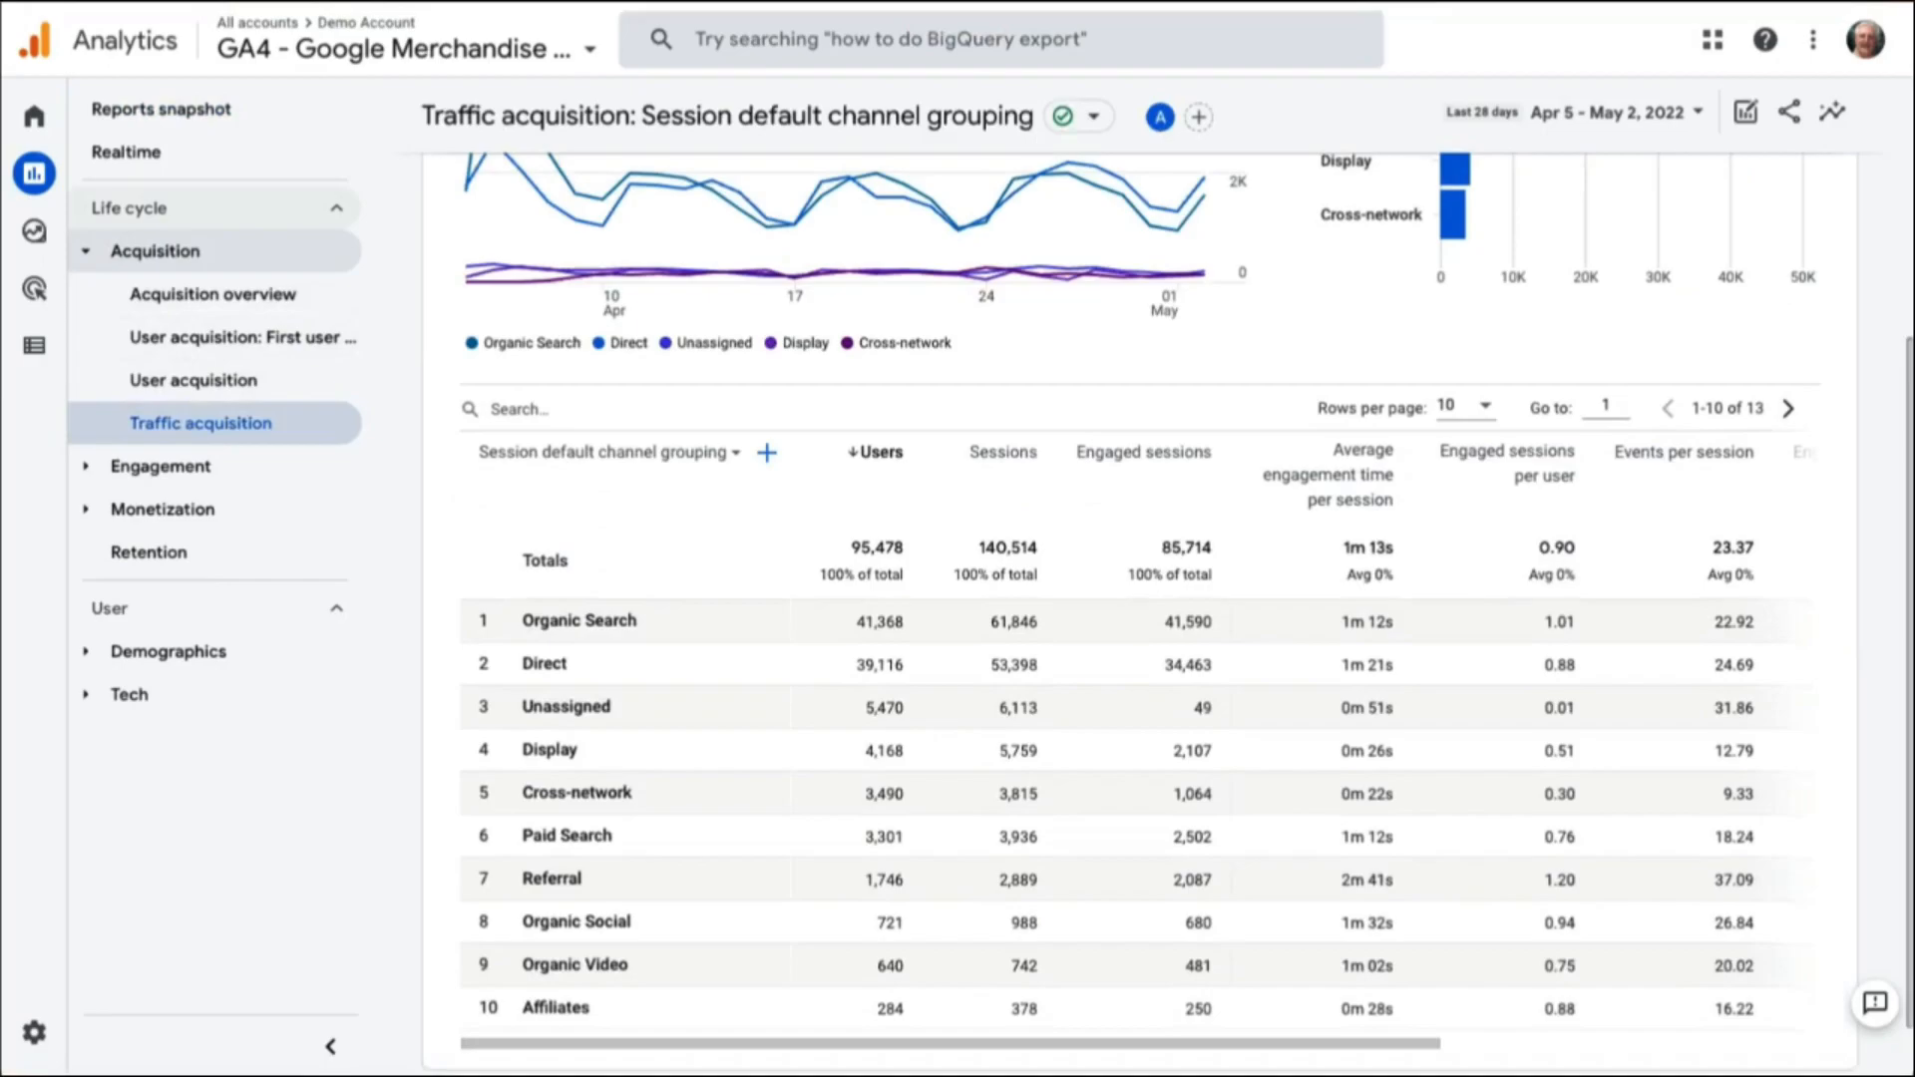
# Open the Engagement > Pages and screens report and start adding a comparison
pyautogui.click(161, 109)
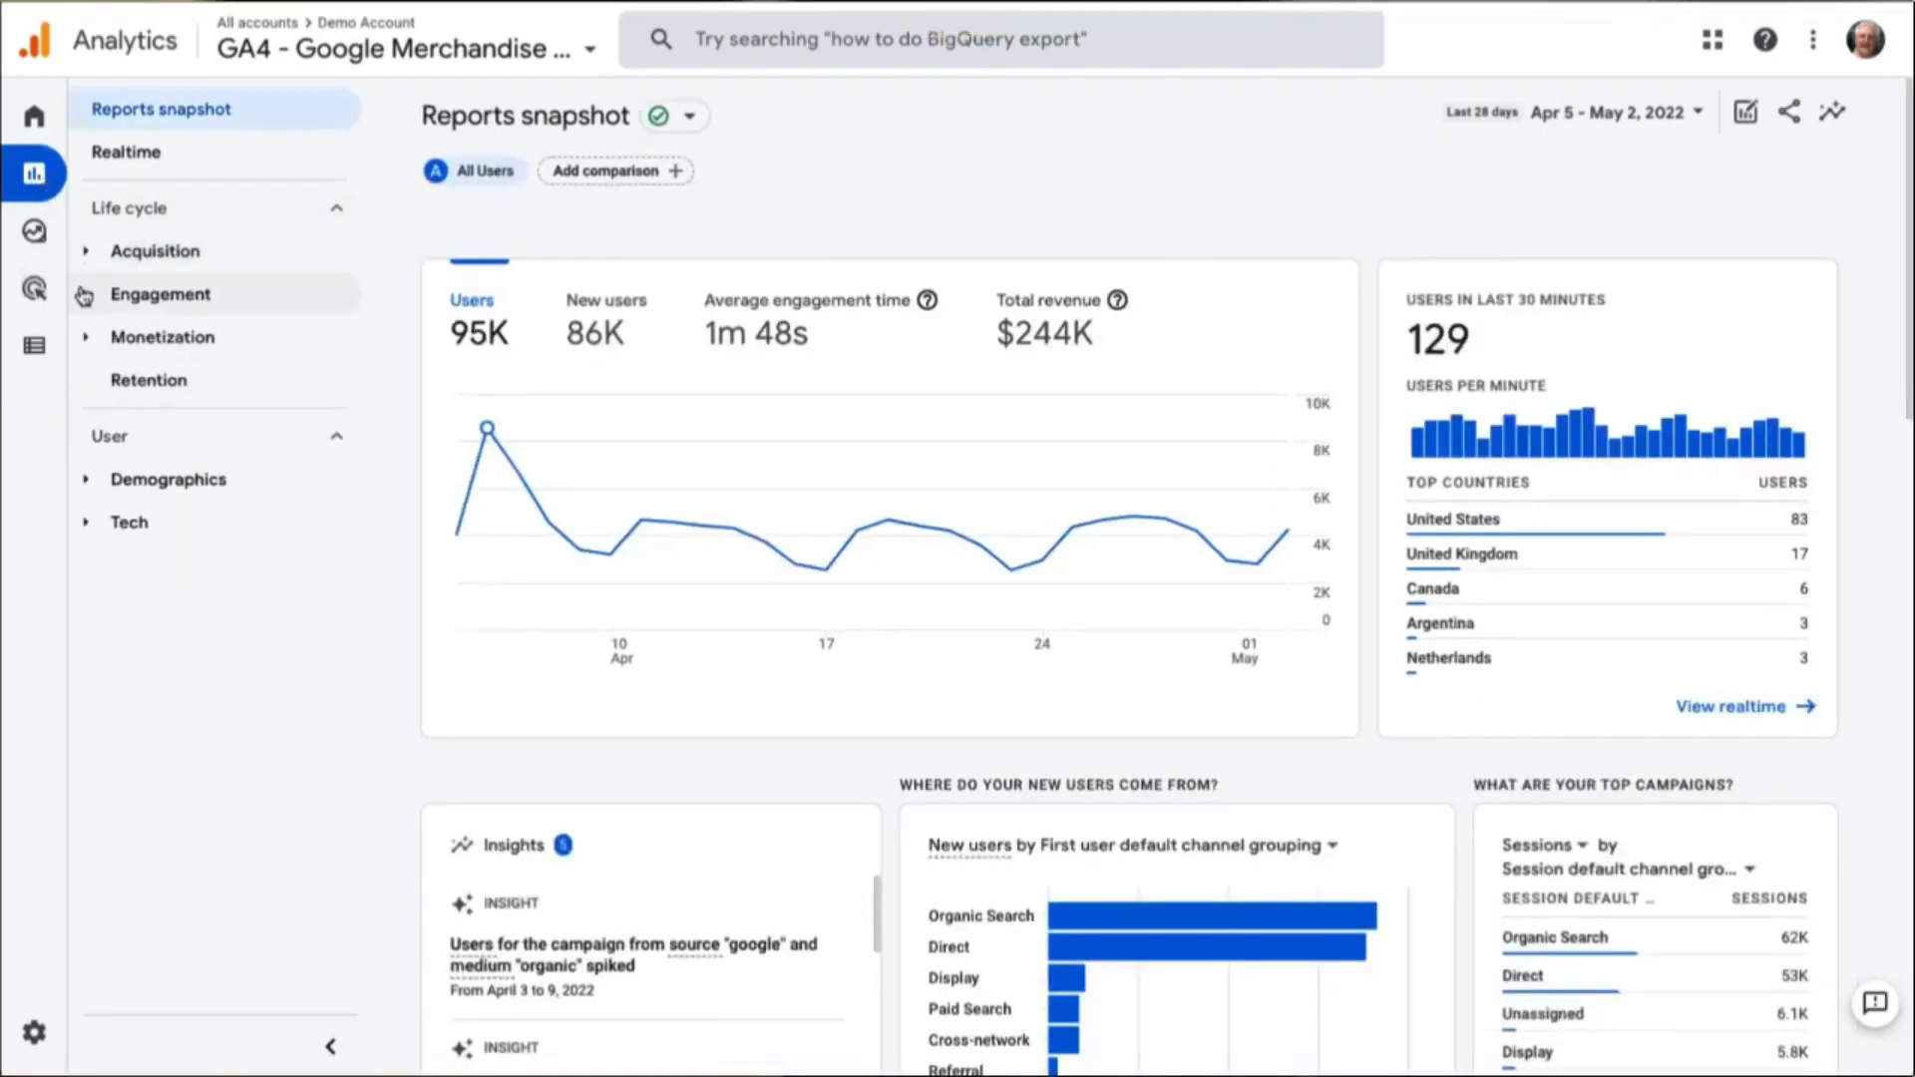
pyautogui.click(158, 293)
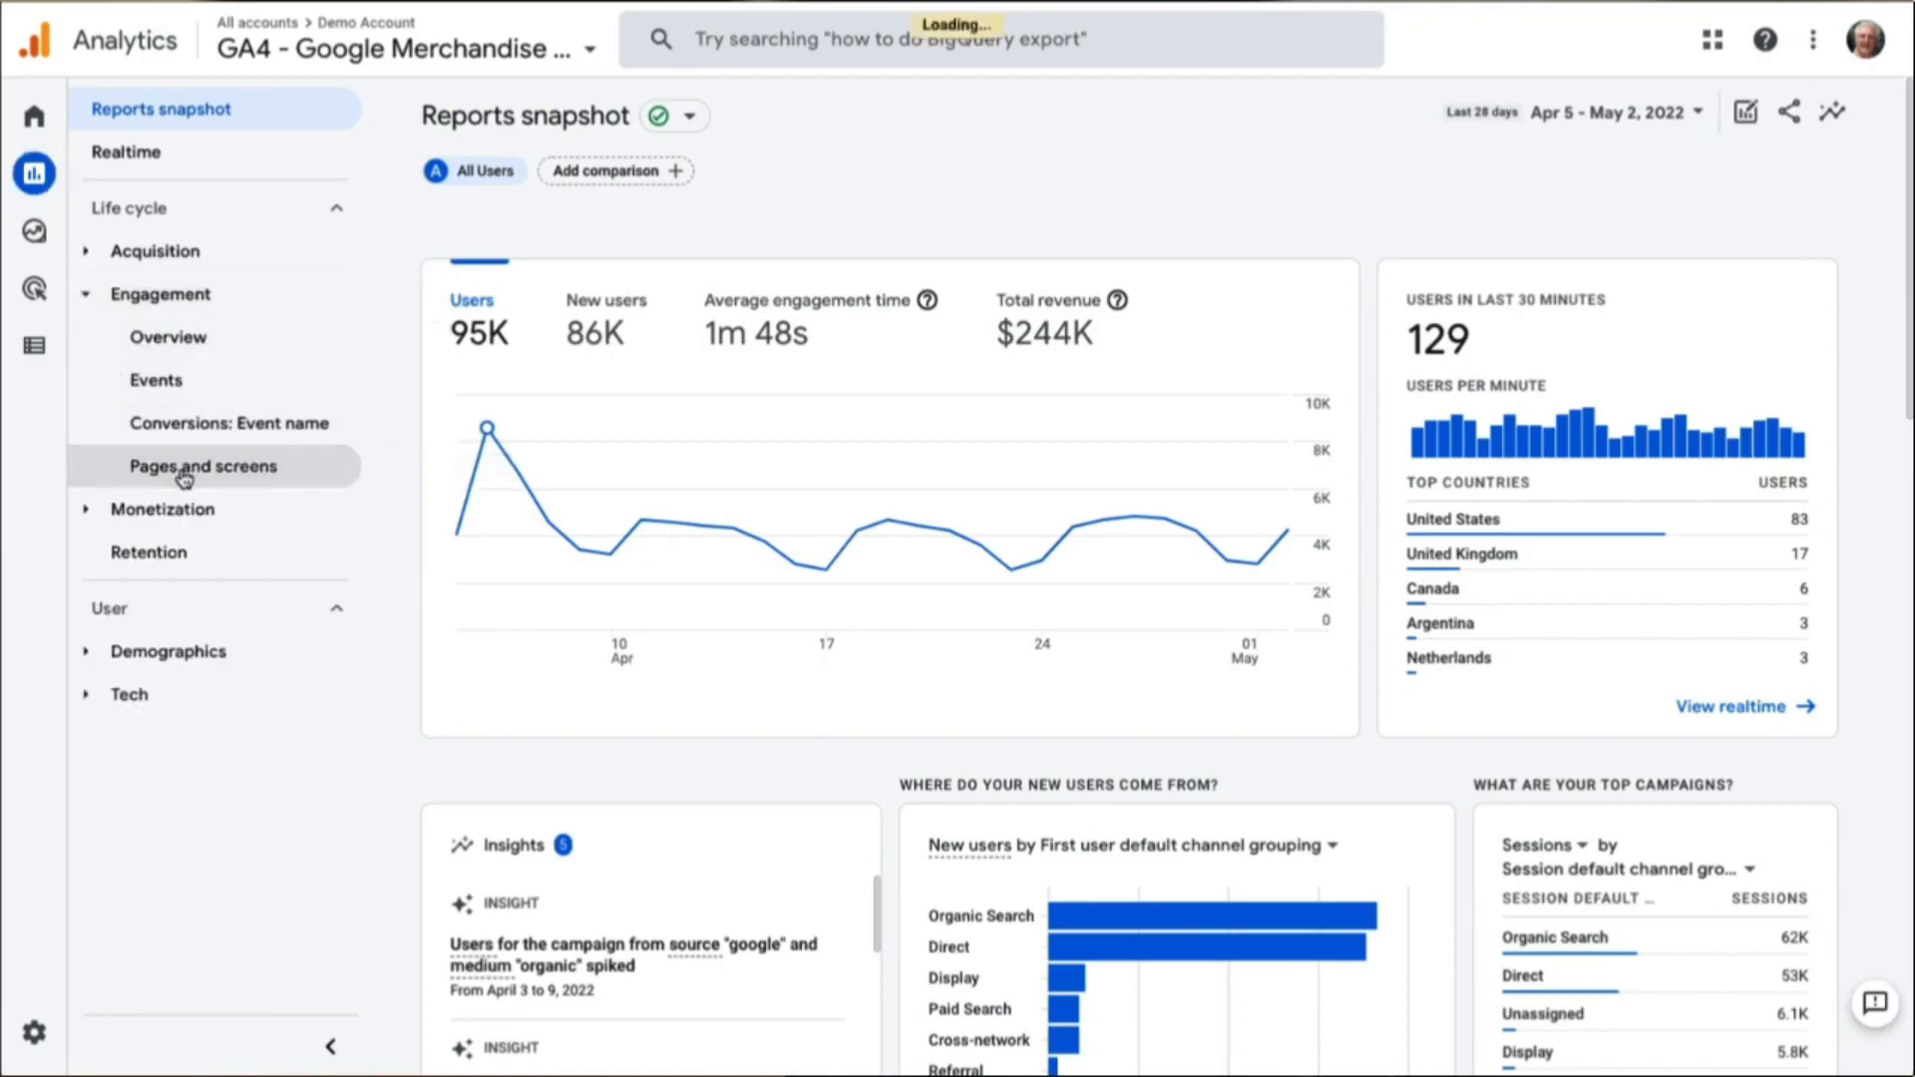
pyautogui.click(205, 466)
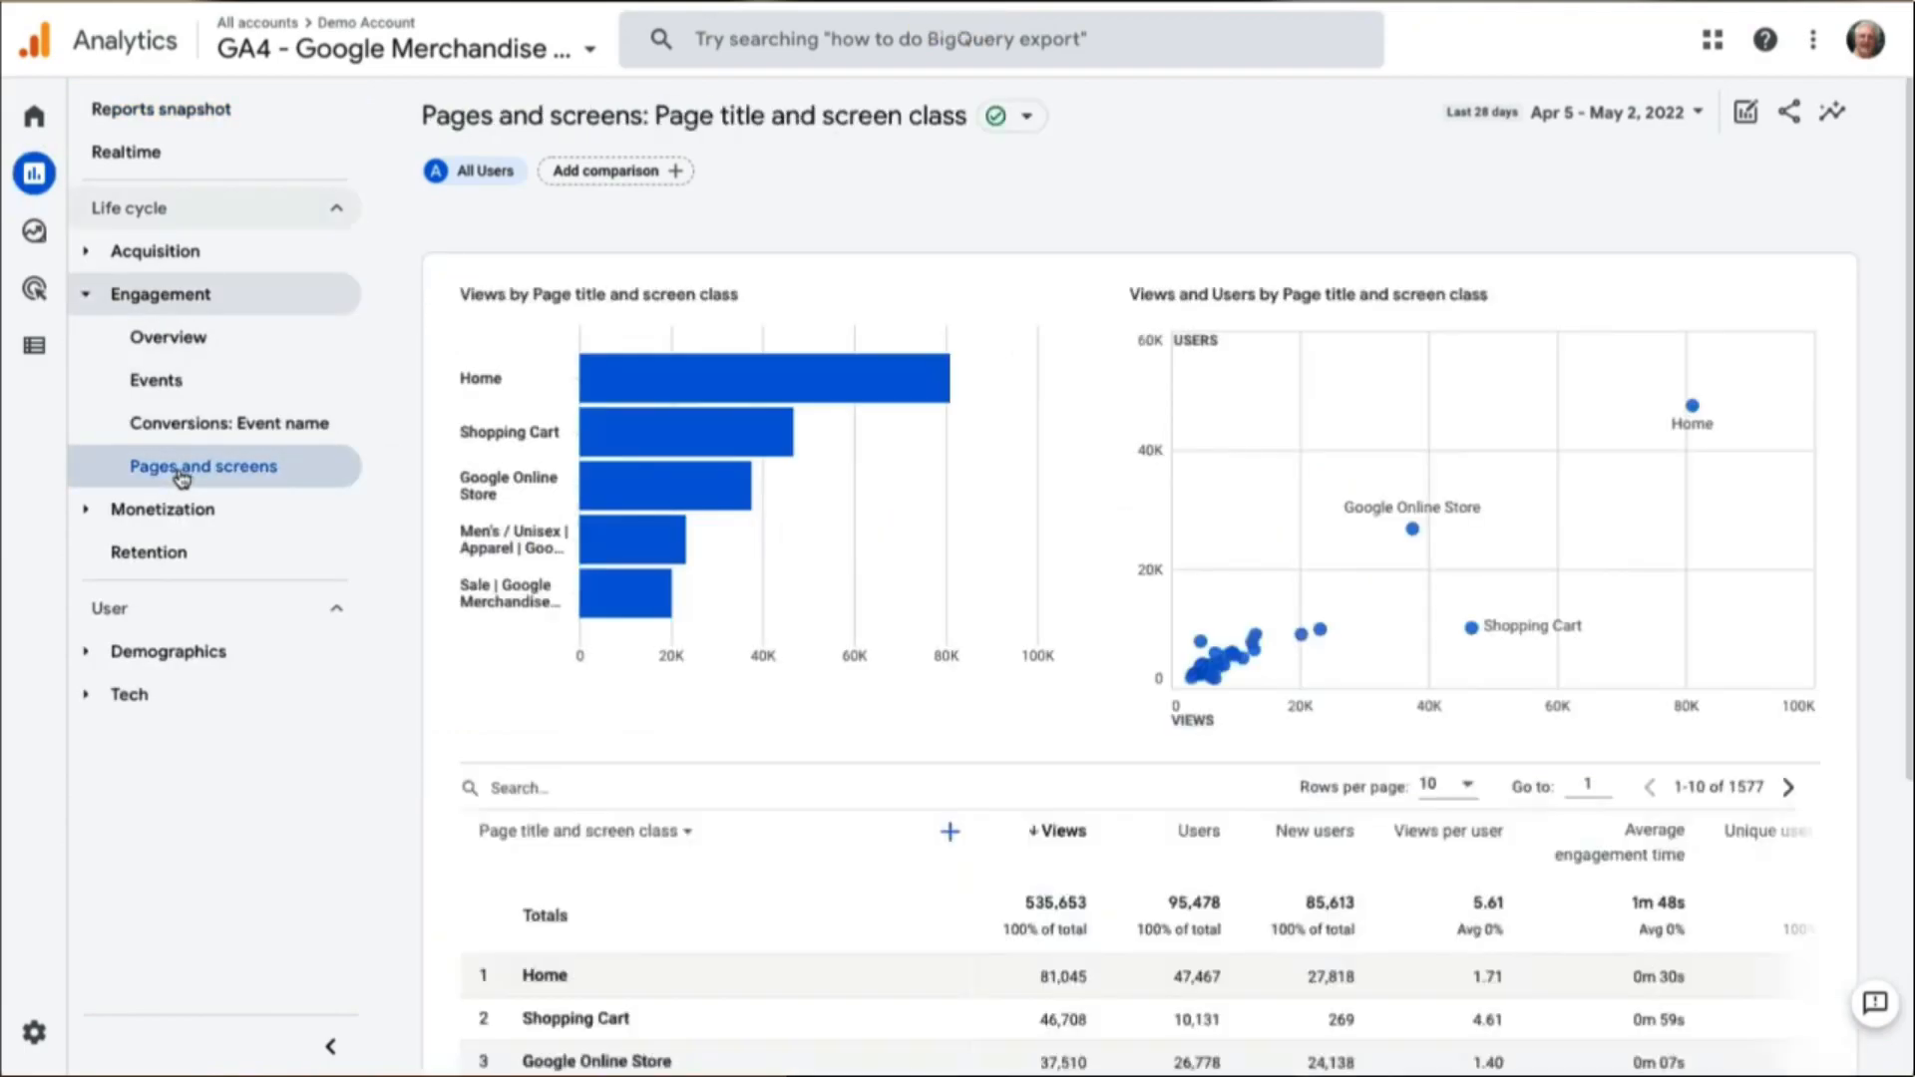
pyautogui.click(614, 170)
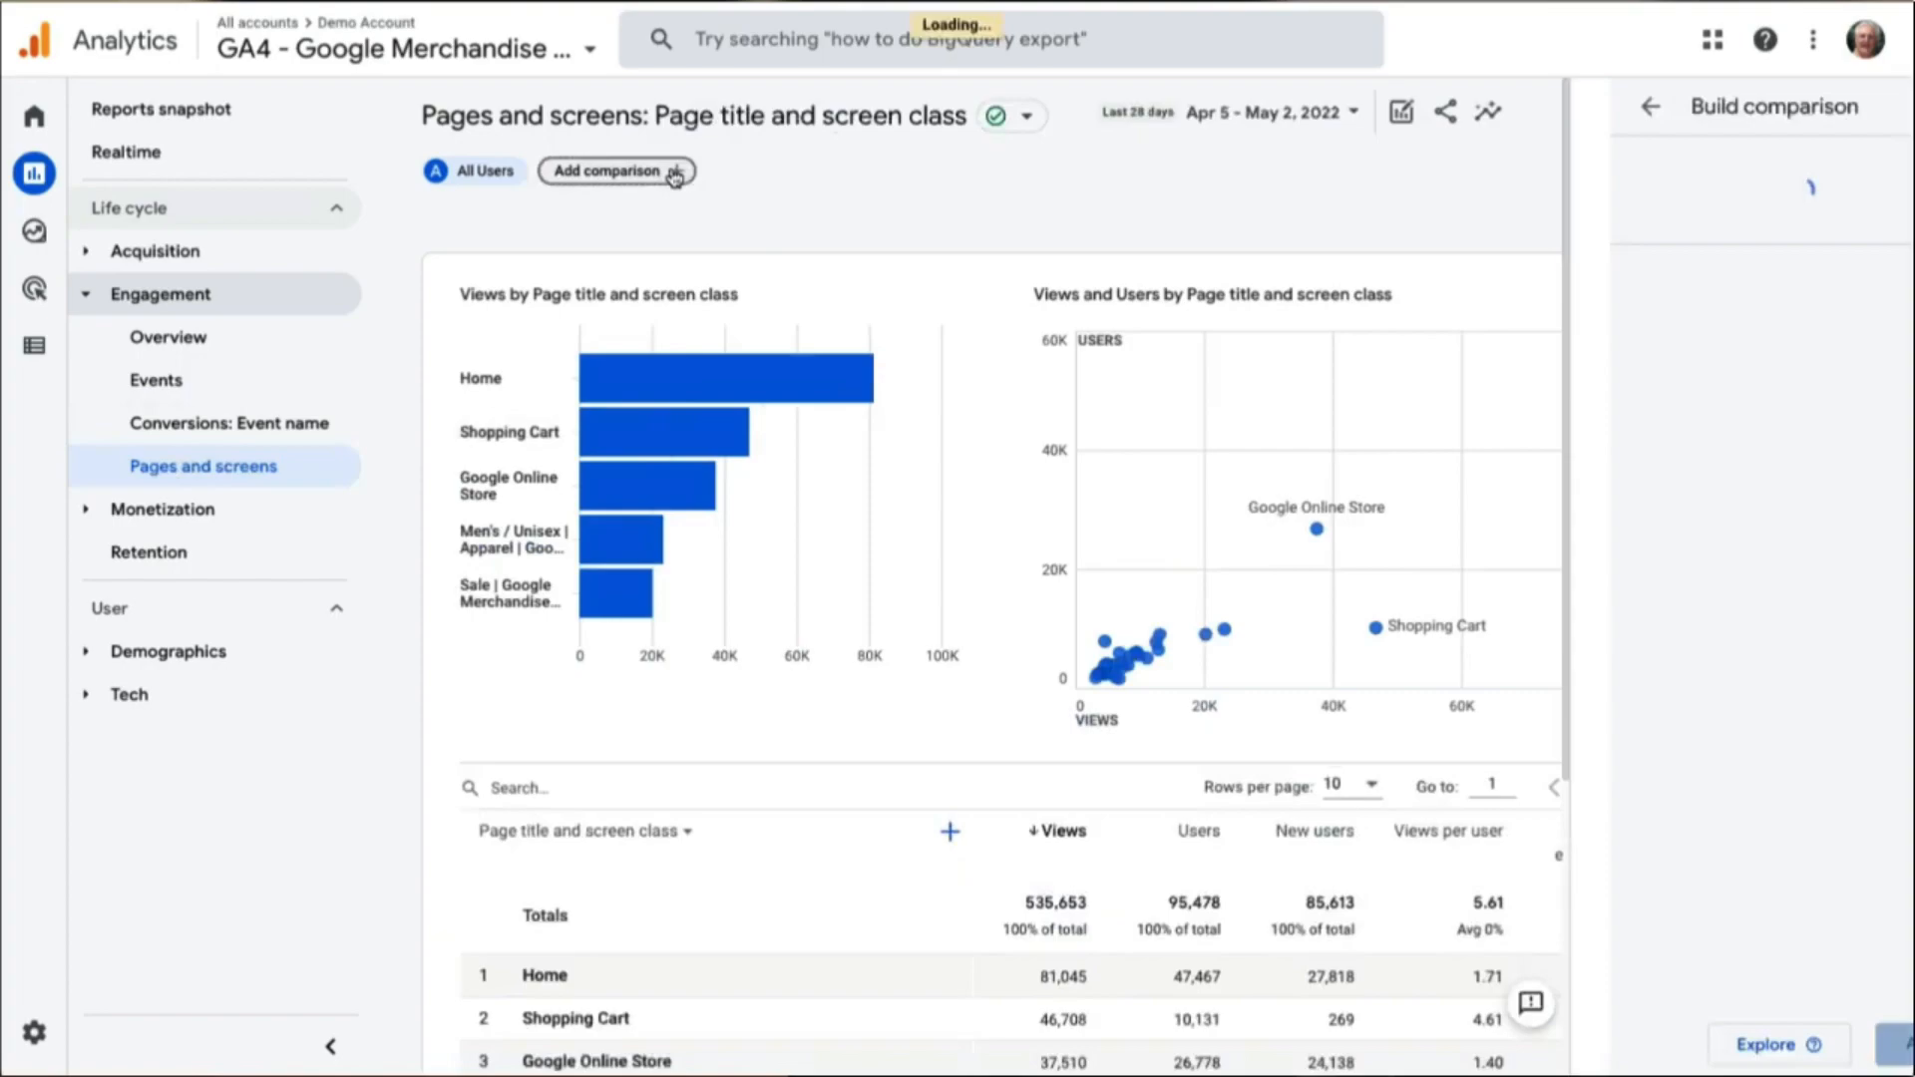
# Build and apply a comparison with Session source set to (direct)
pyautogui.click(615, 169)
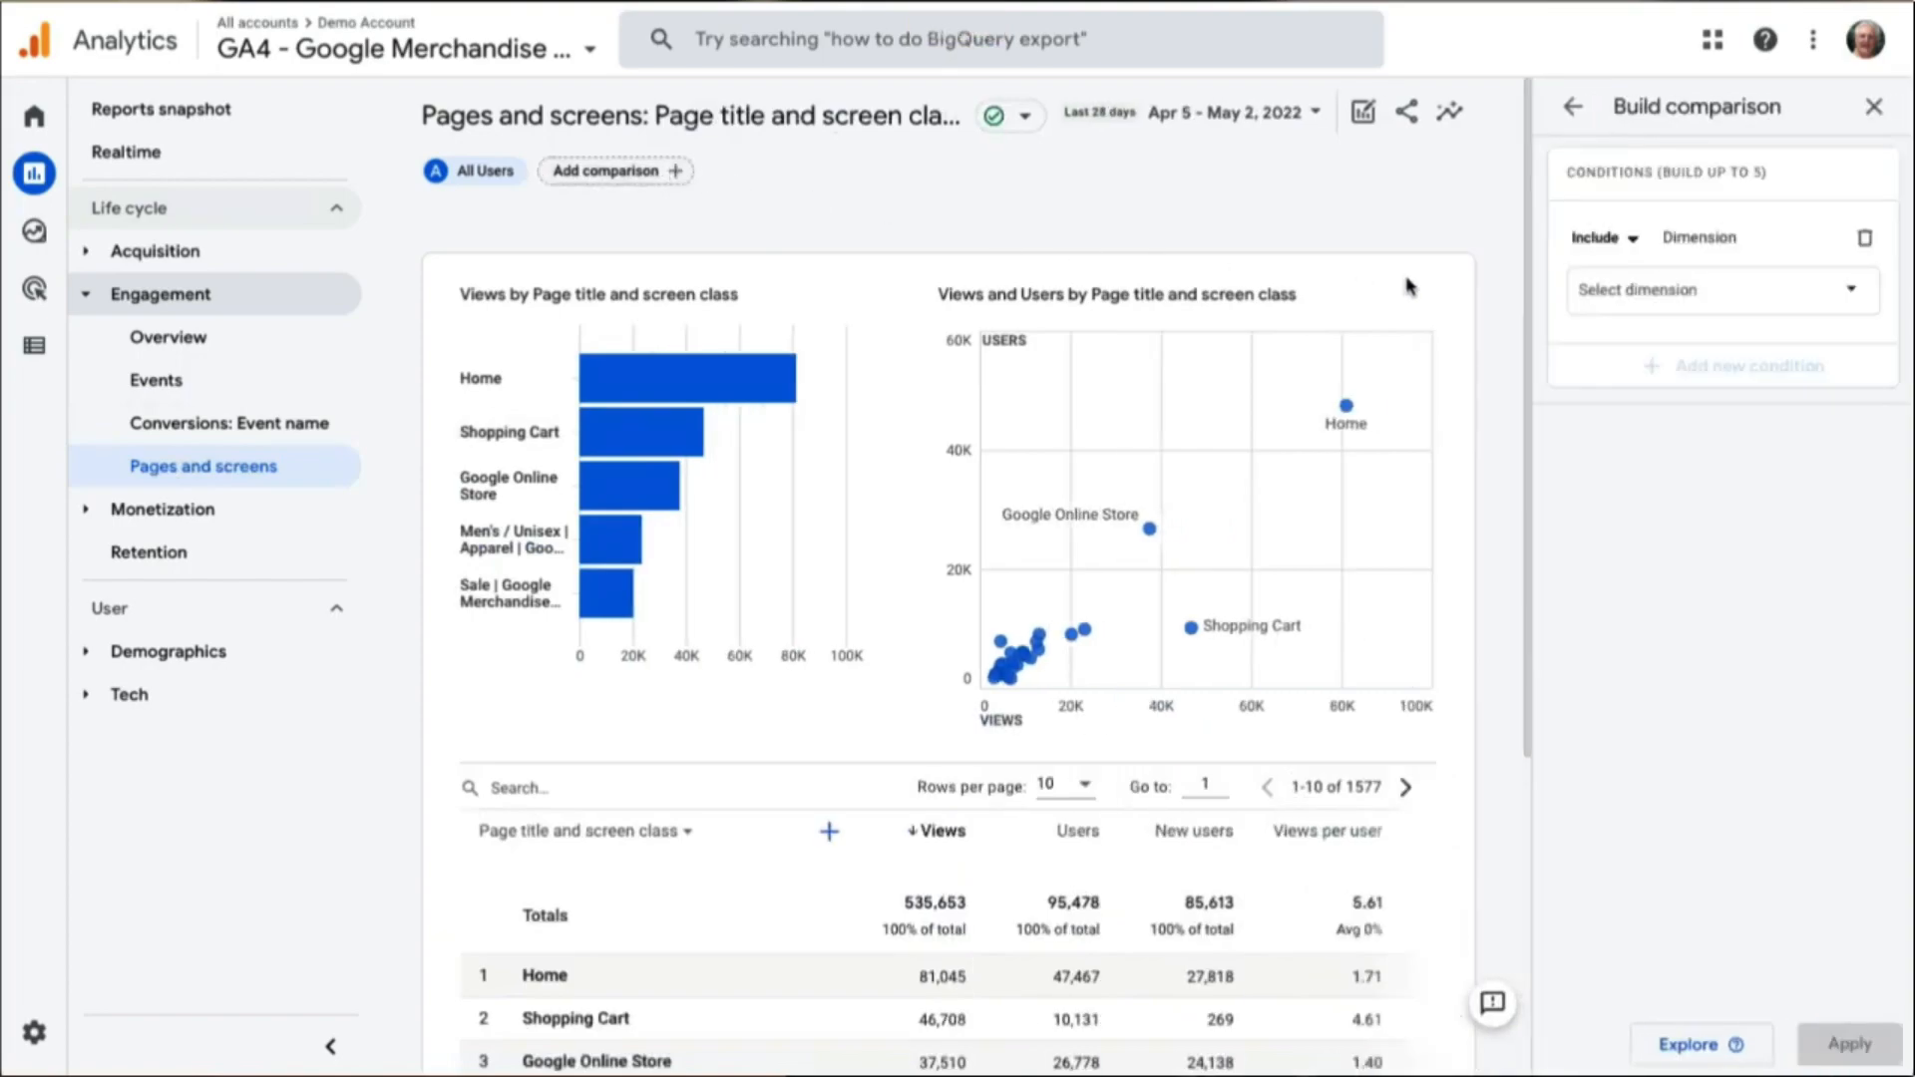
pyautogui.write('session source')
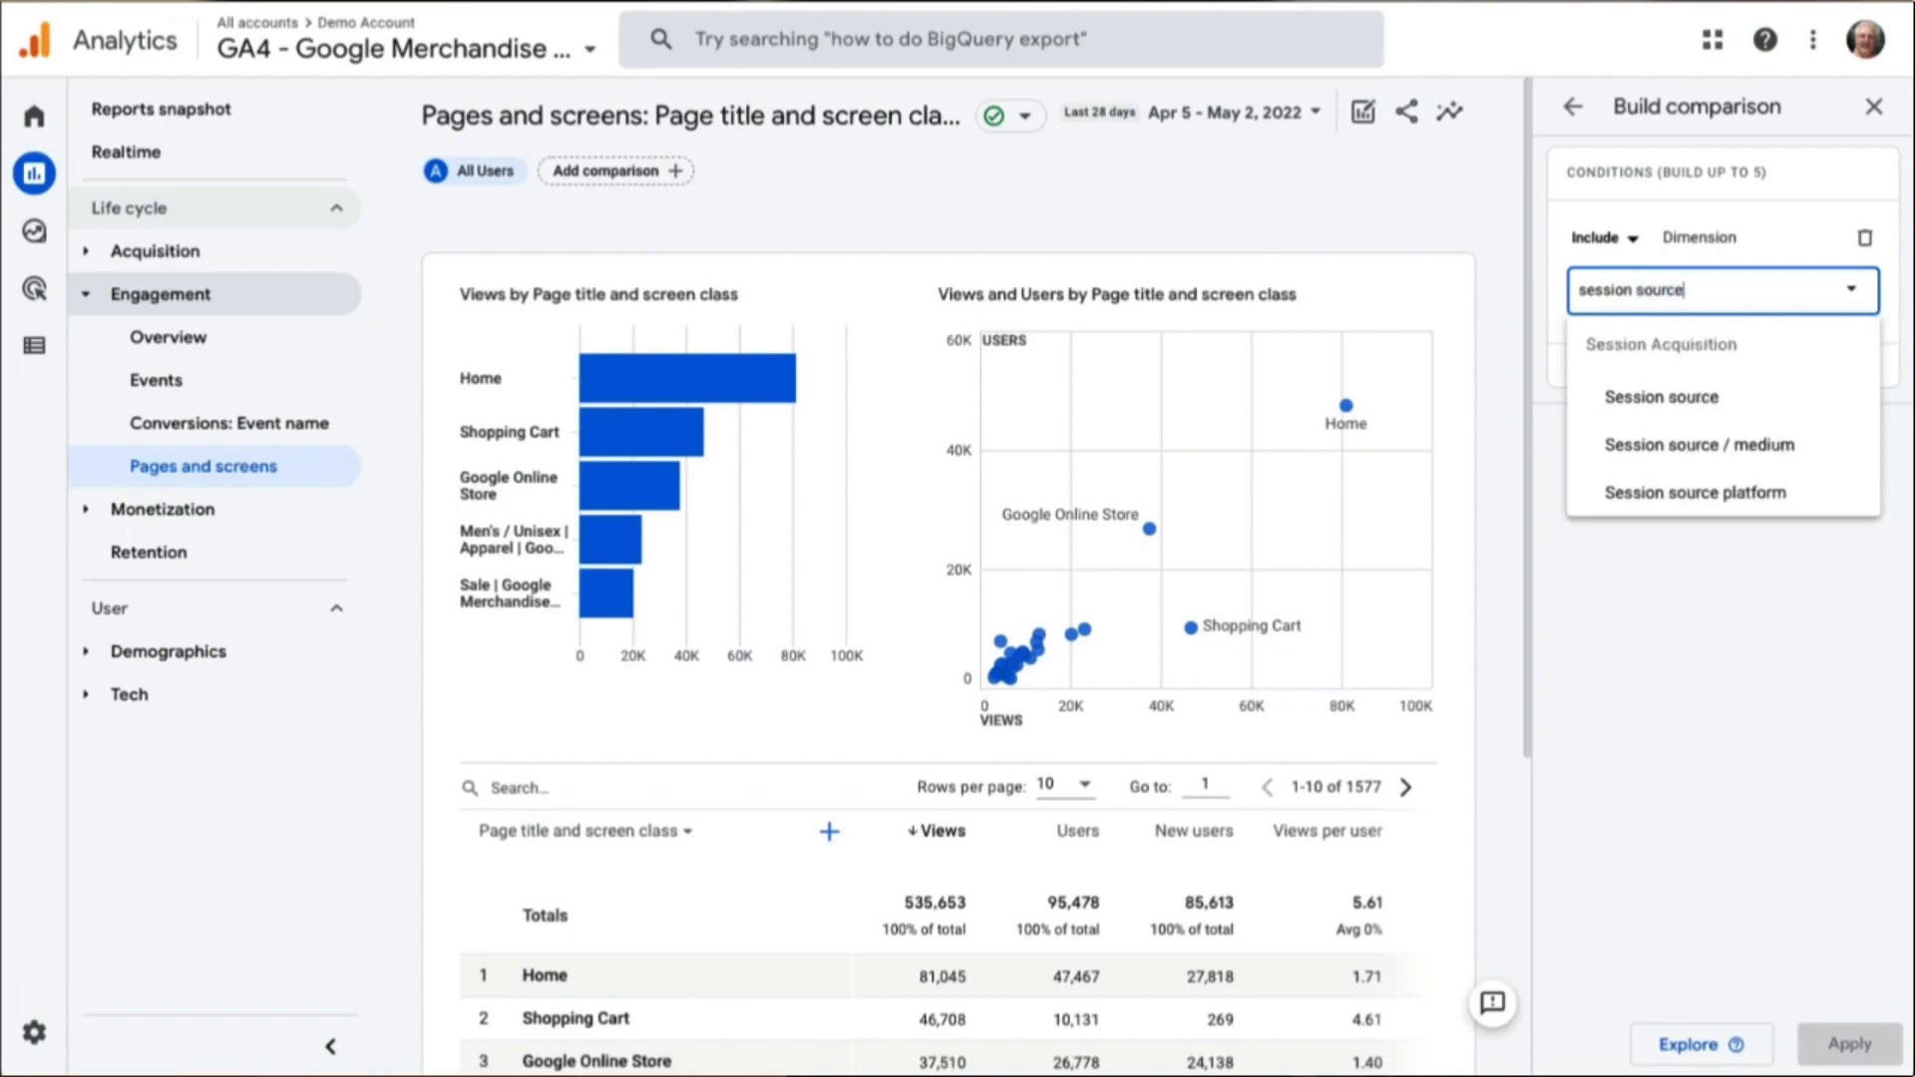
pyautogui.click(1659, 397)
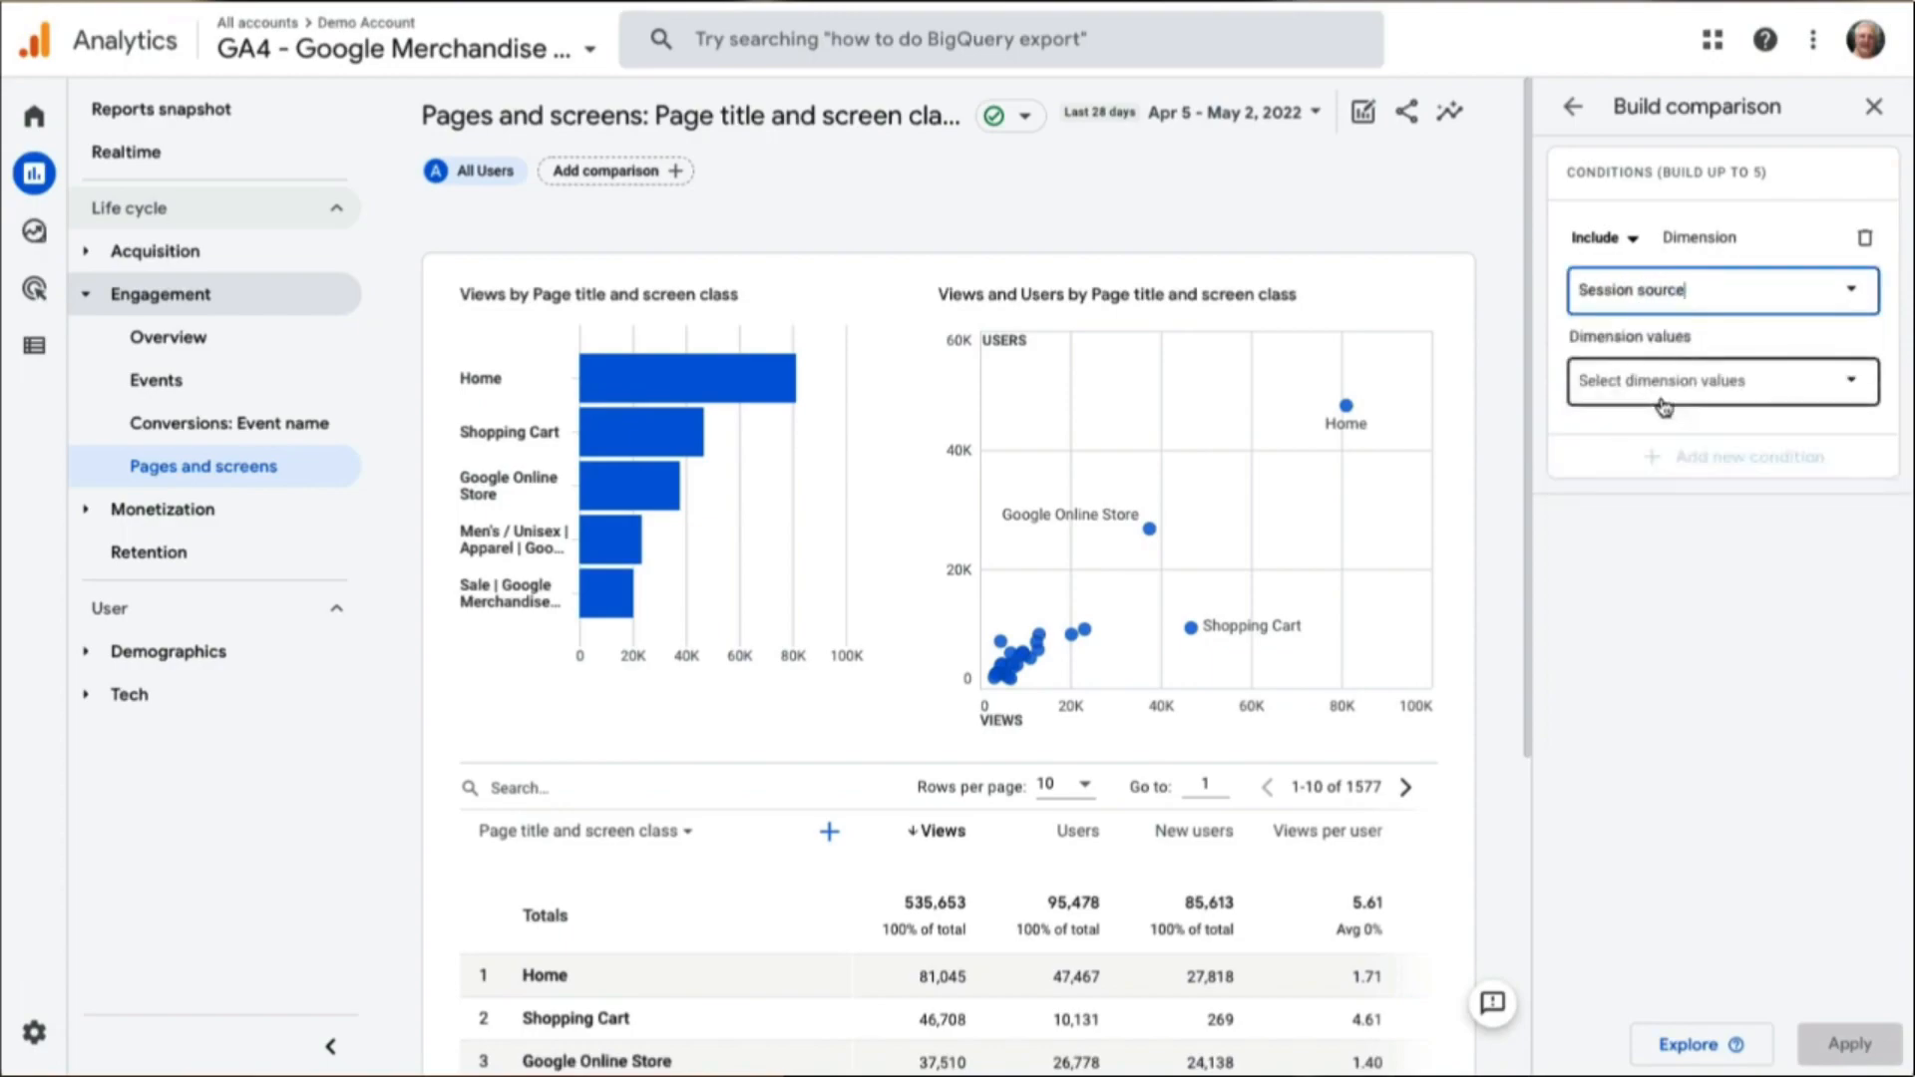
pyautogui.click(1719, 380)
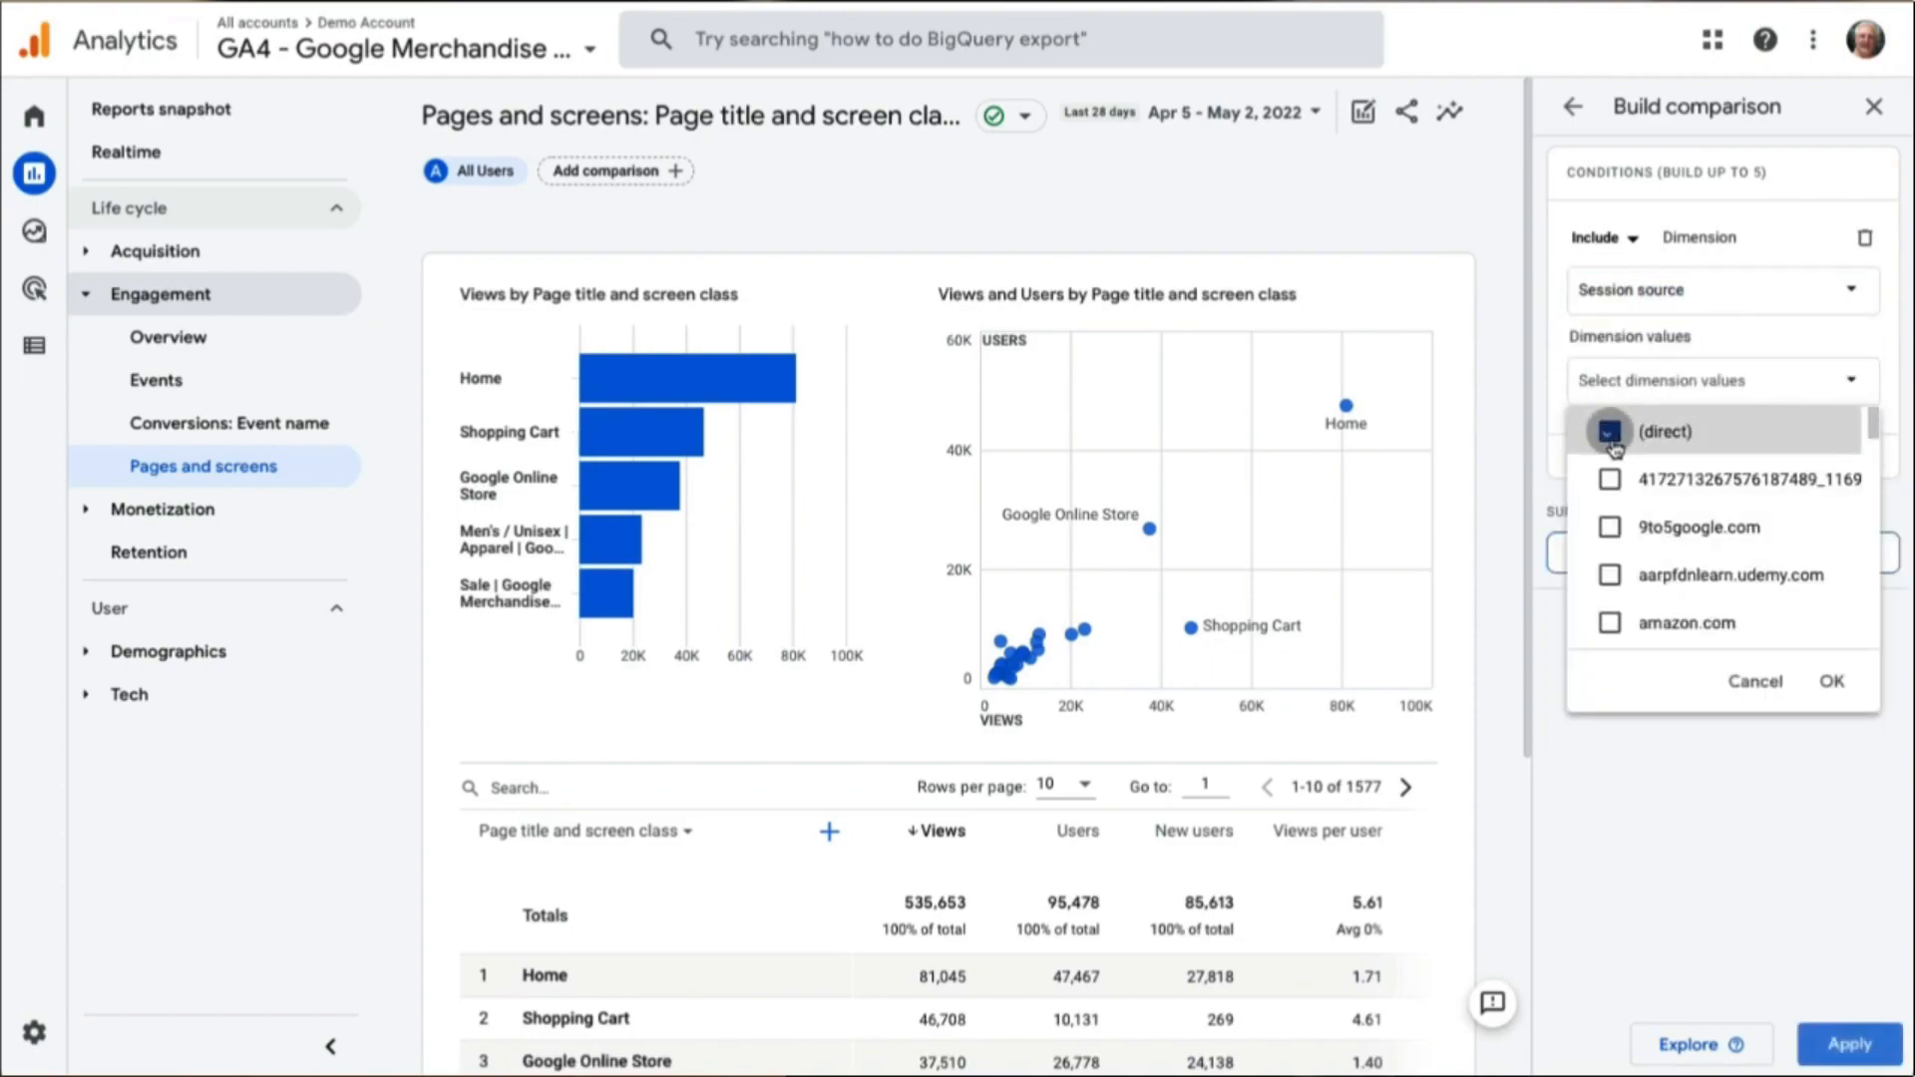
pyautogui.click(1609, 431)
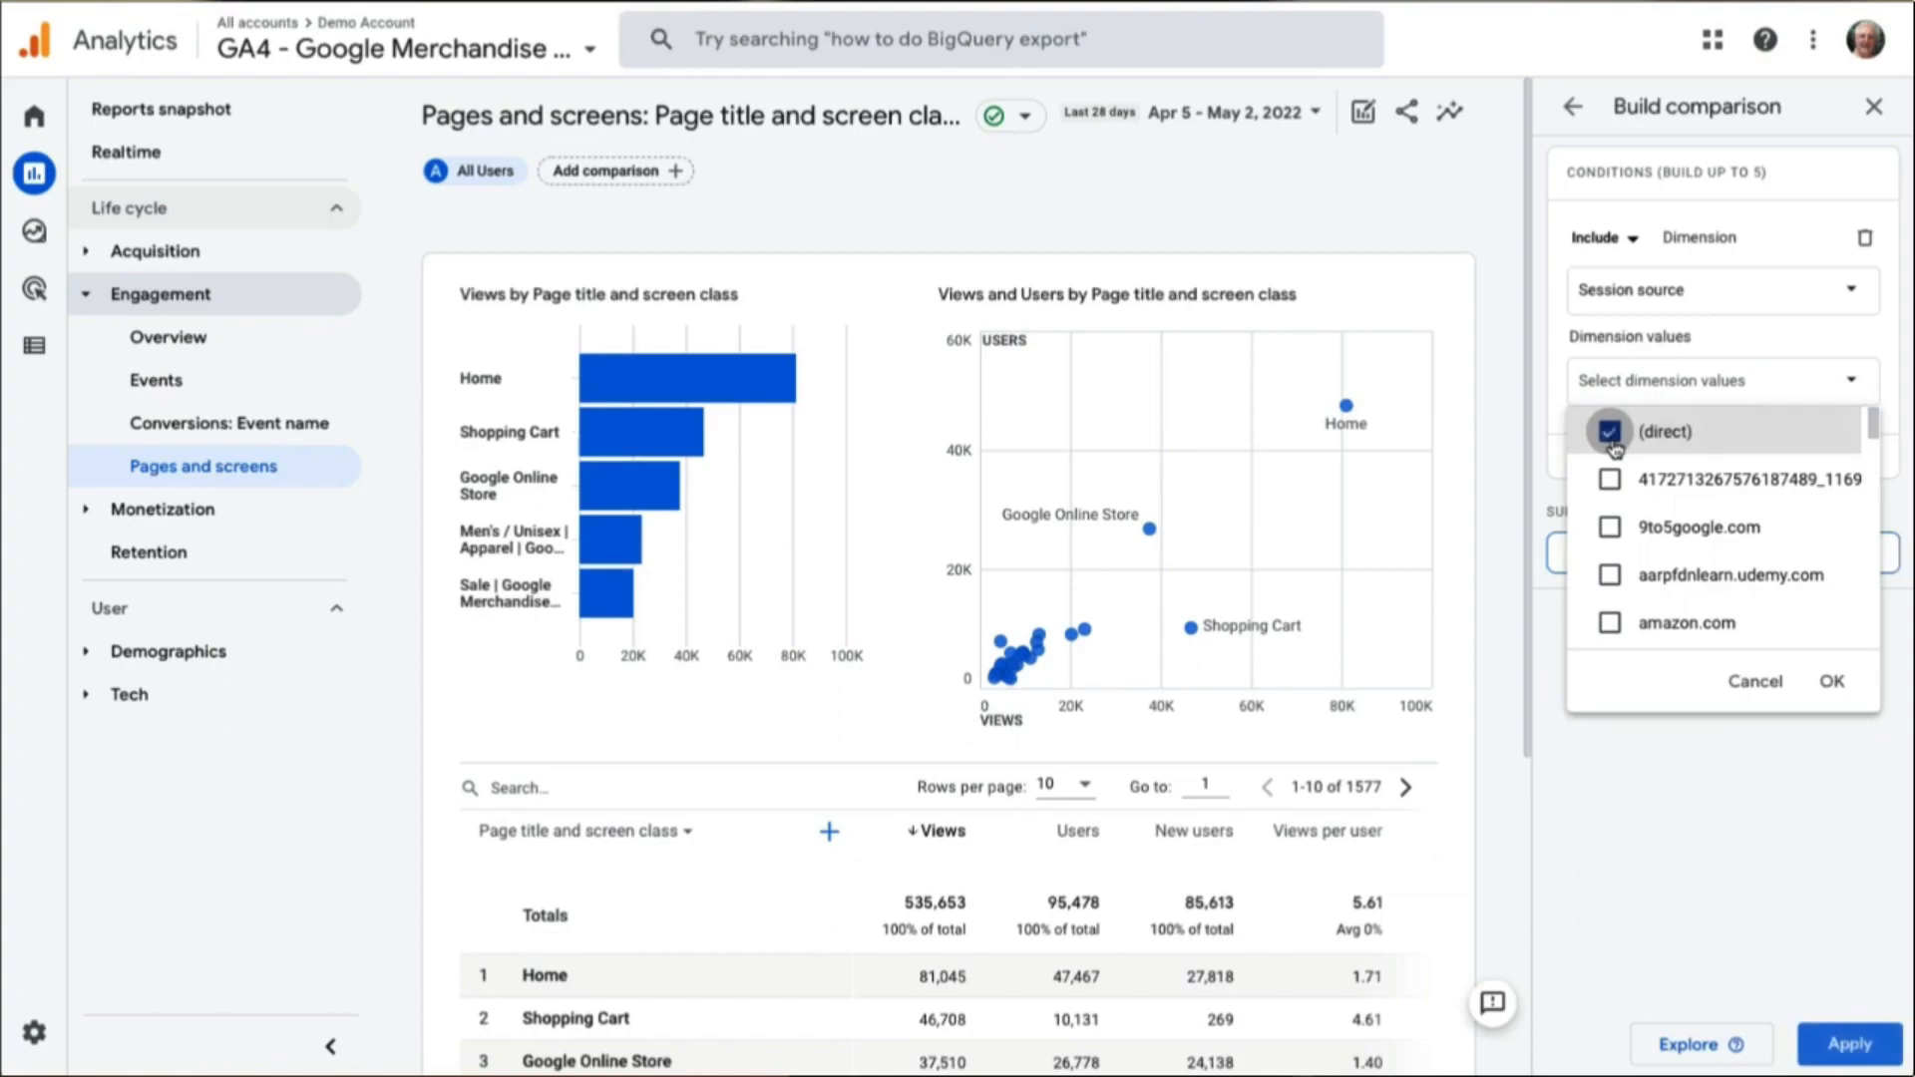
pyautogui.click(1832, 681)
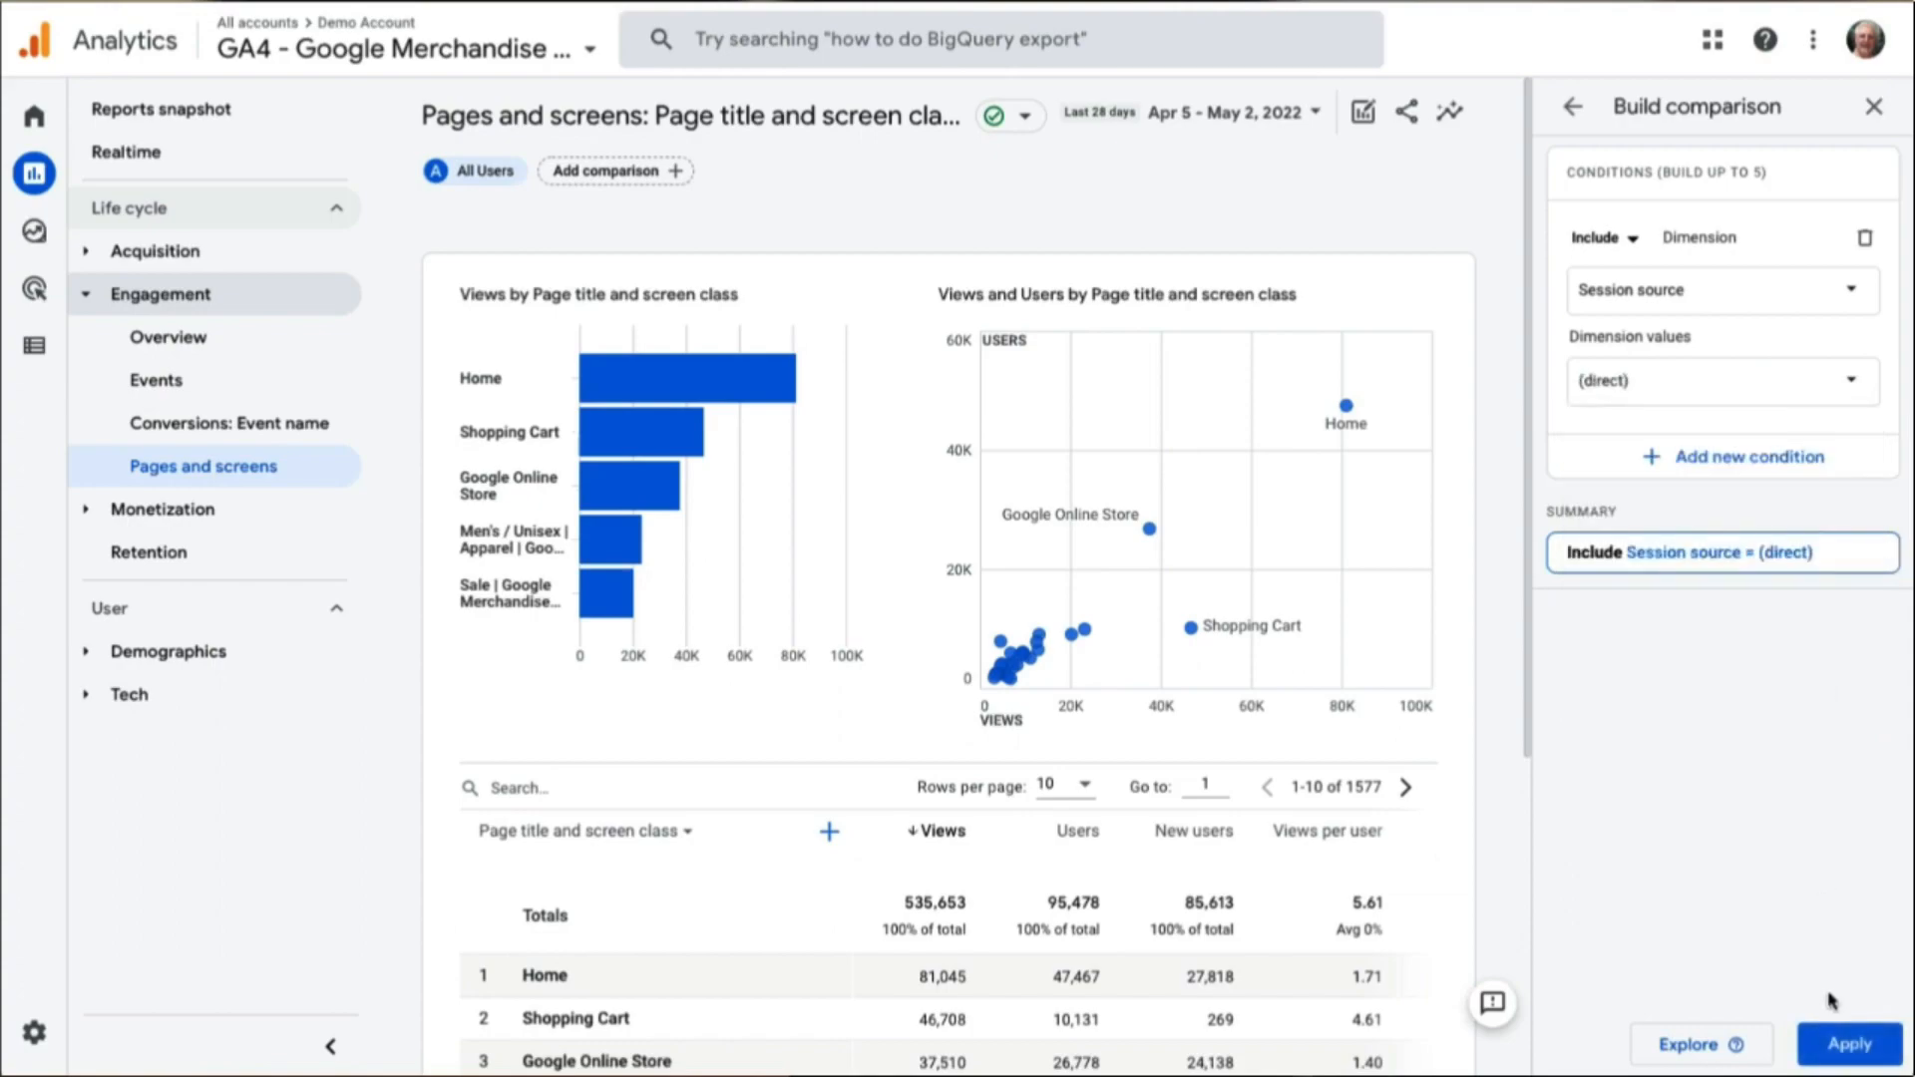
pyautogui.click(1849, 1045)
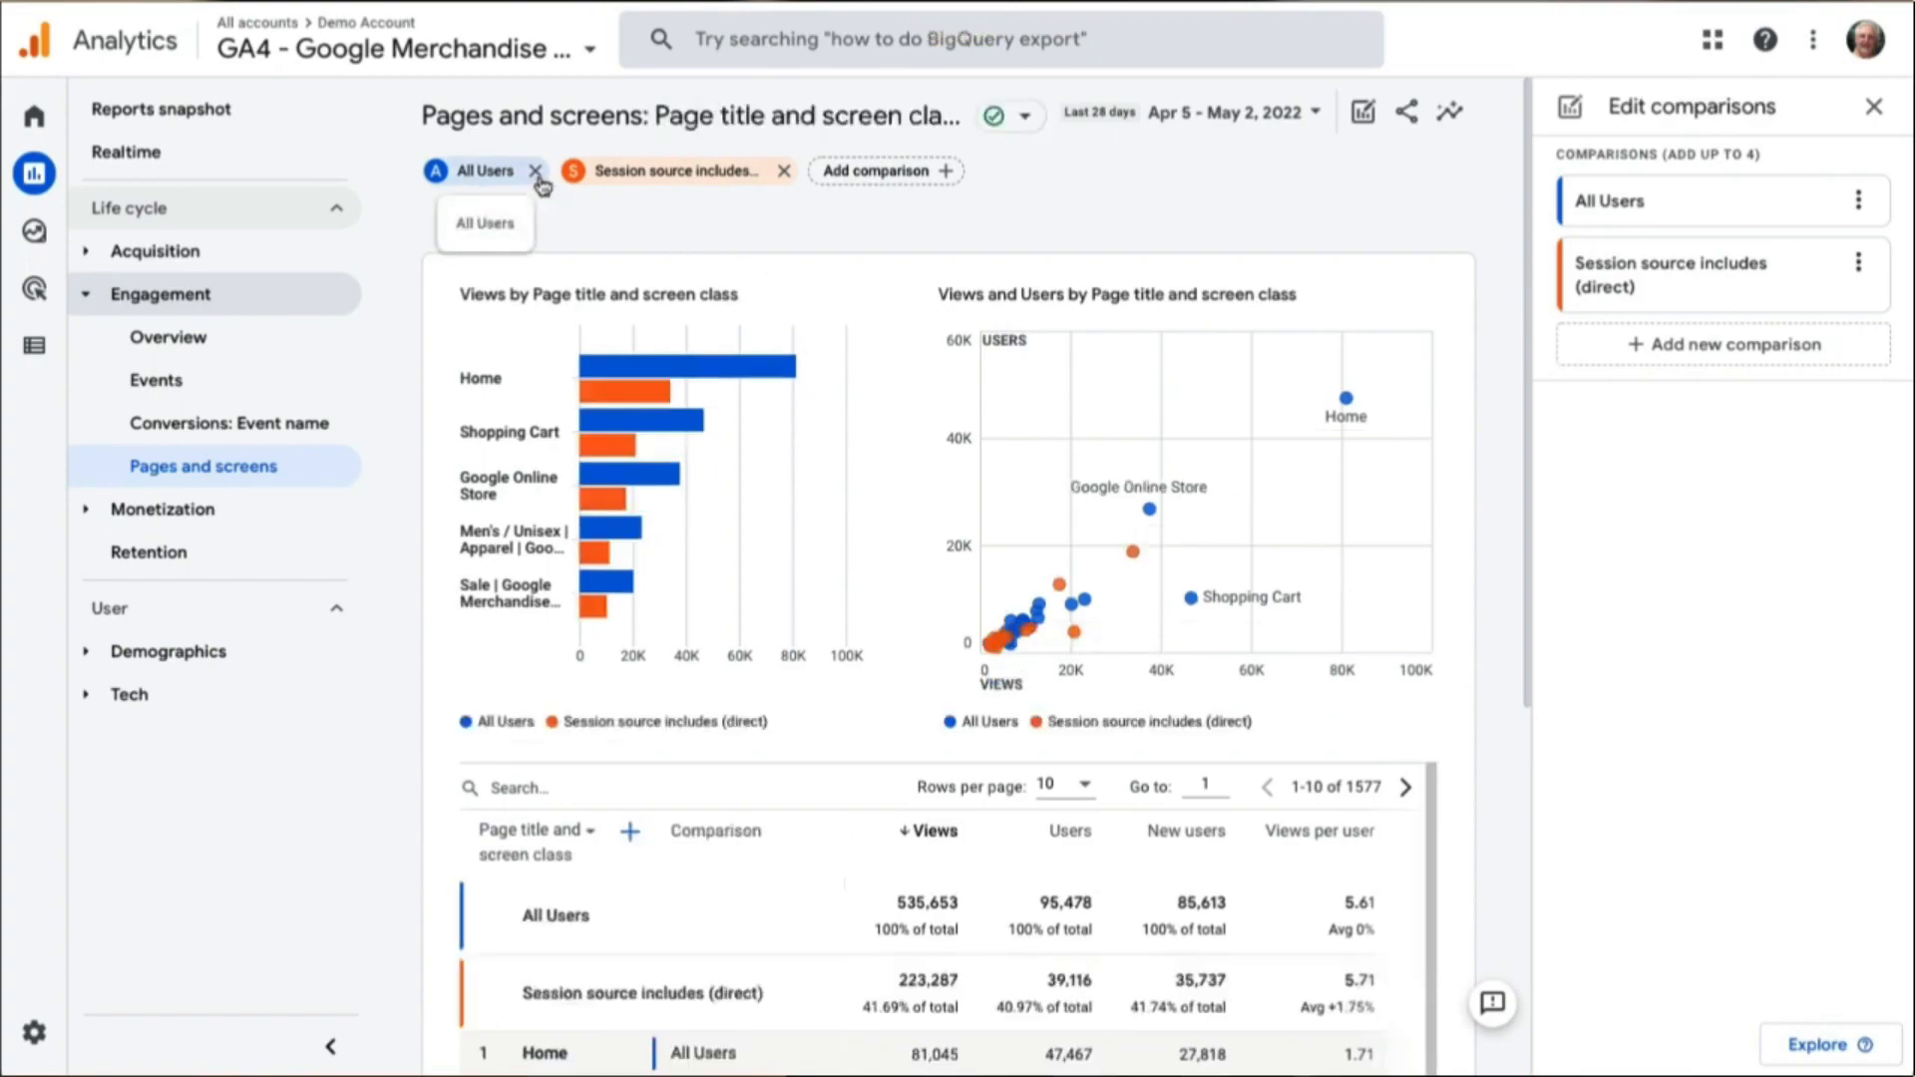
# Remove the All Users comparison chip and scroll down to the table
pyautogui.click(534, 170)
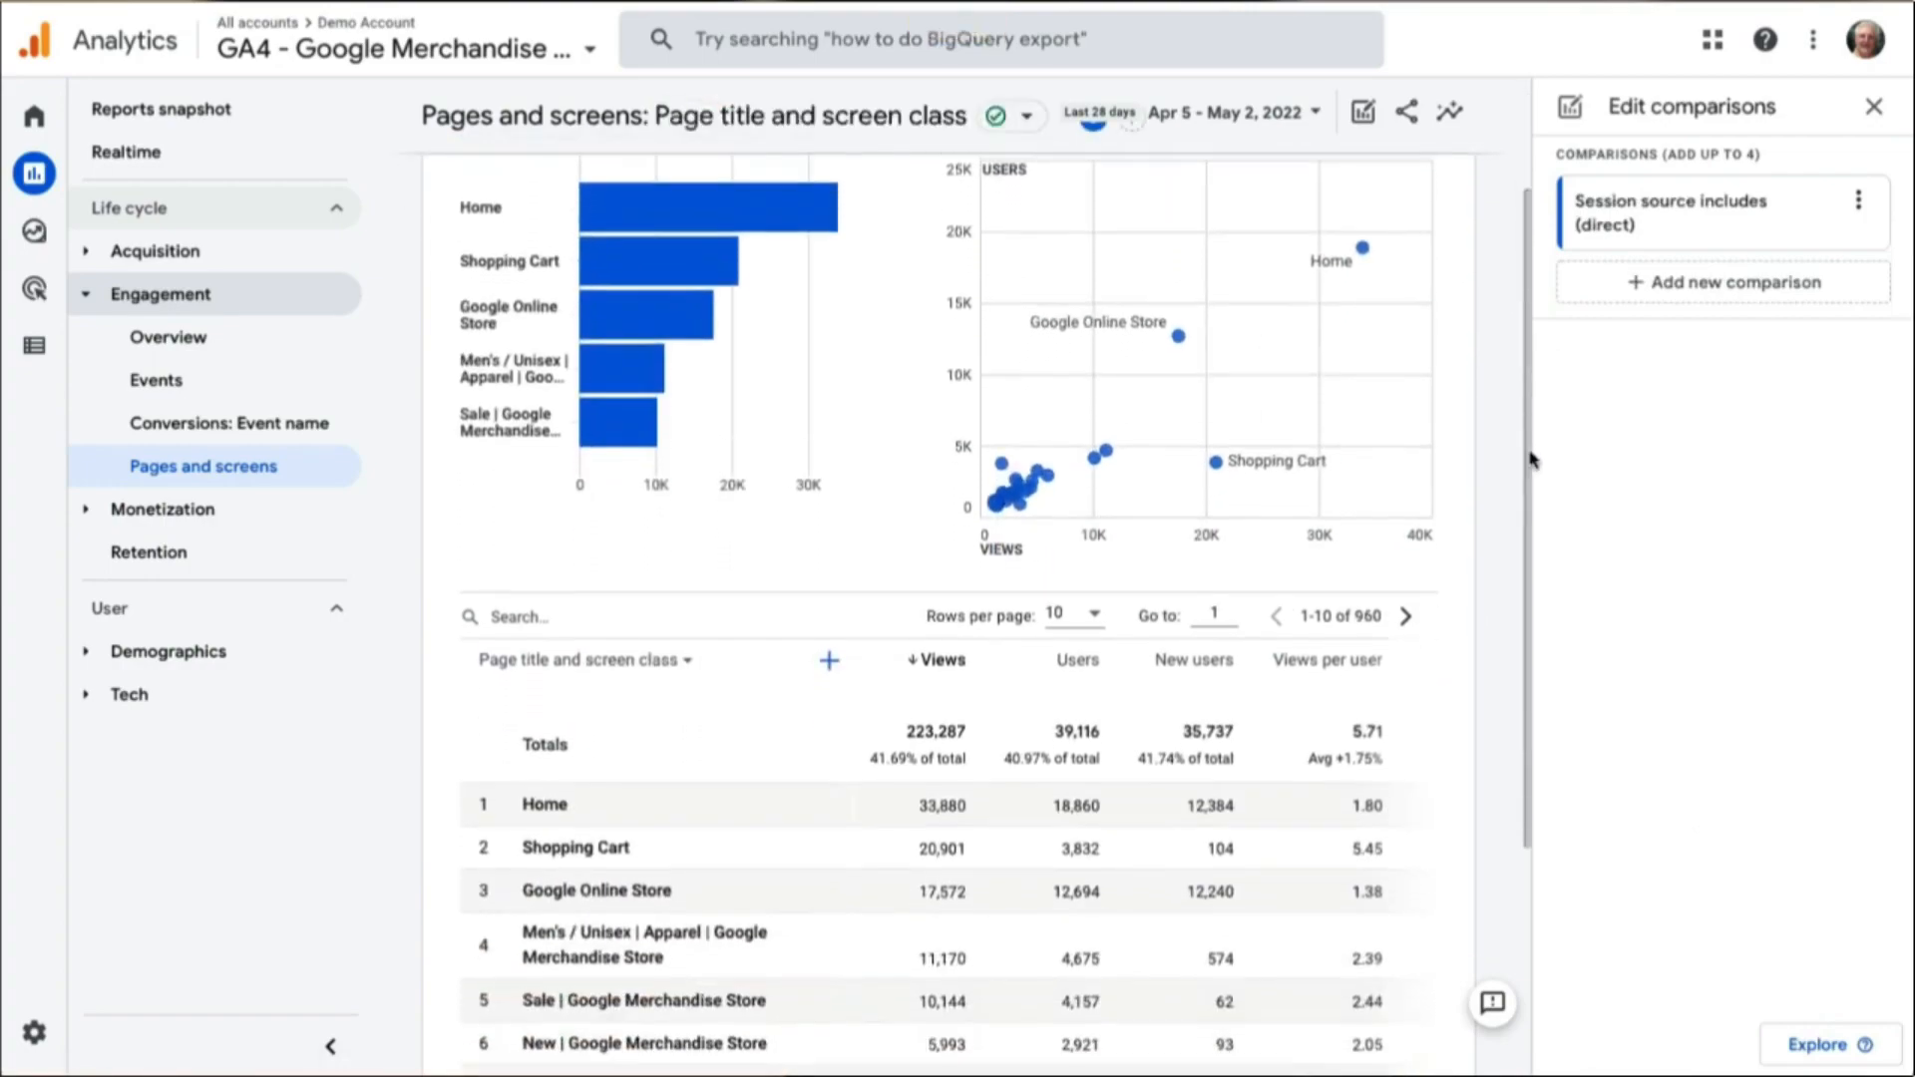
pyautogui.scroll(-3)
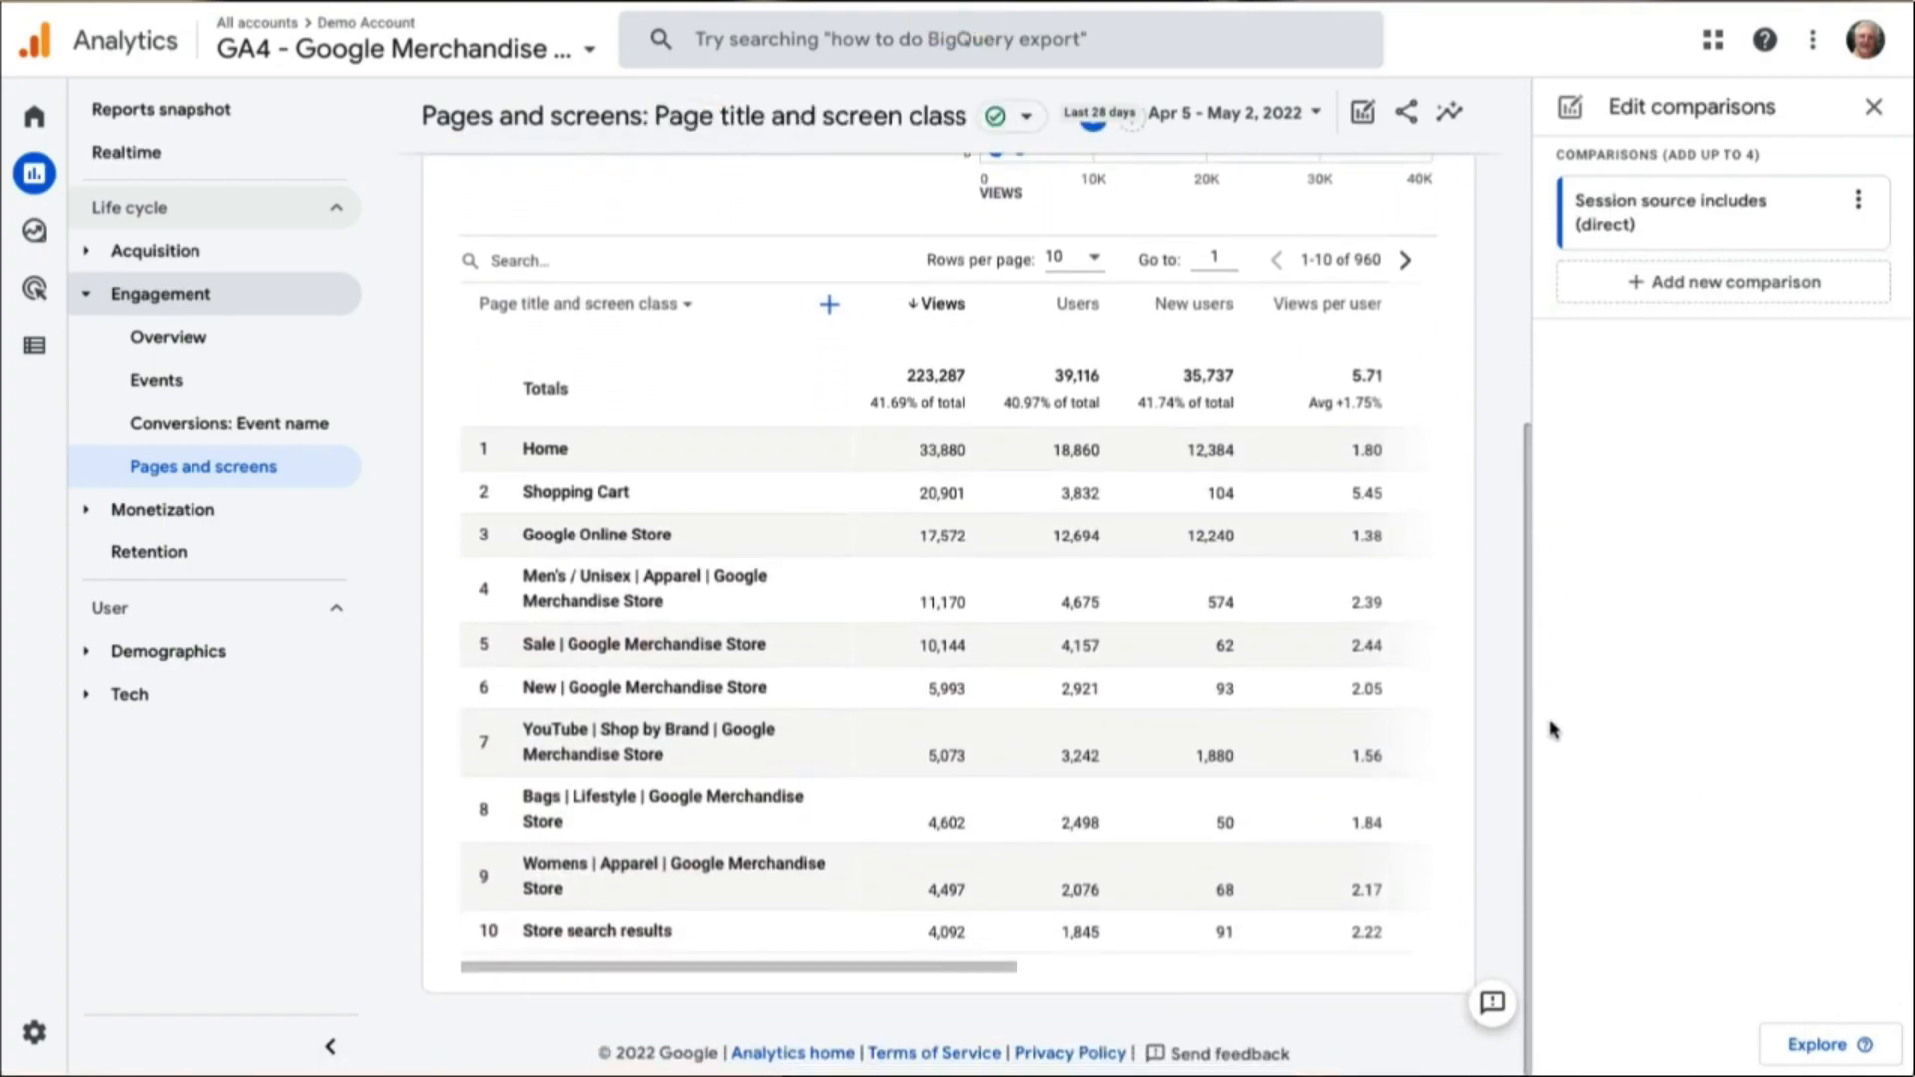
pyautogui.moveTo(1251, 1014)
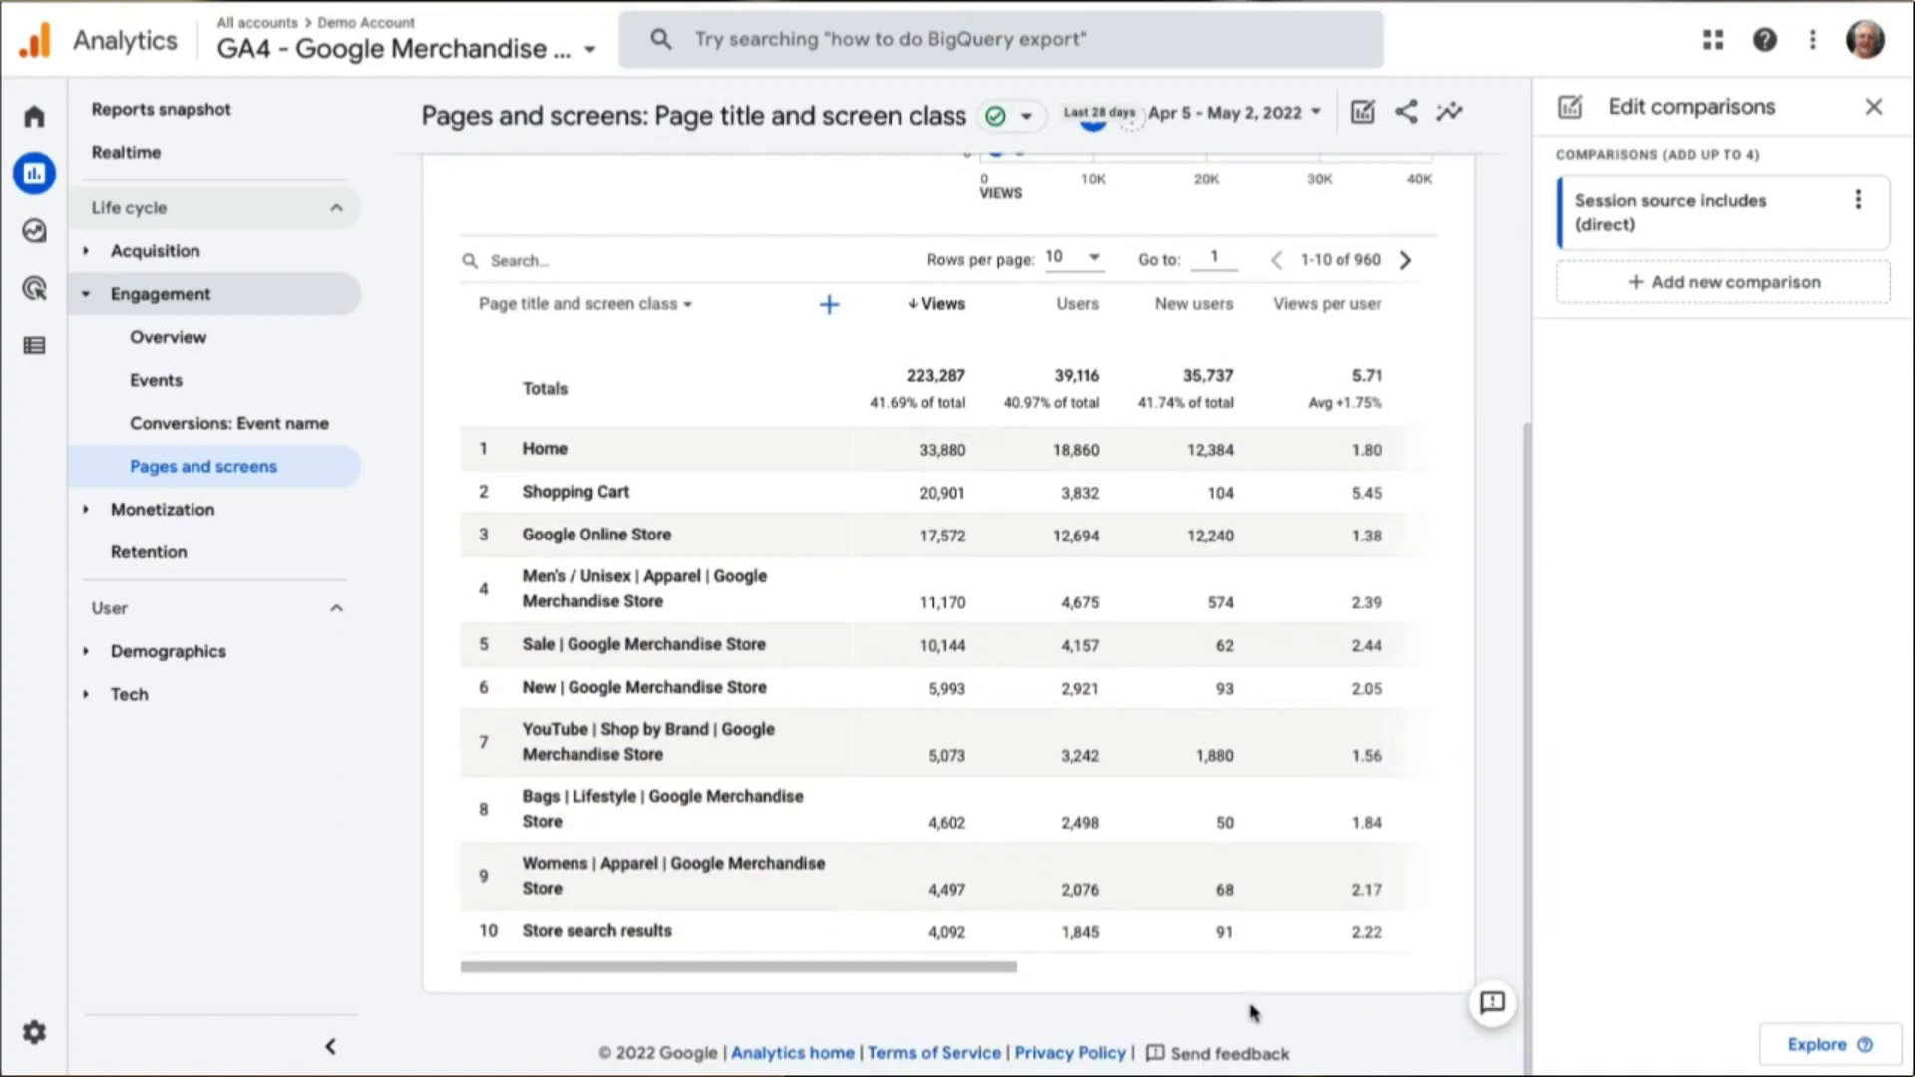
pyautogui.moveTo(1215, 1008)
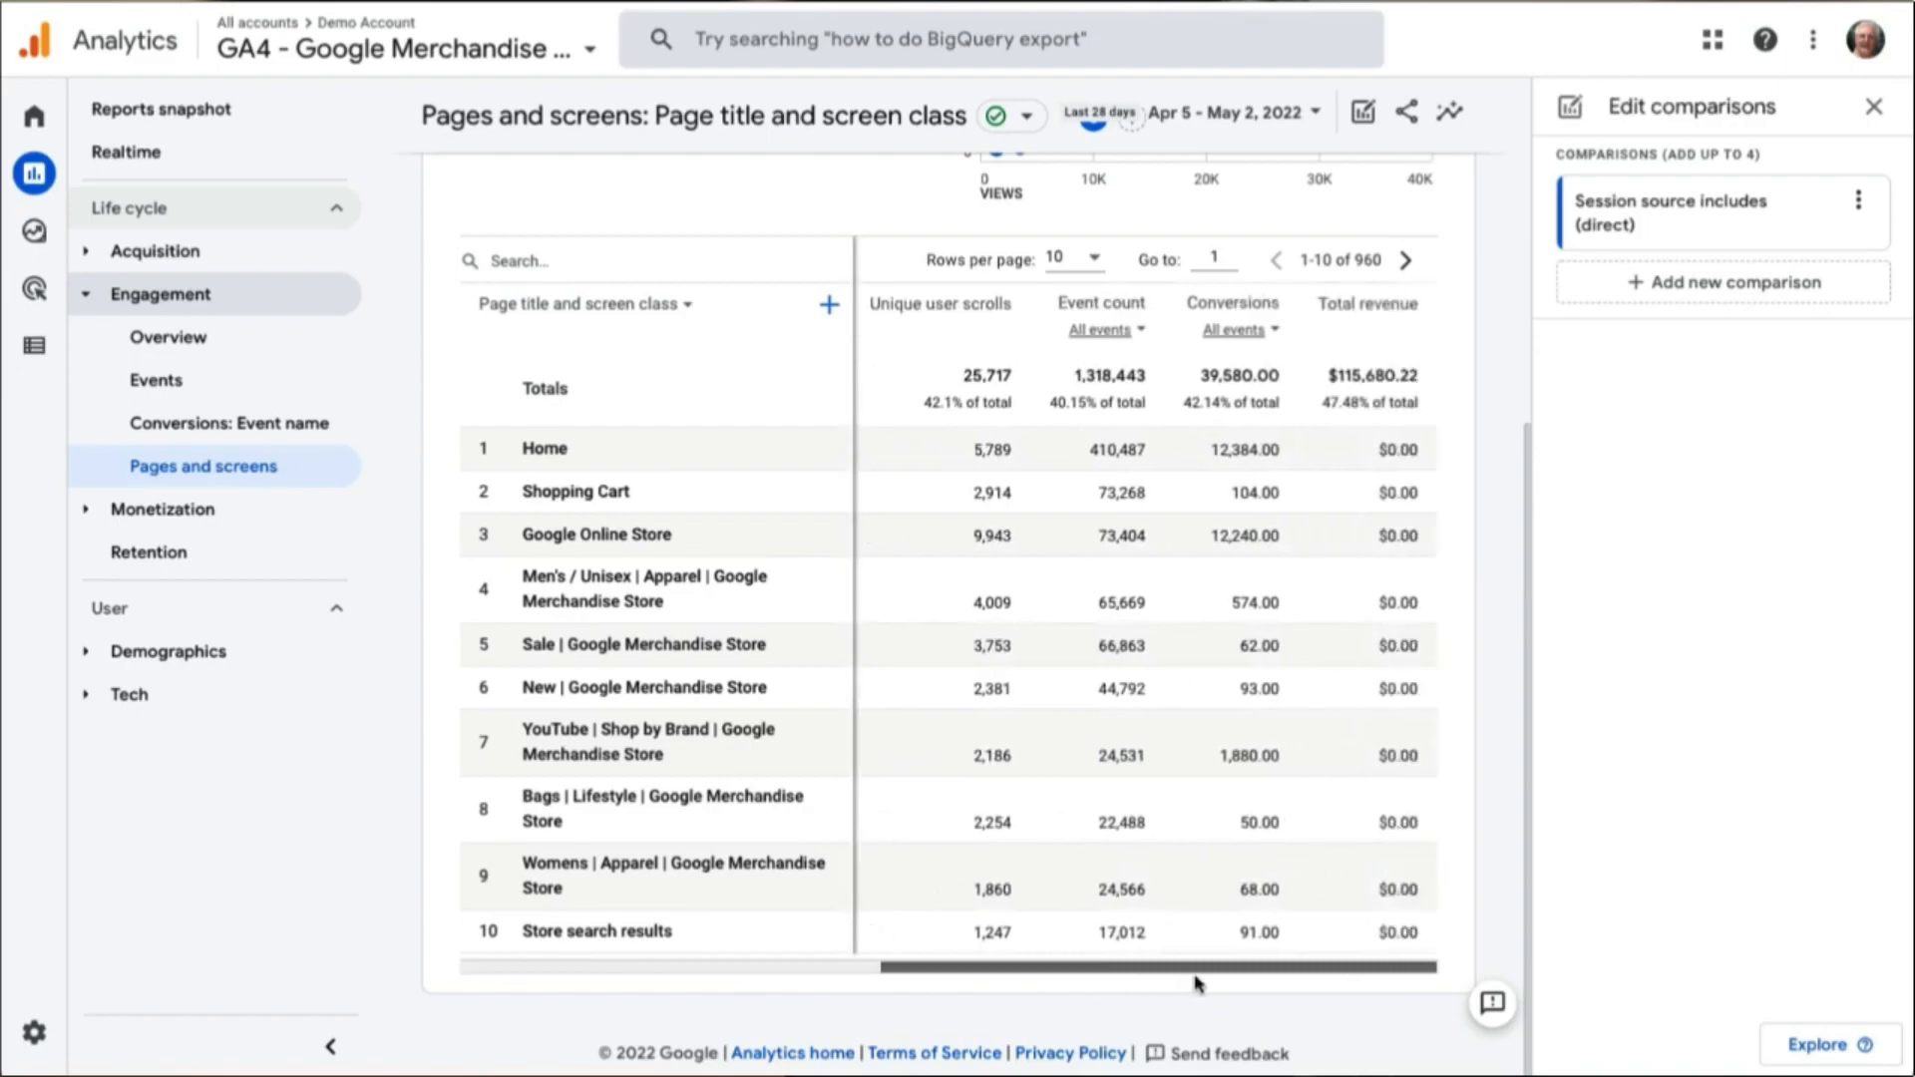
# Switch the Event count column from All events to first_visit
pyautogui.click(1099, 330)
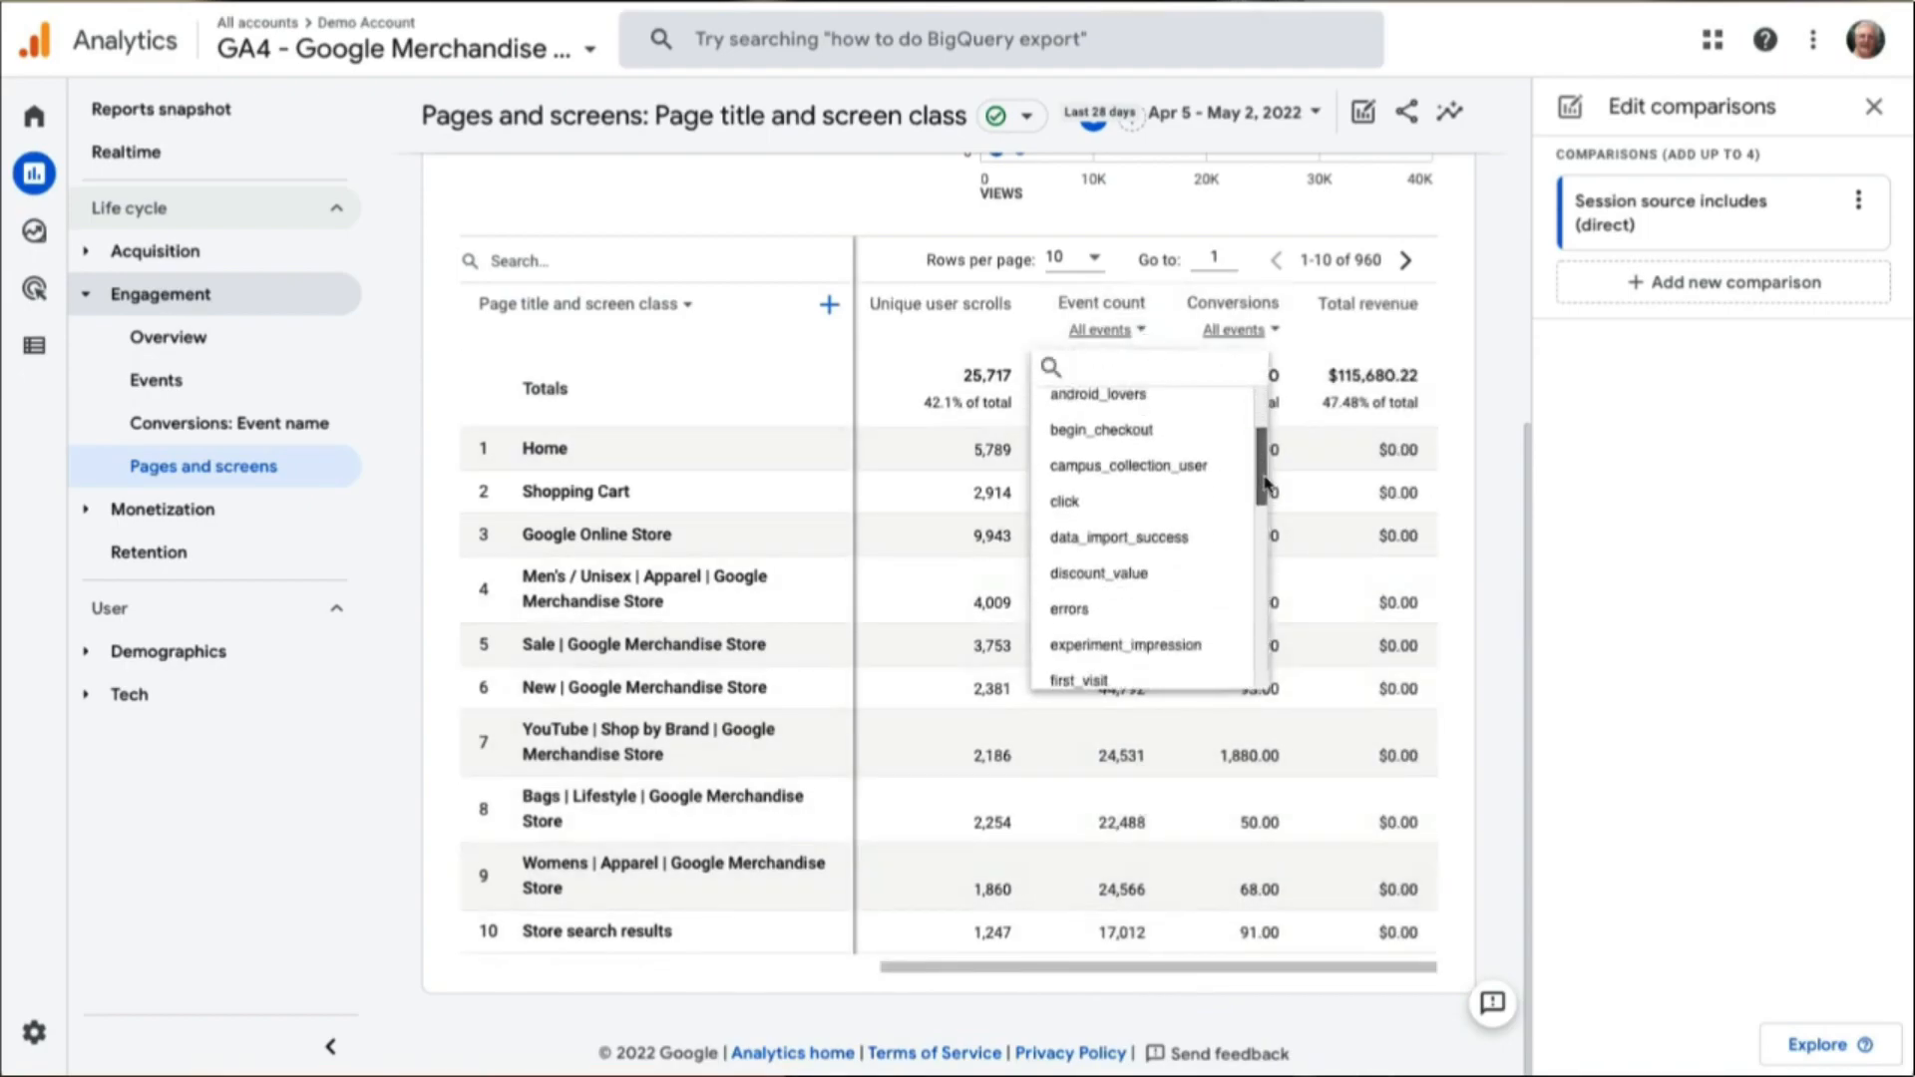
pyautogui.scroll(-3)
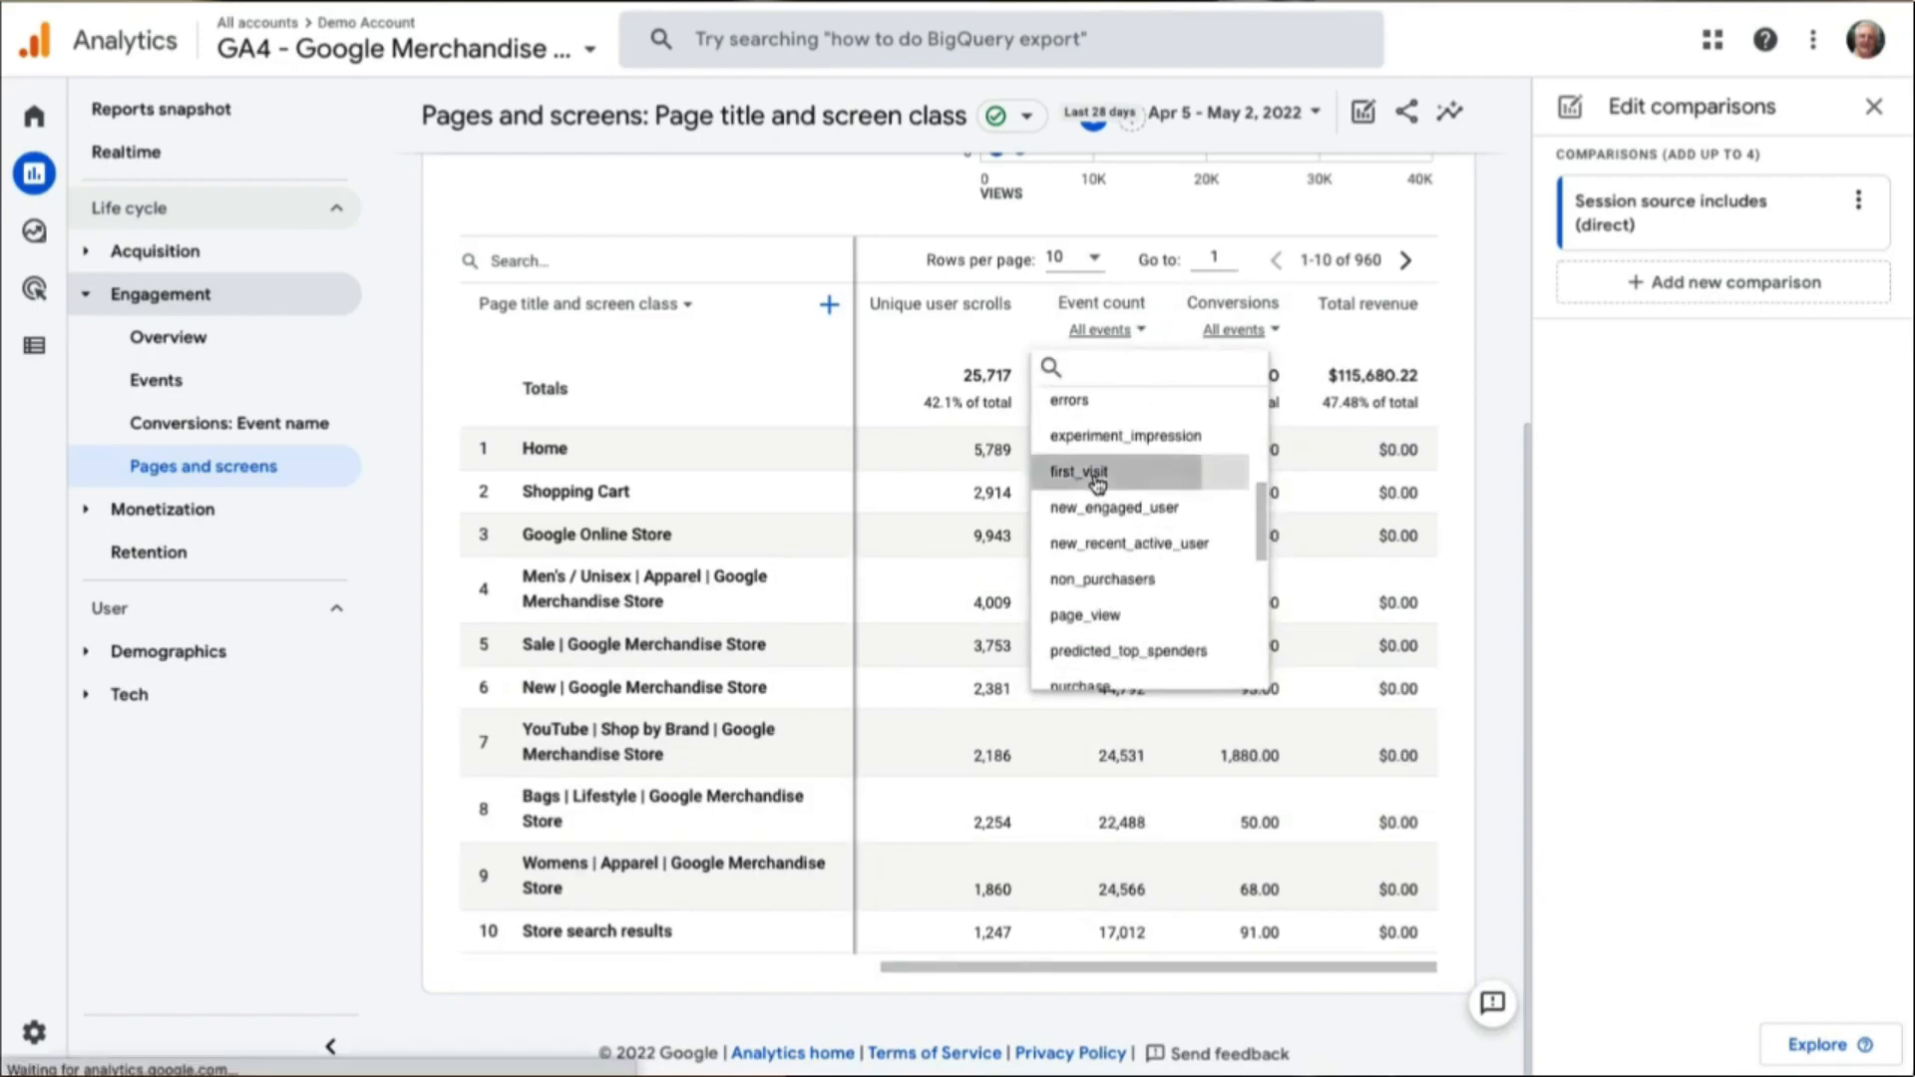
pyautogui.click(1078, 472)
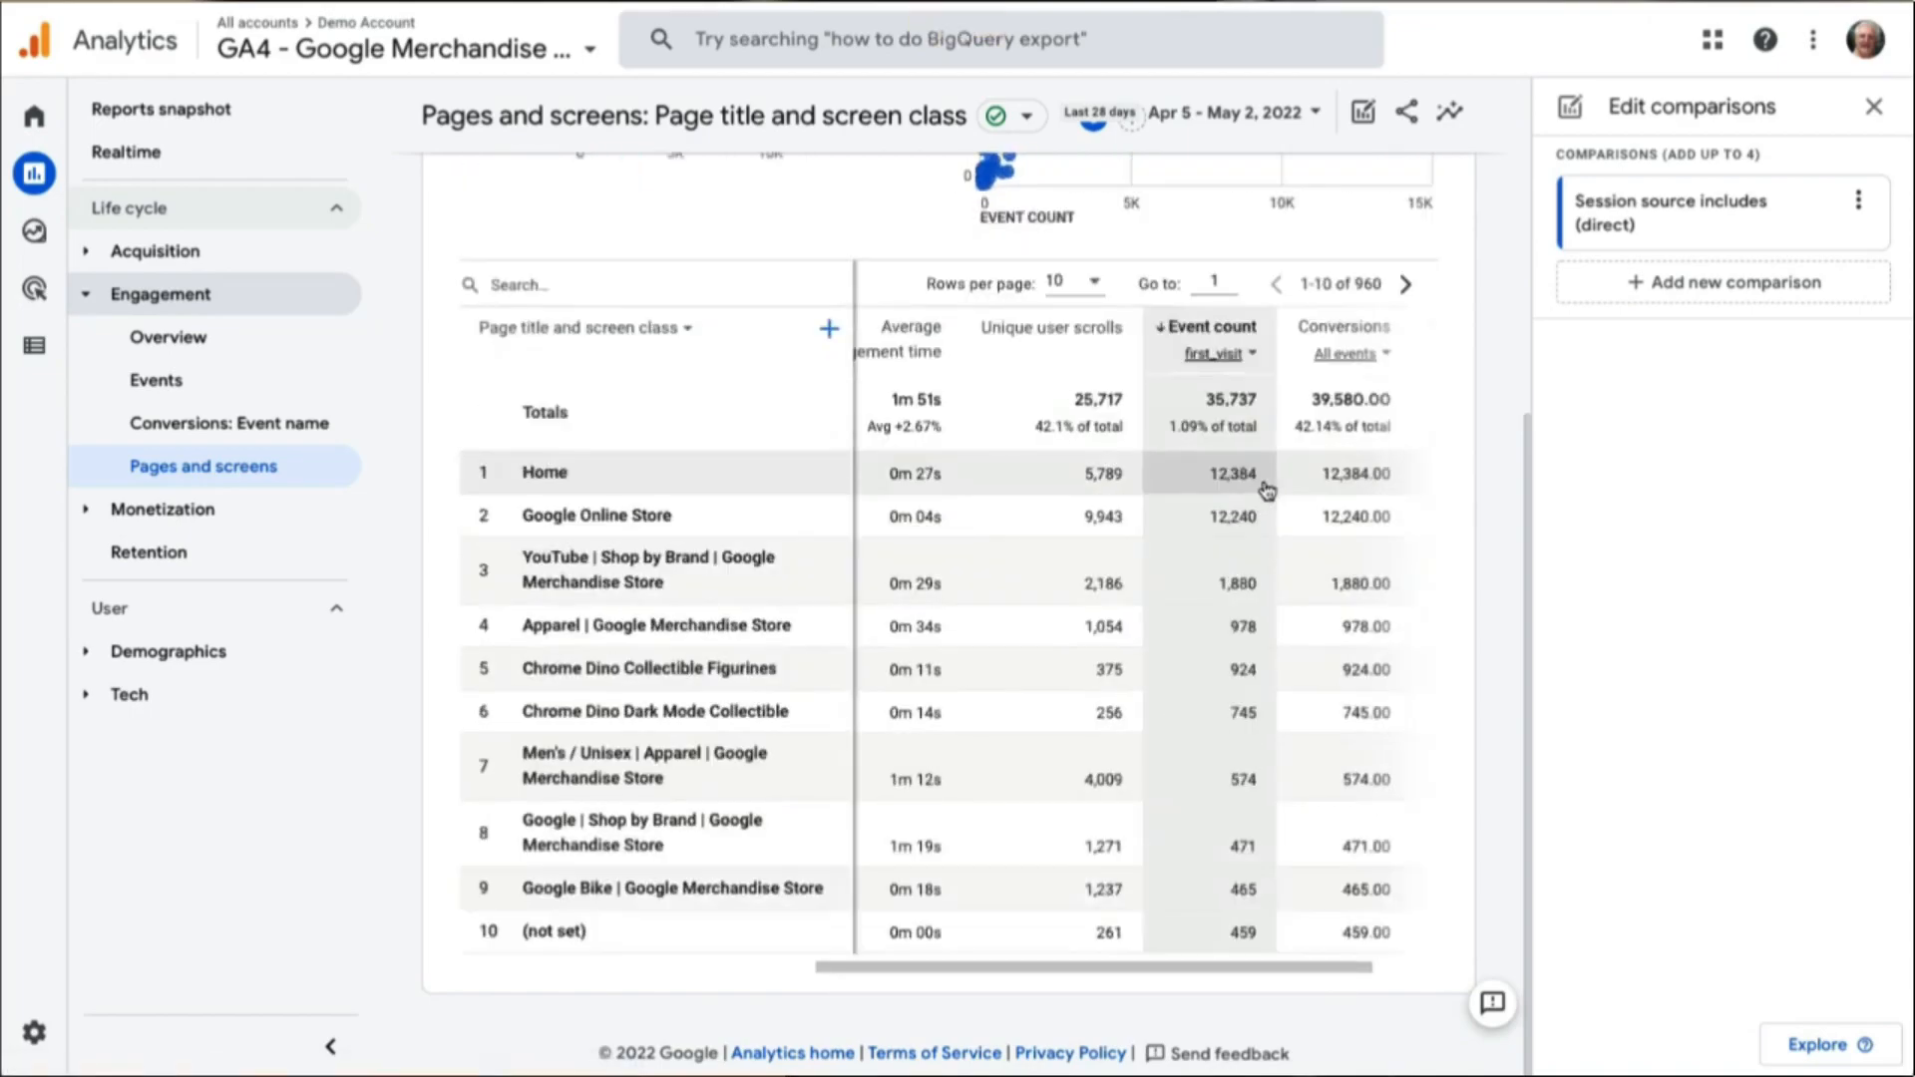
pyautogui.moveTo(1258, 504)
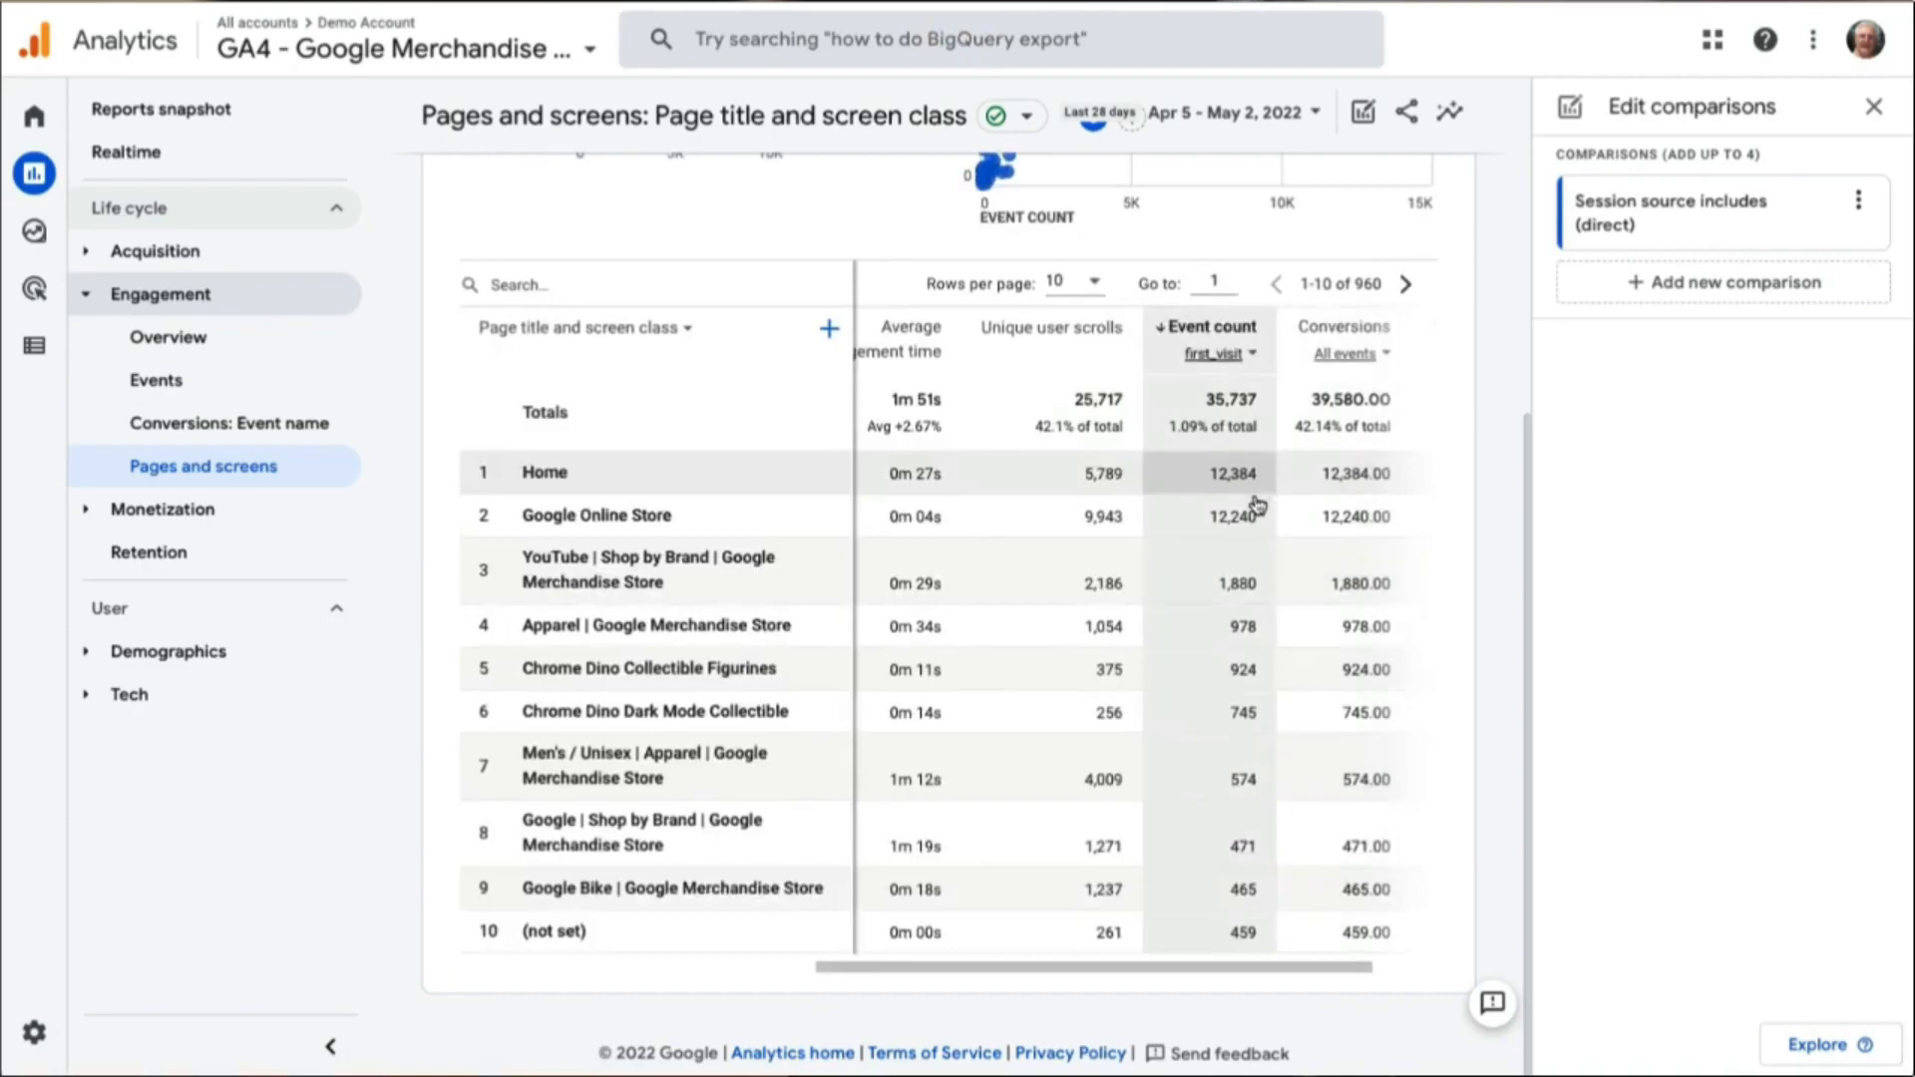
pyautogui.moveTo(1225, 771)
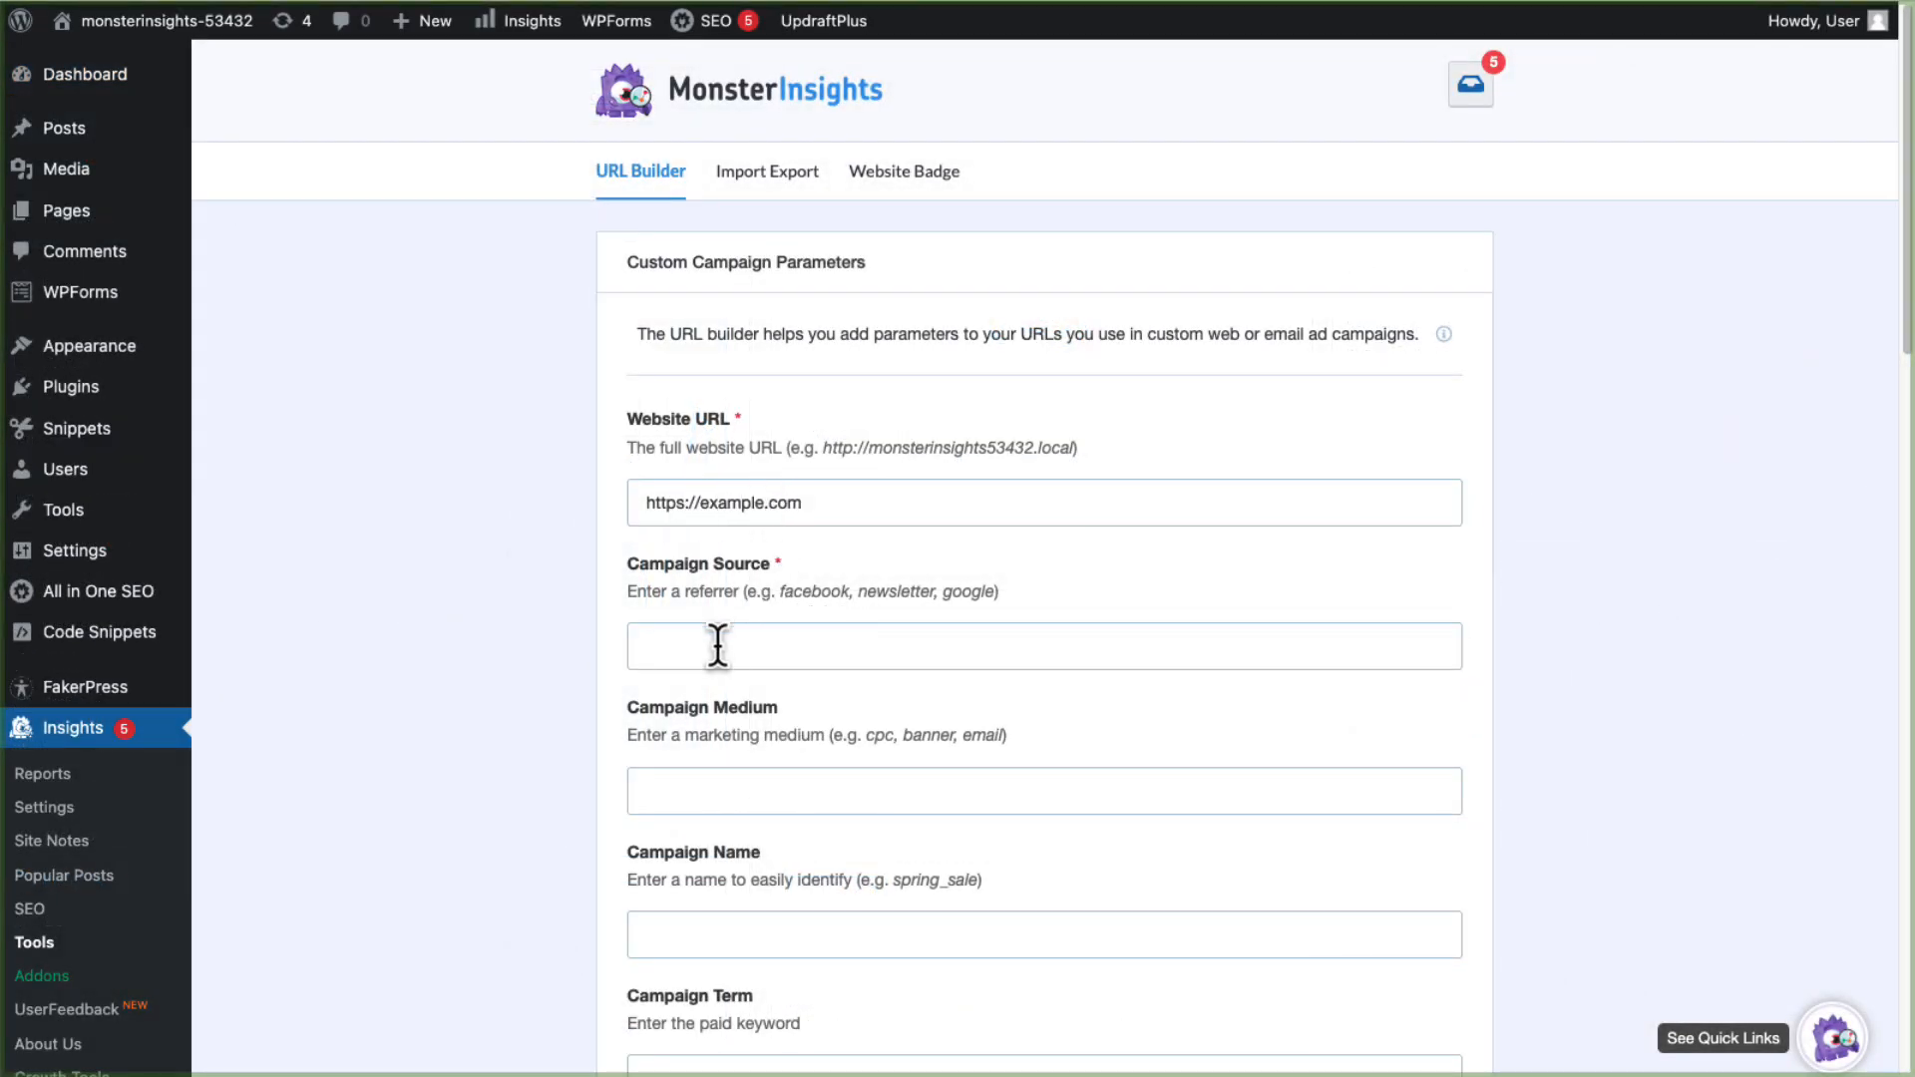
# Fill the URL Builder with source Google and campaign name Black_Friday_Sale
pyautogui.write('Google')
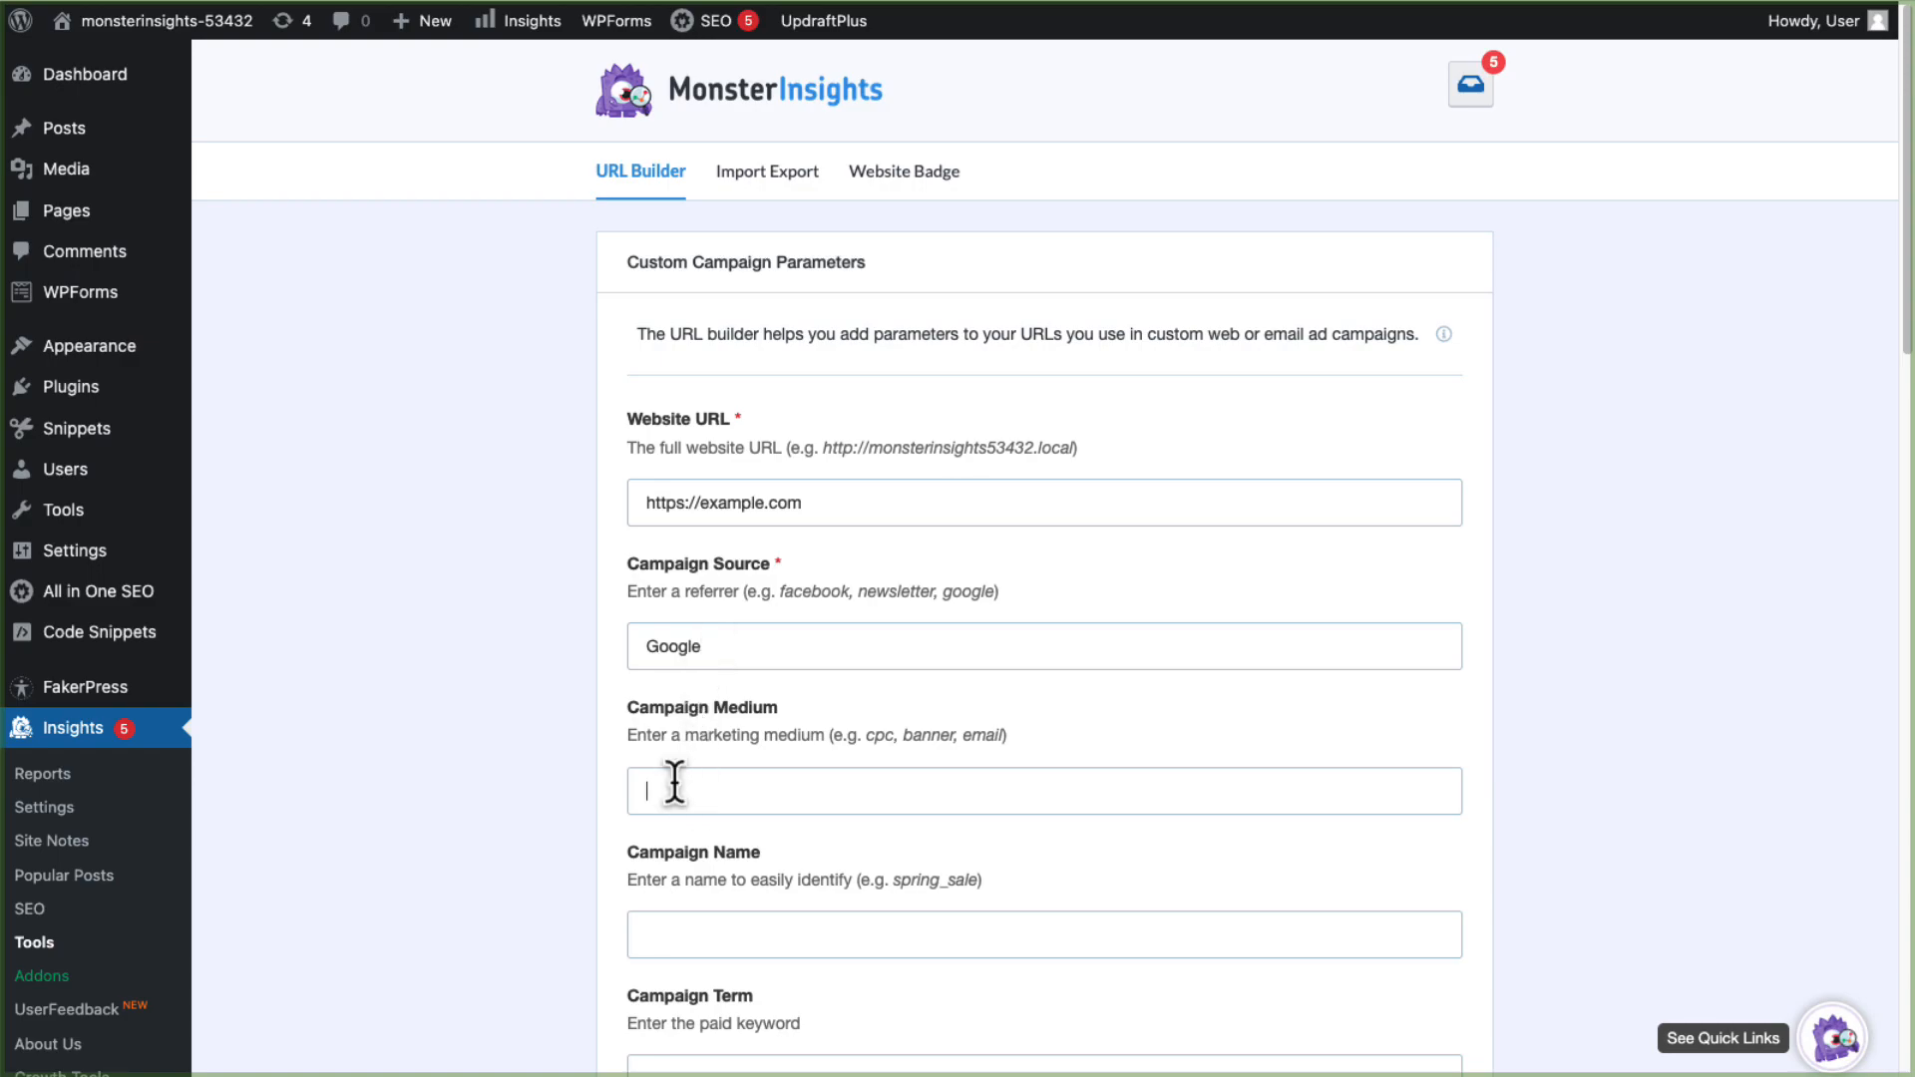
pyautogui.write('Black')
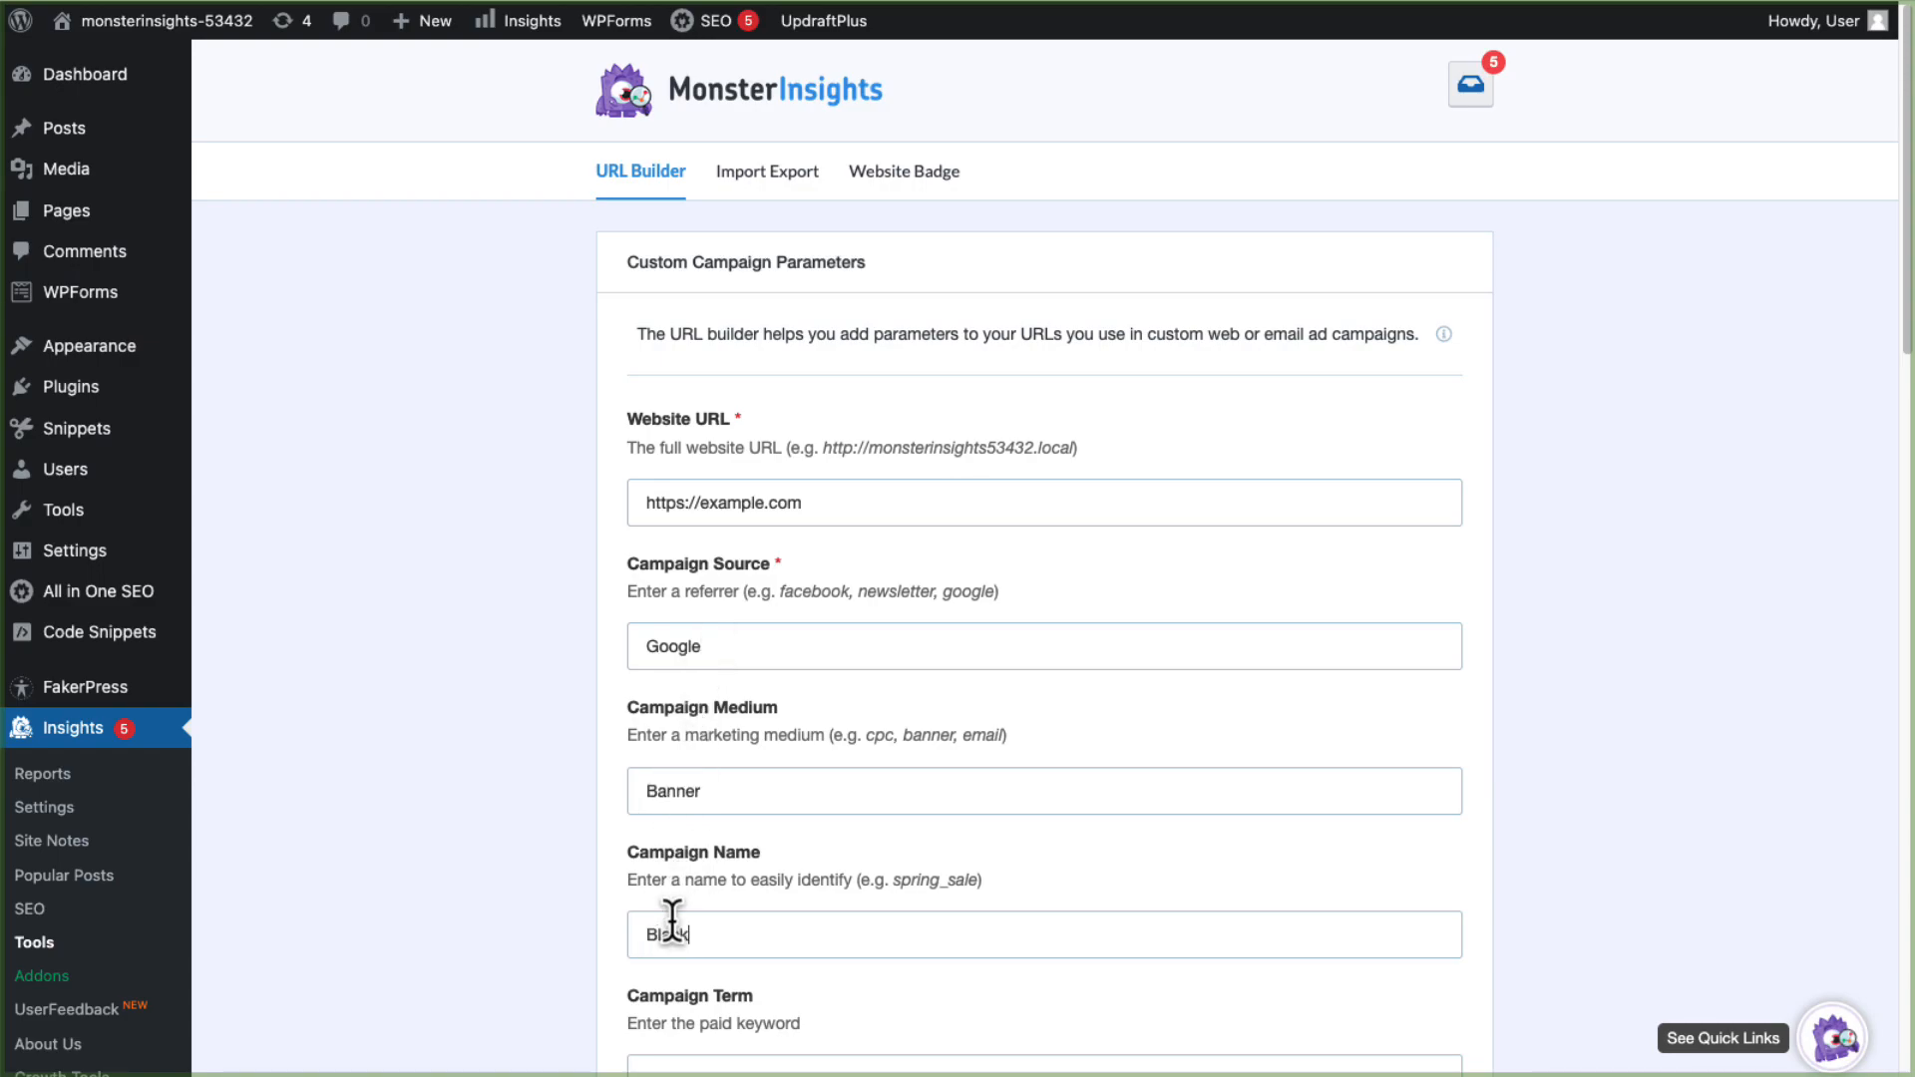
pyautogui.write('_Friday_Sale')
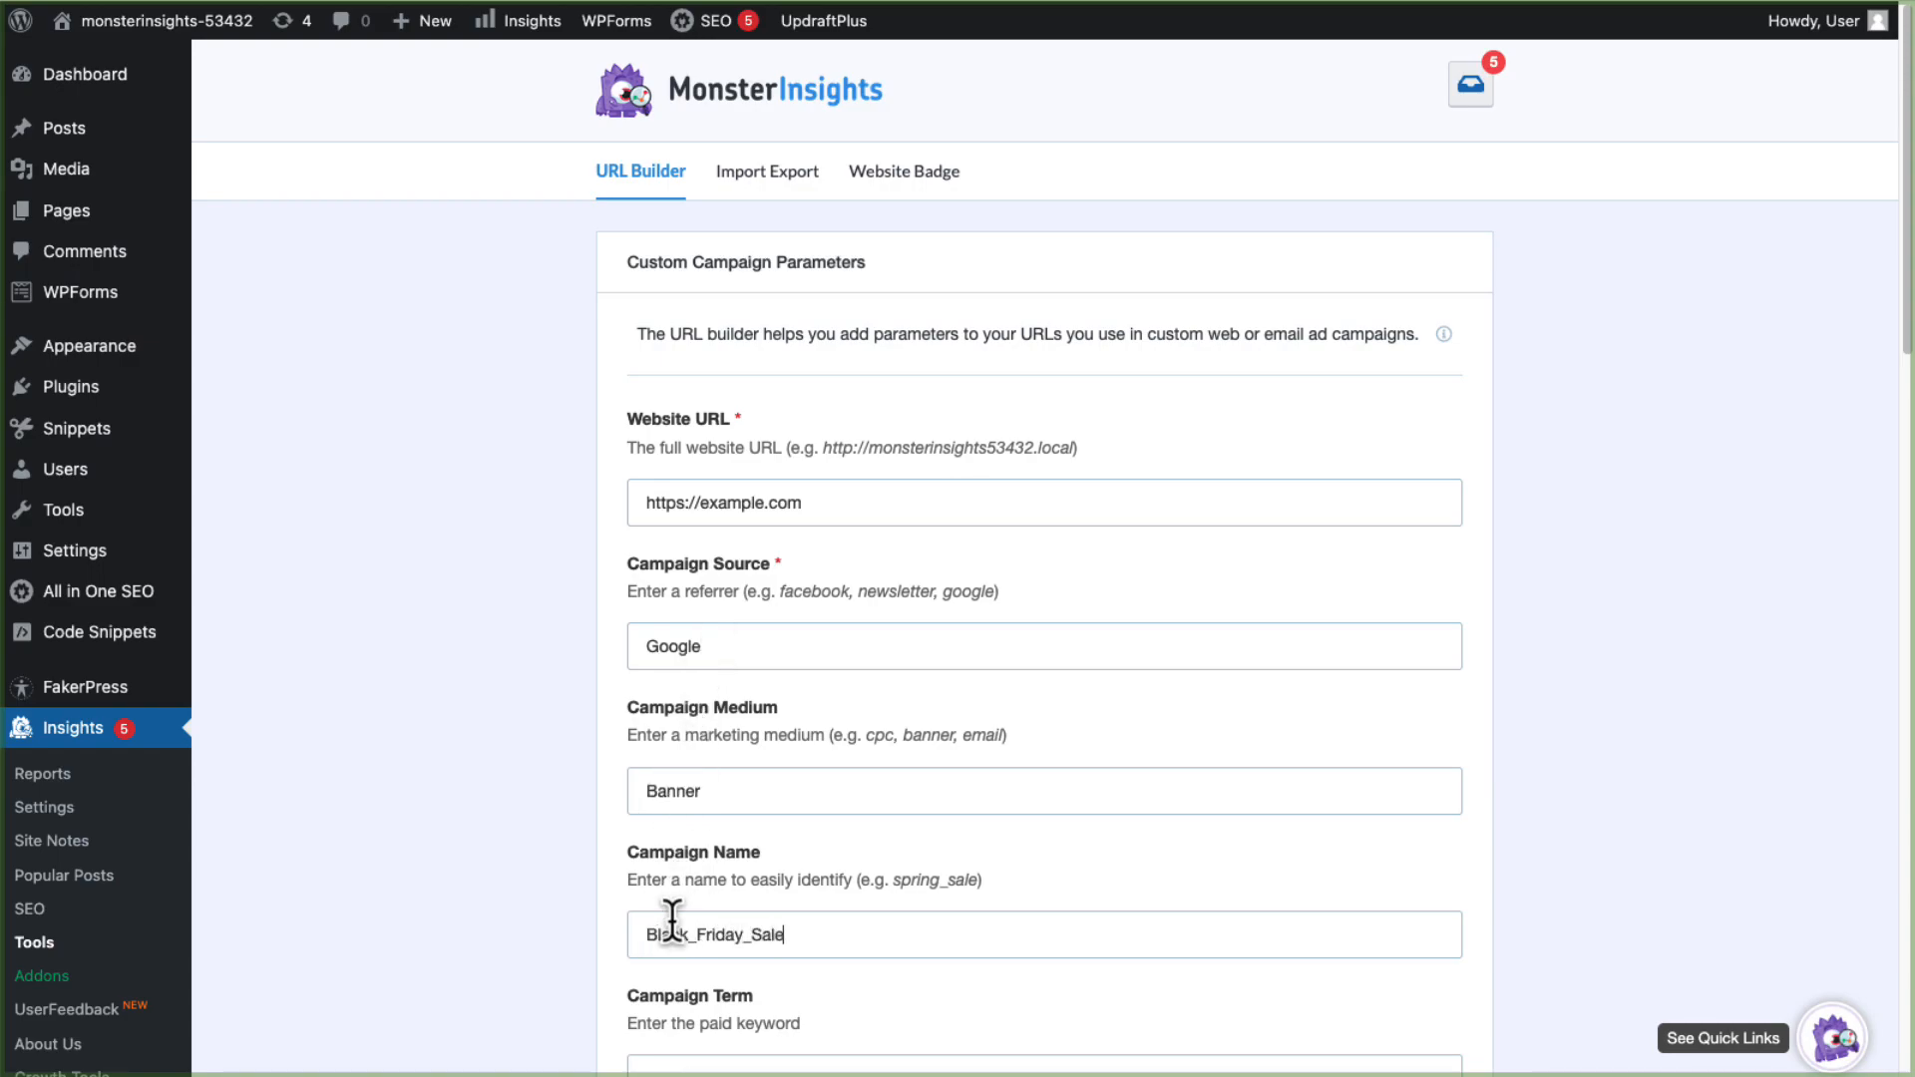
pyautogui.scroll(-3)
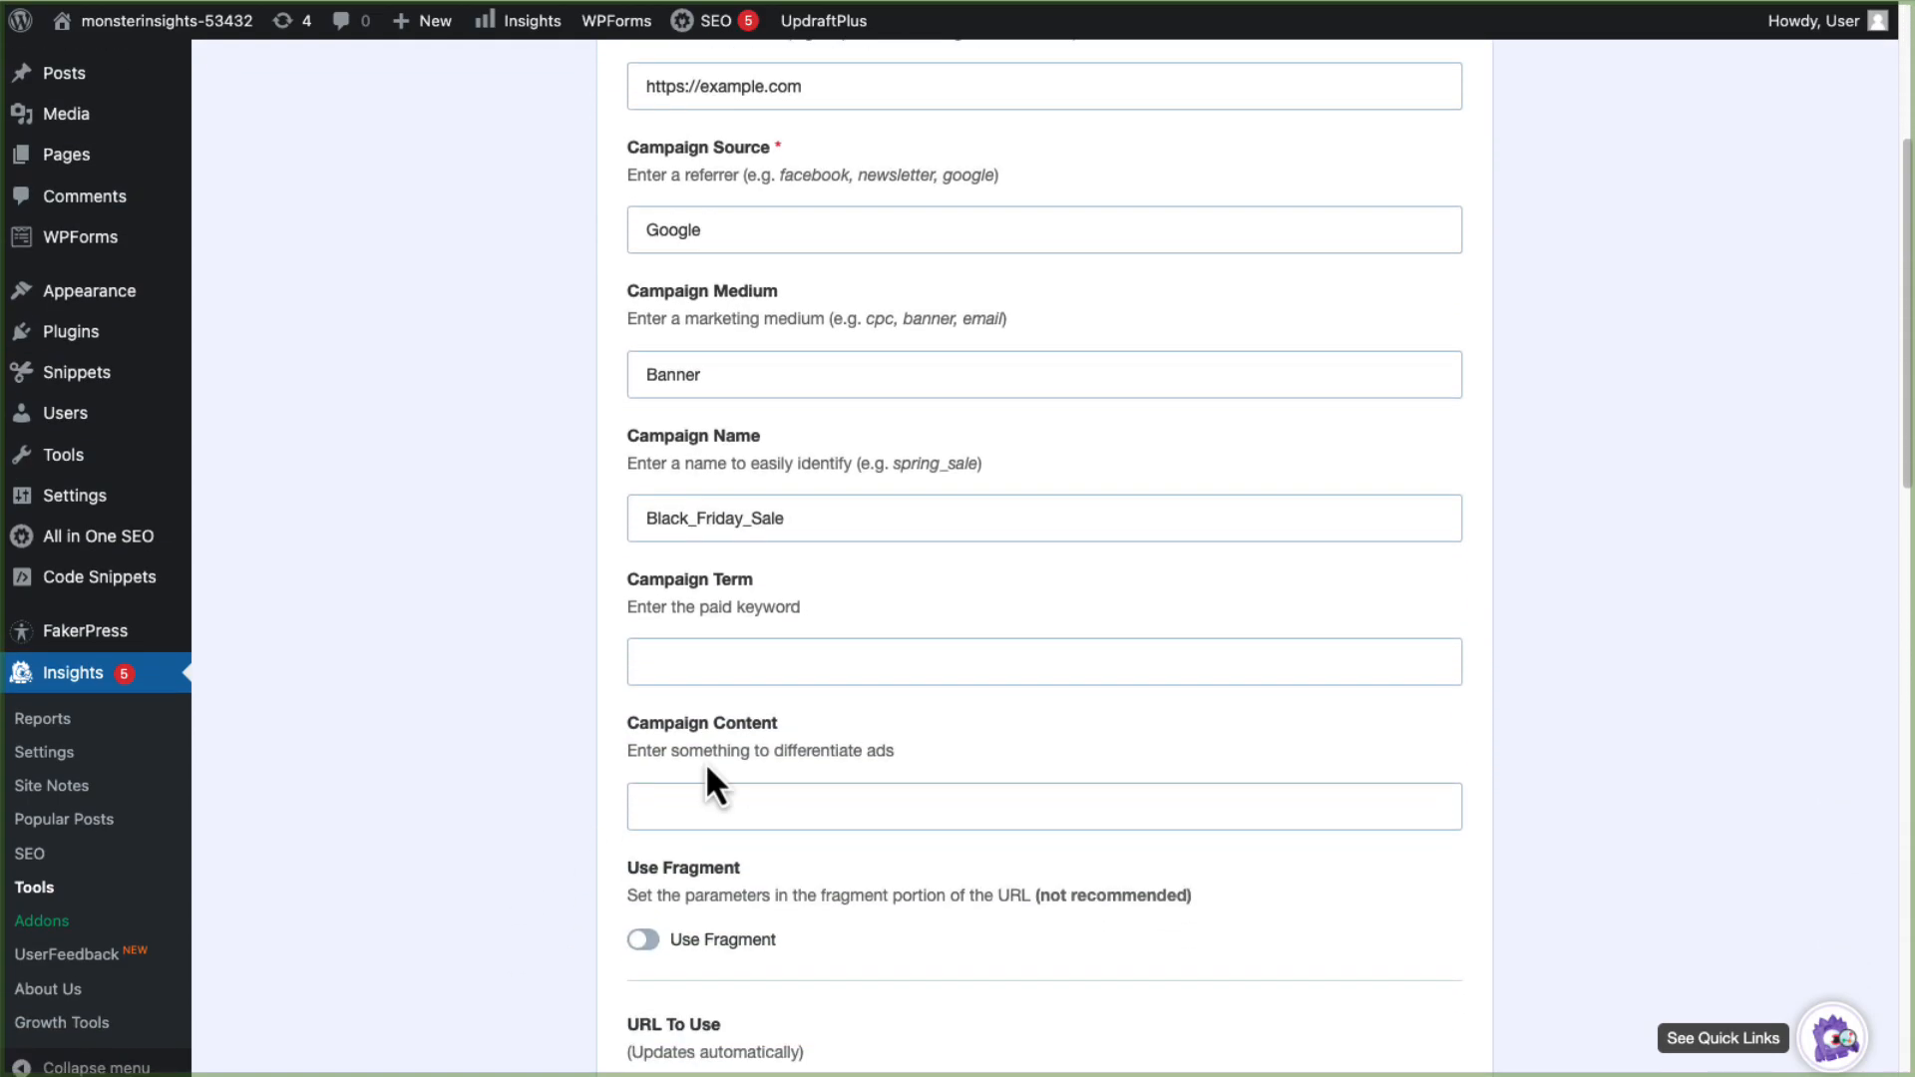
pyautogui.write('te')
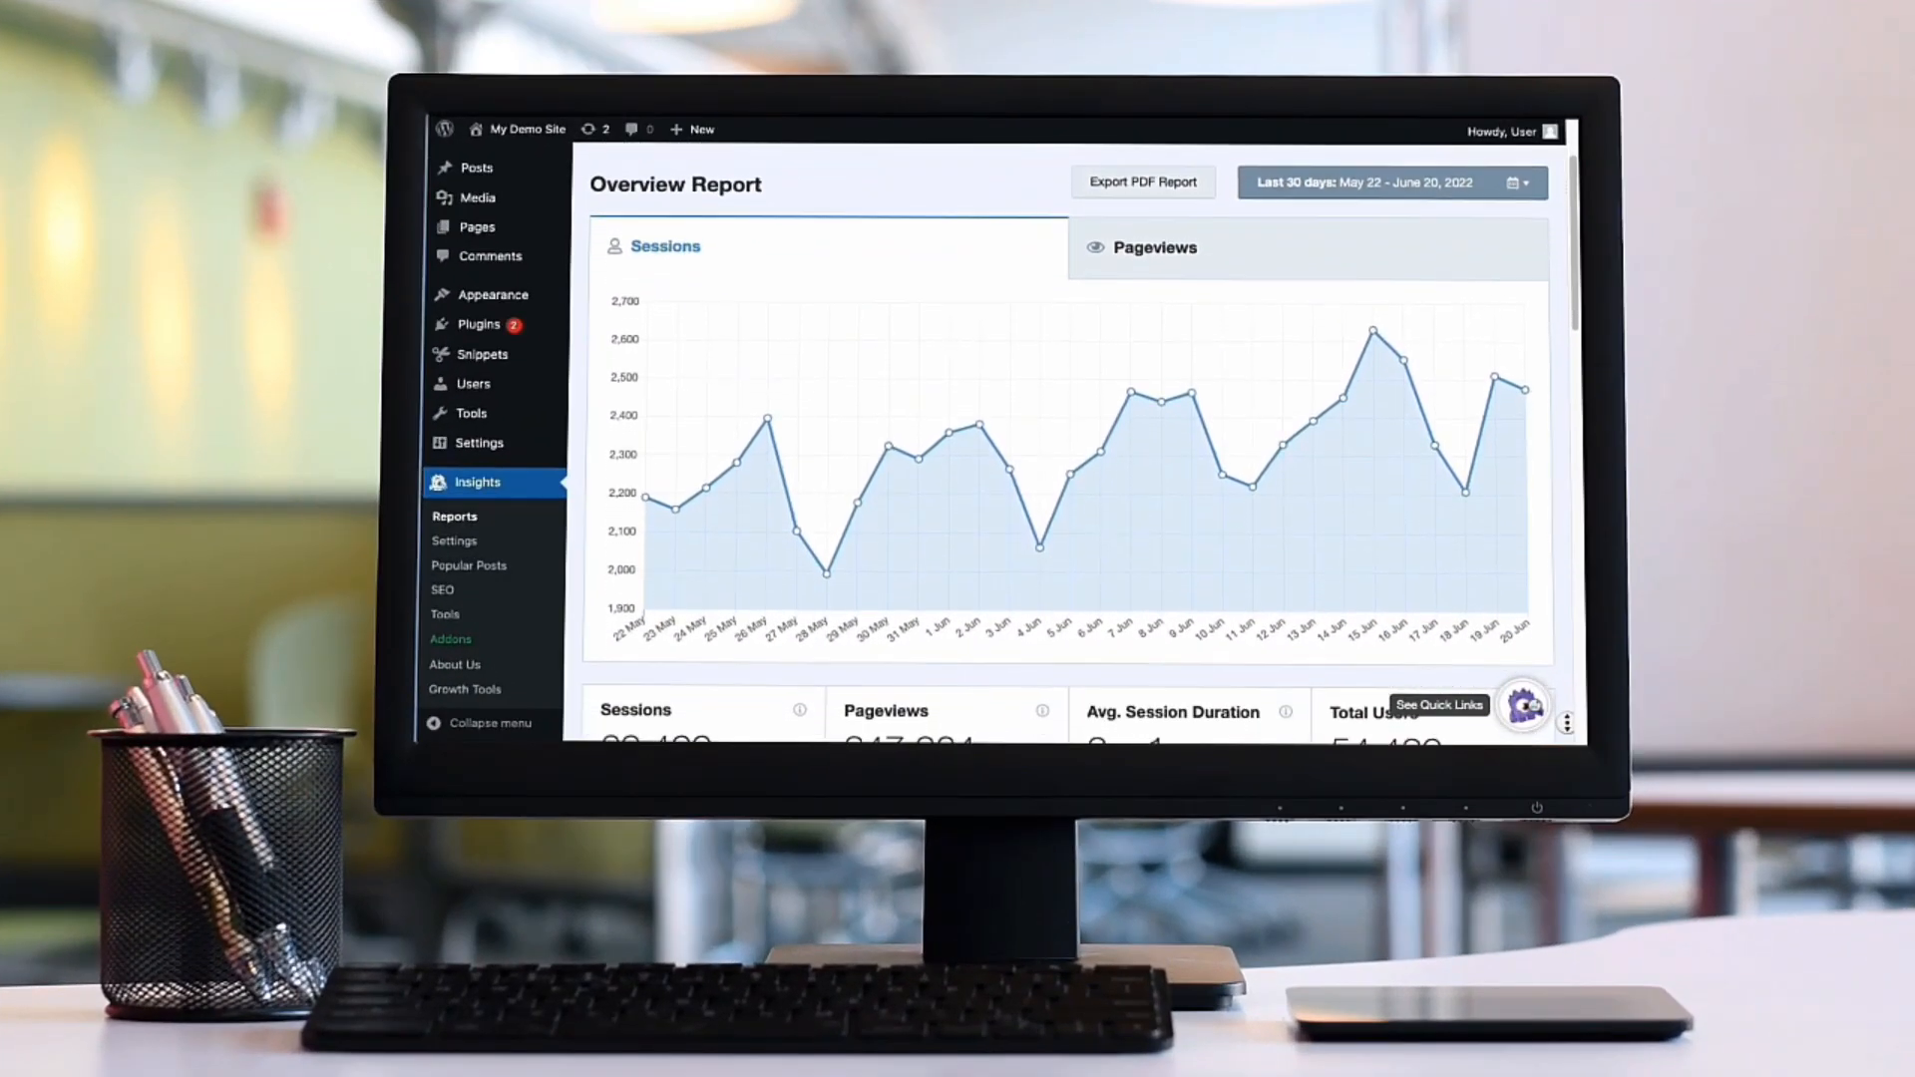
# Scroll through the Insights Overview Report and the Features and Addons list
pyautogui.scroll(-3)
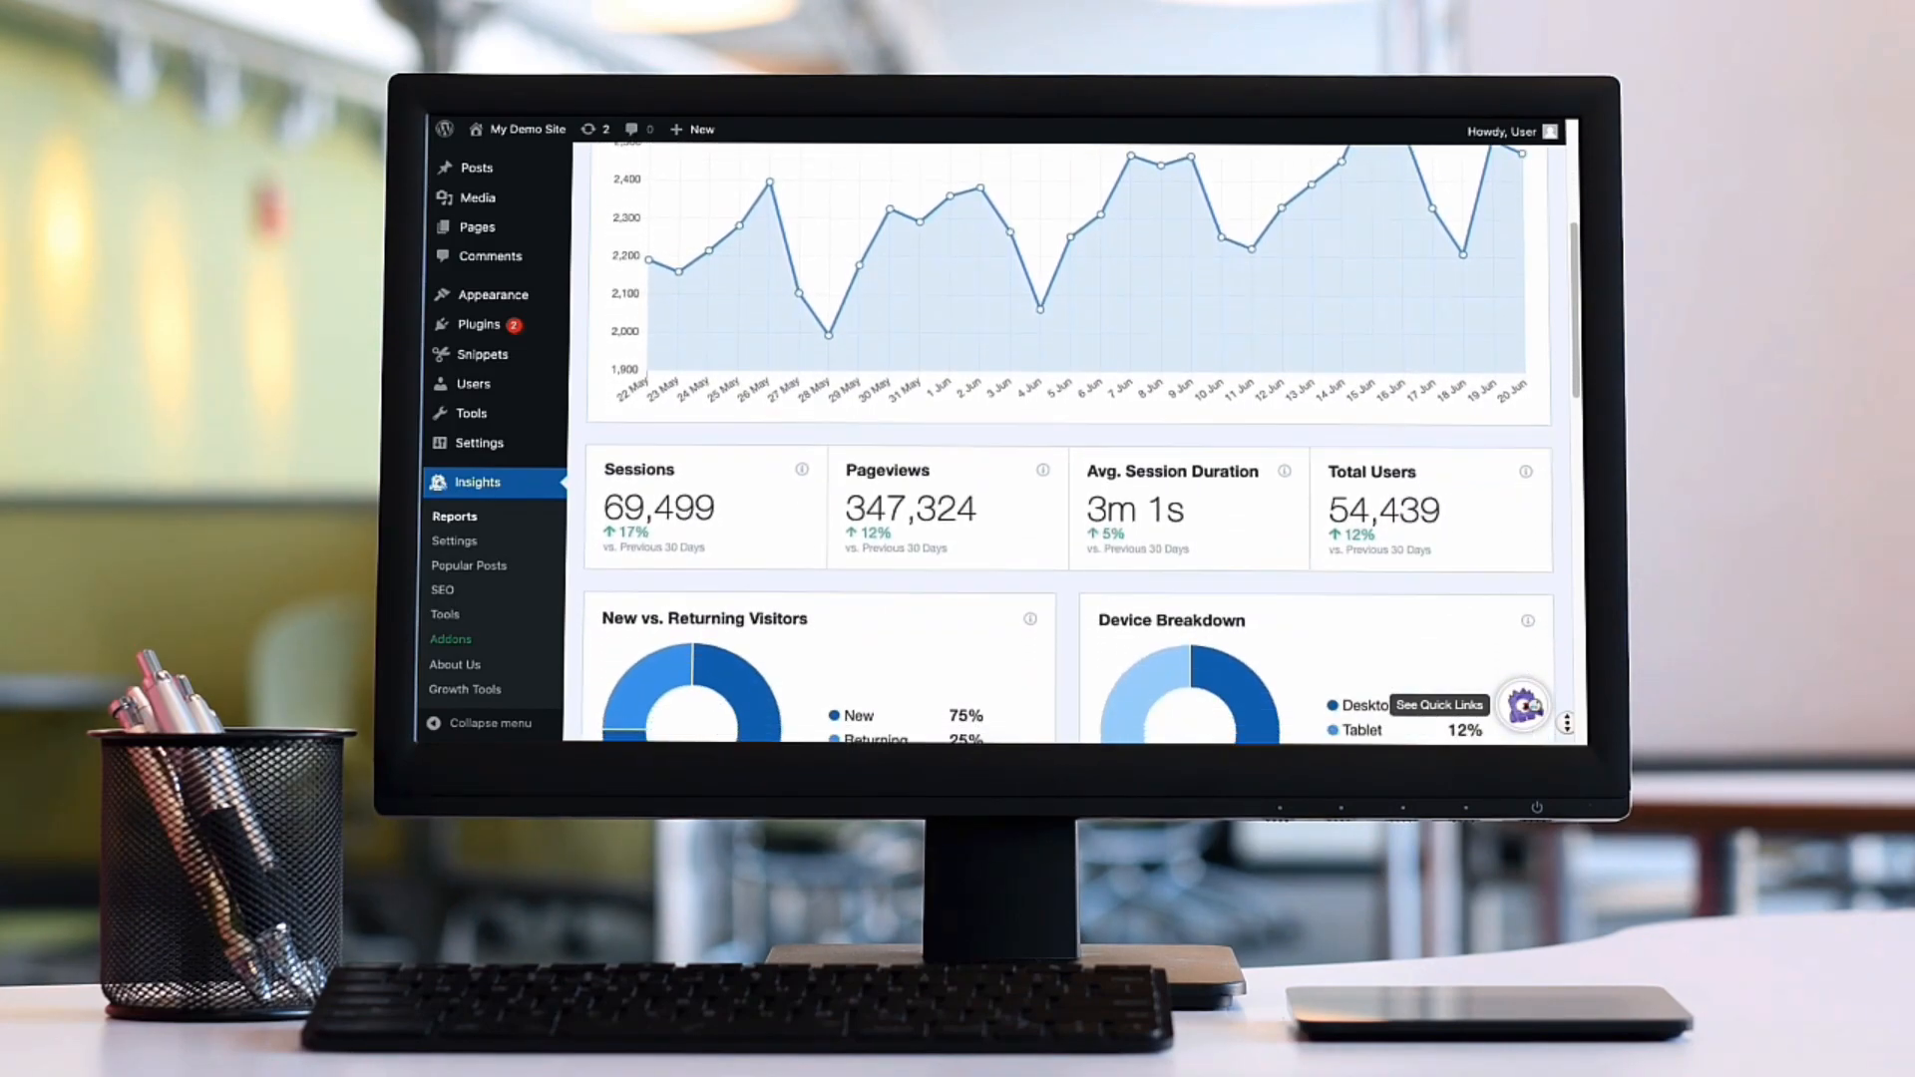
pyautogui.scroll(-3)
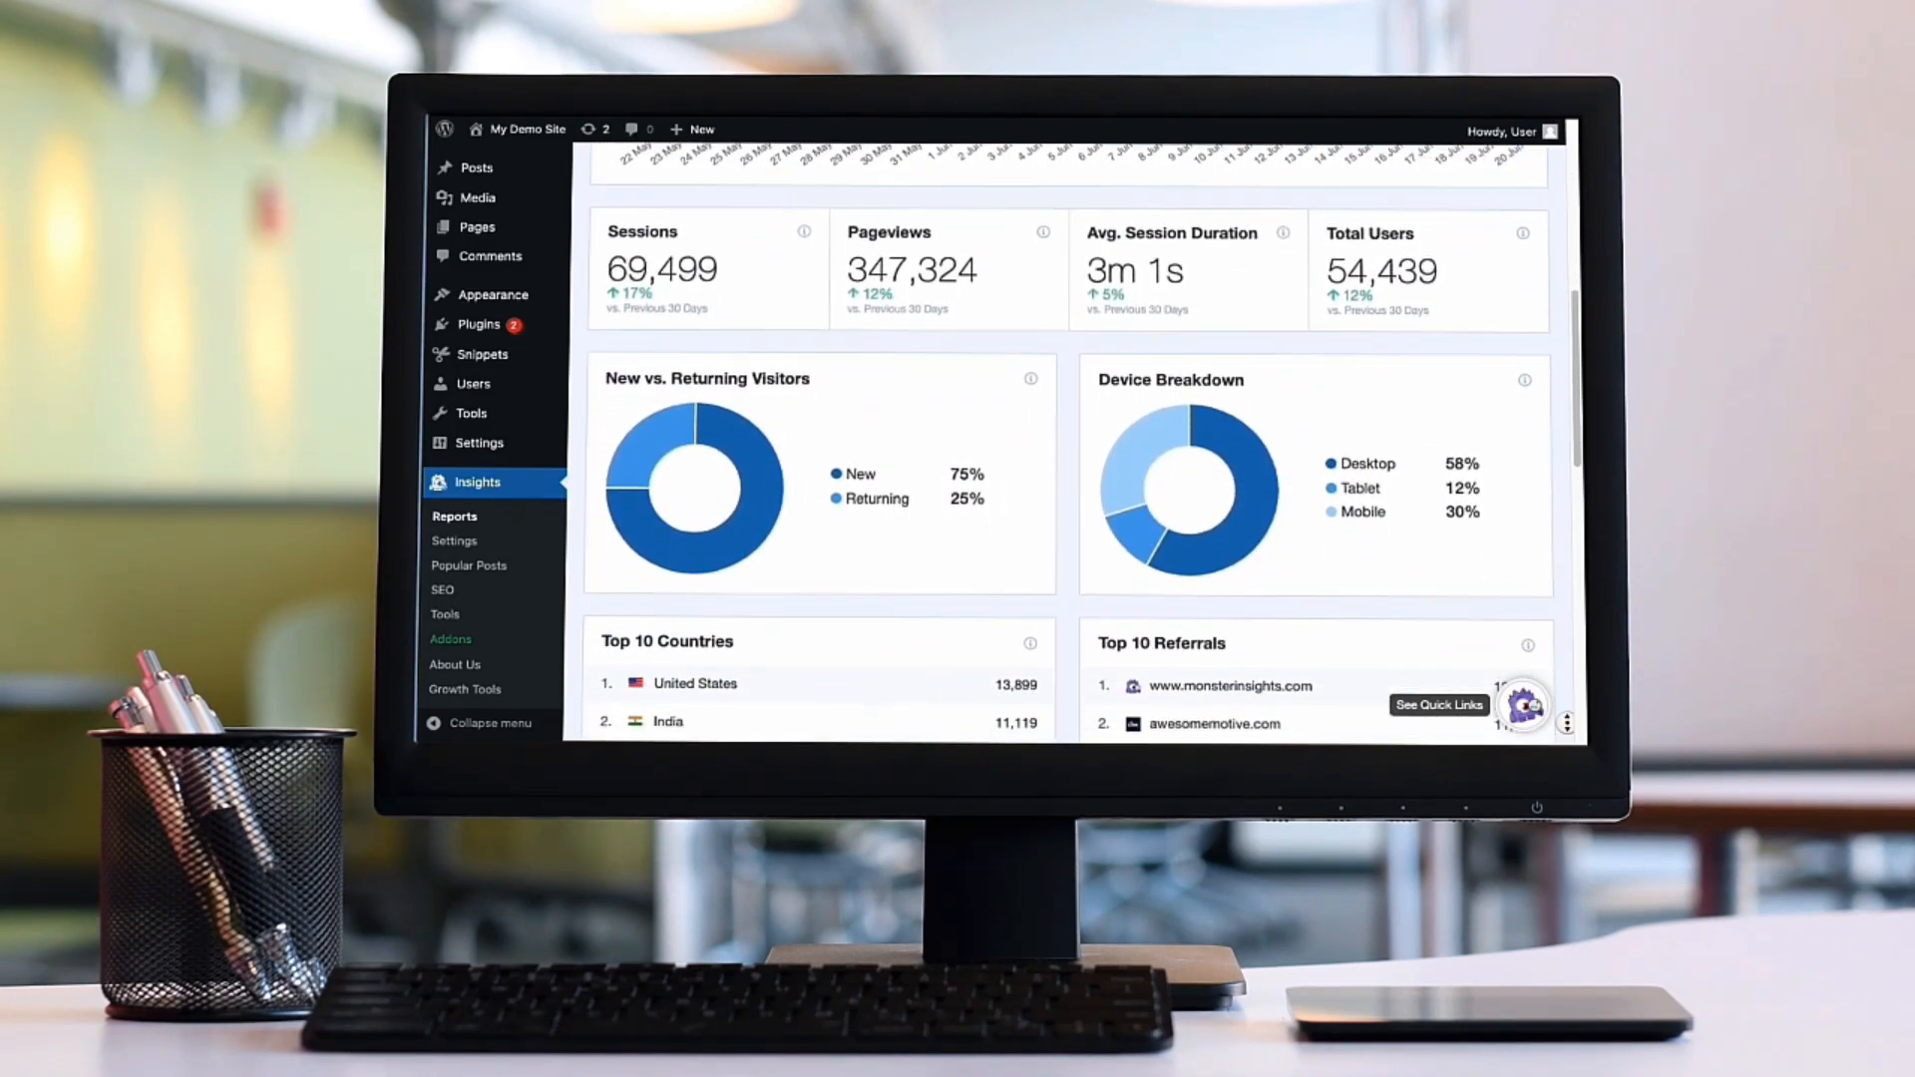
pyautogui.scroll(-3)
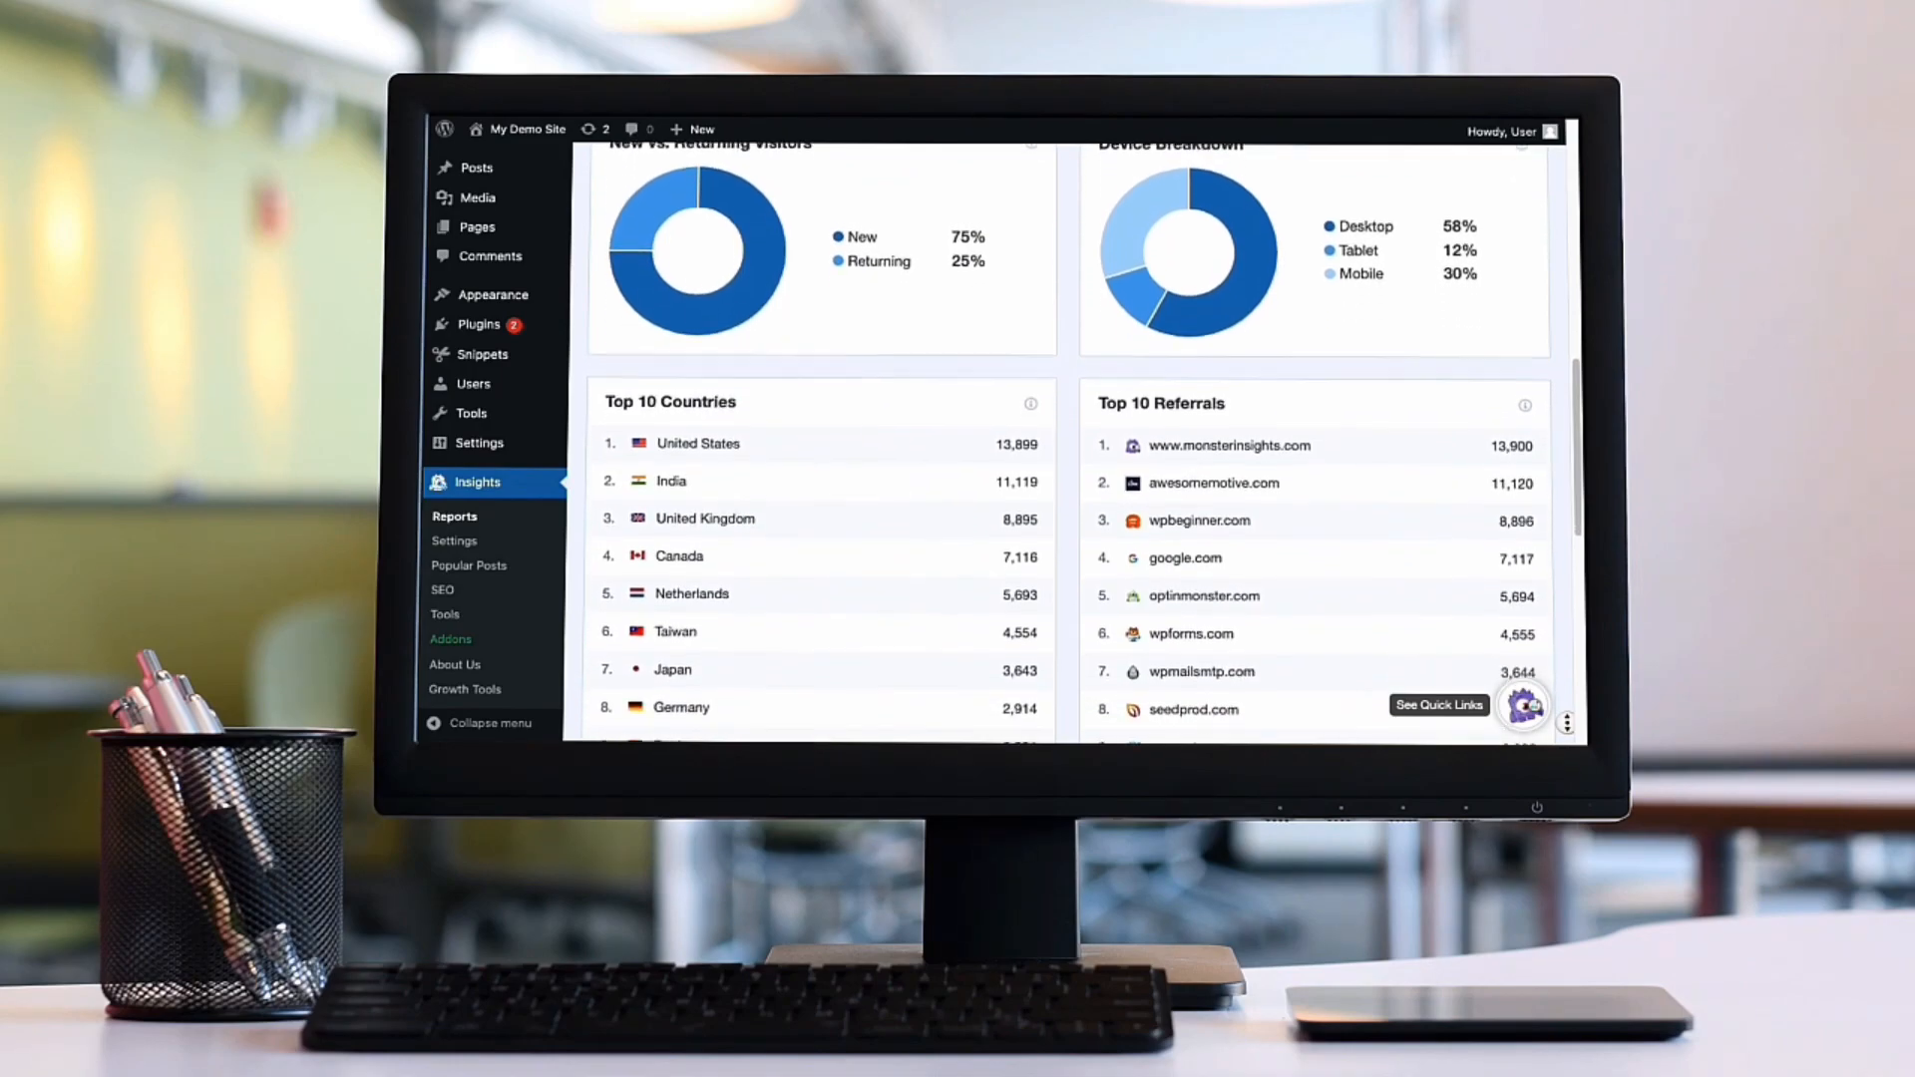
pyautogui.scroll(-3)
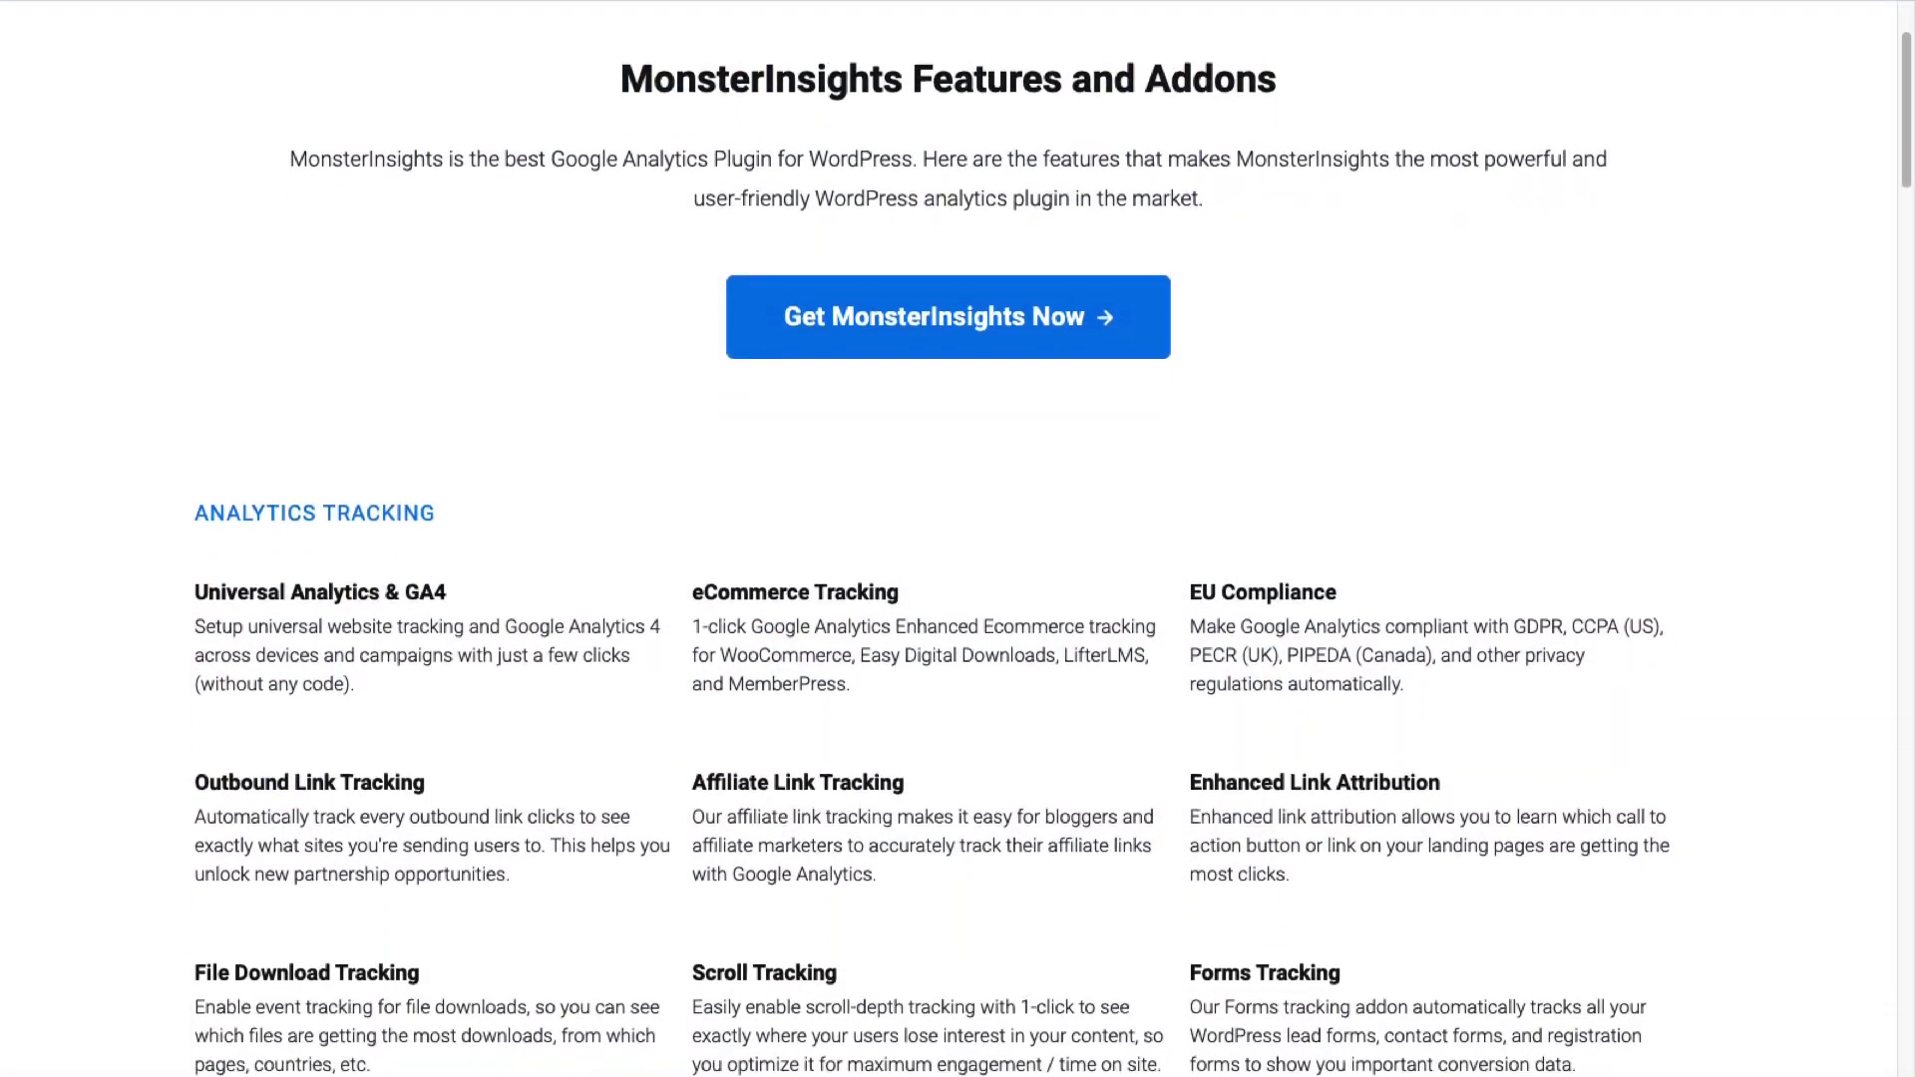
pyautogui.scroll(-3)
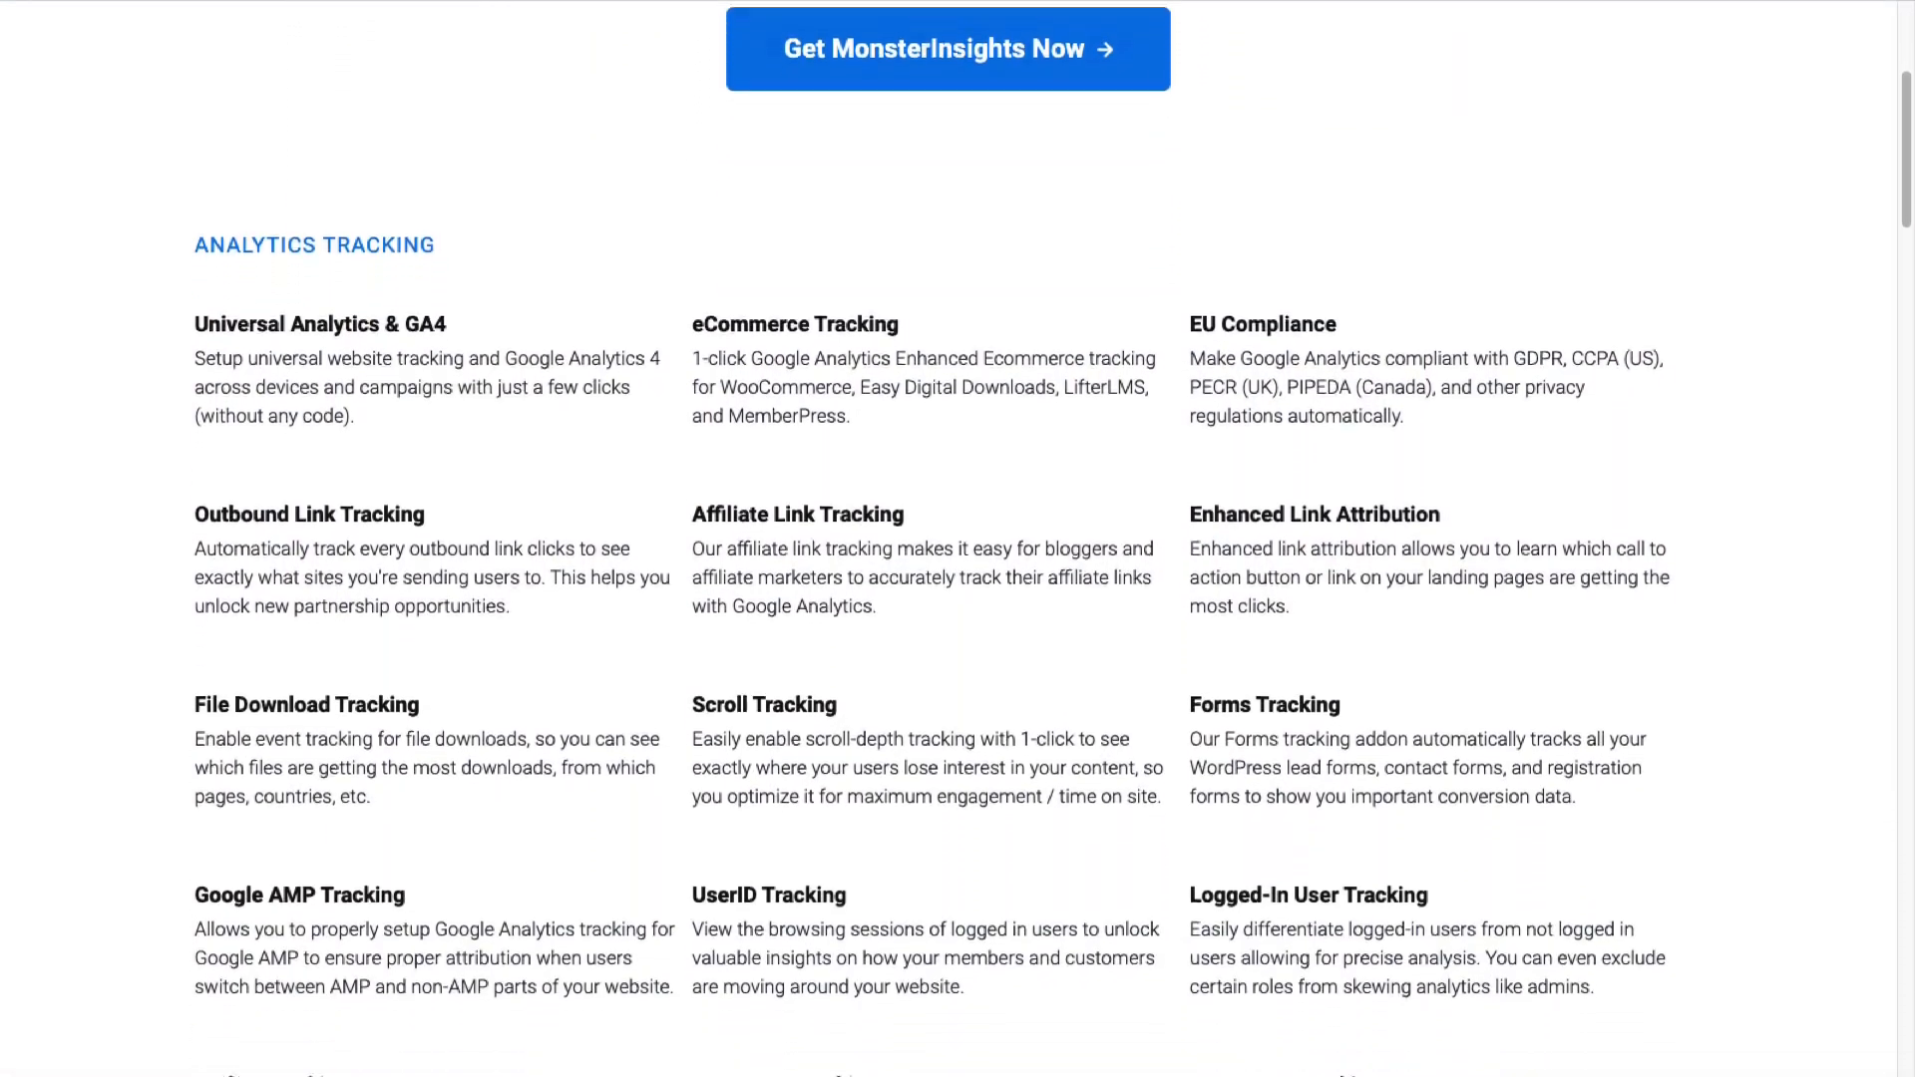
pyautogui.scroll(-3)
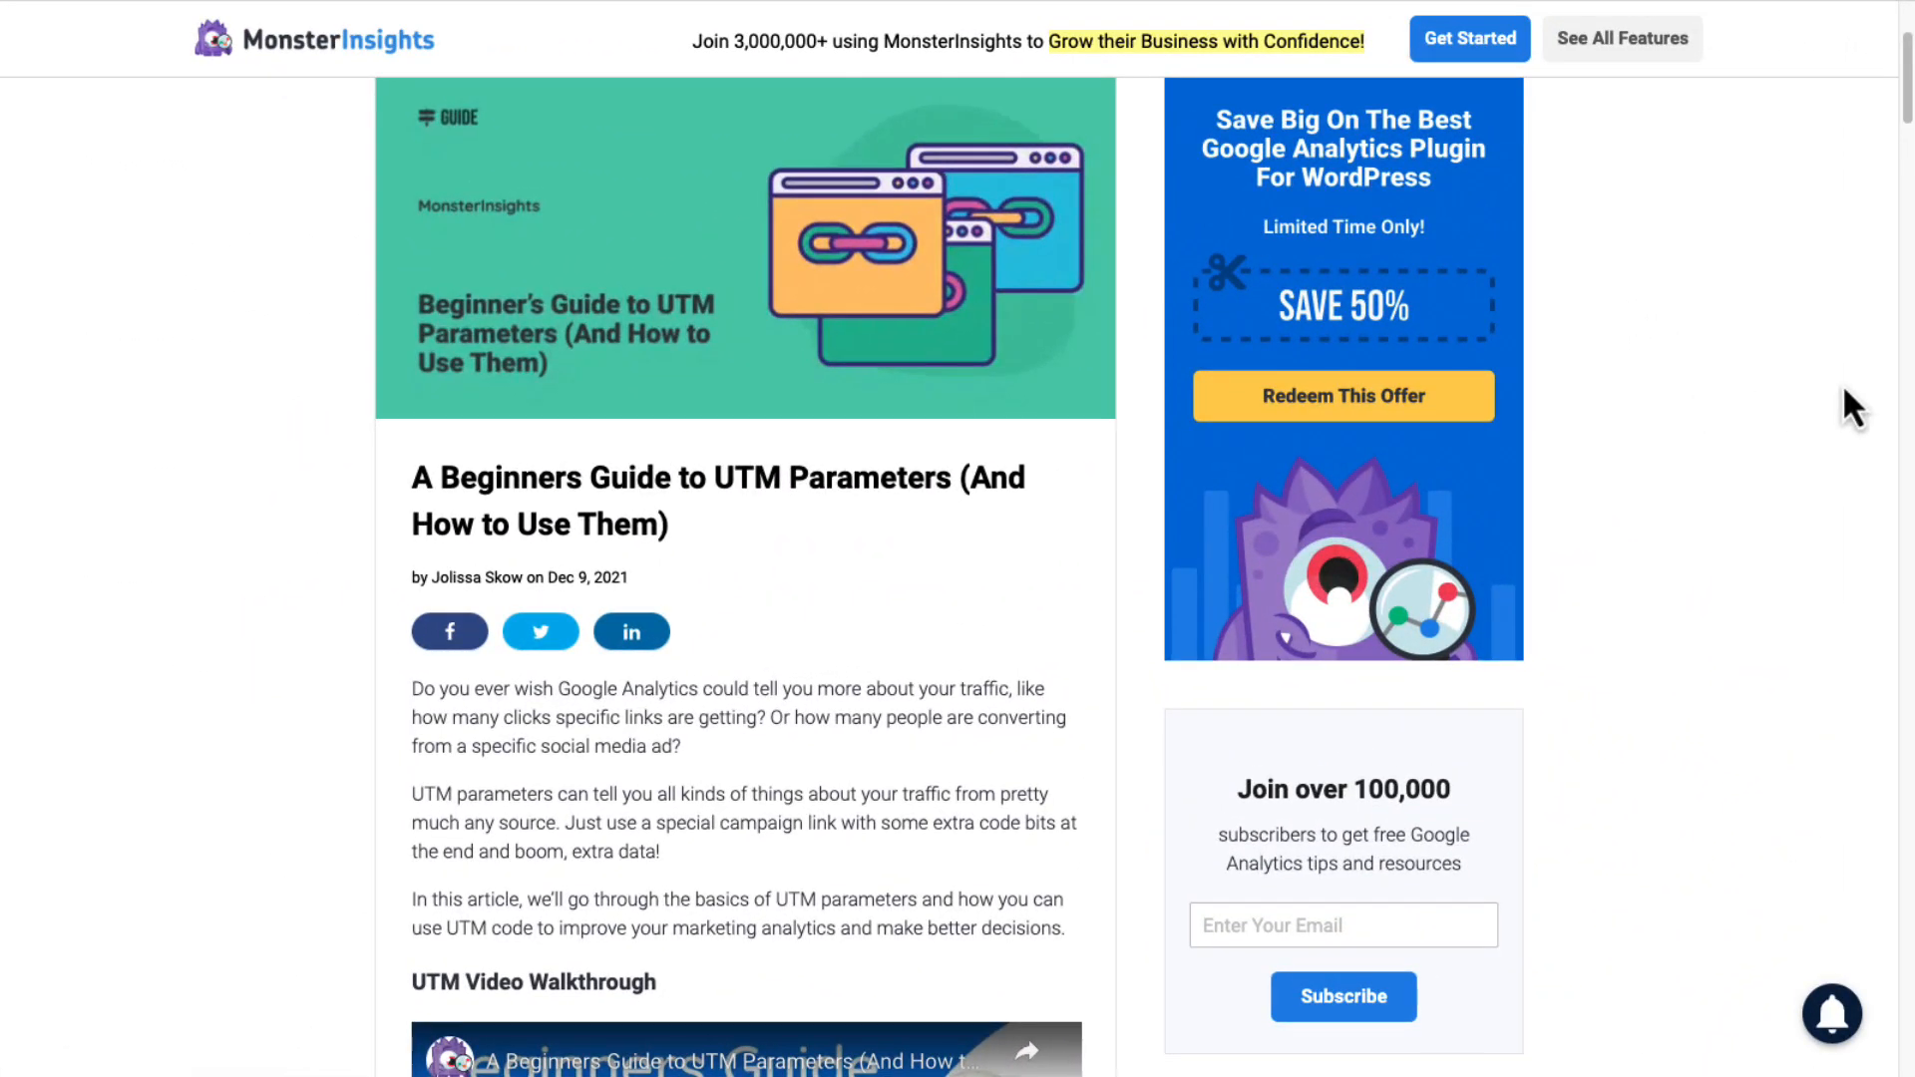
# Scroll the UTM guide down to the 'What Are UTM Parameters?' section
pyautogui.scroll(-3)
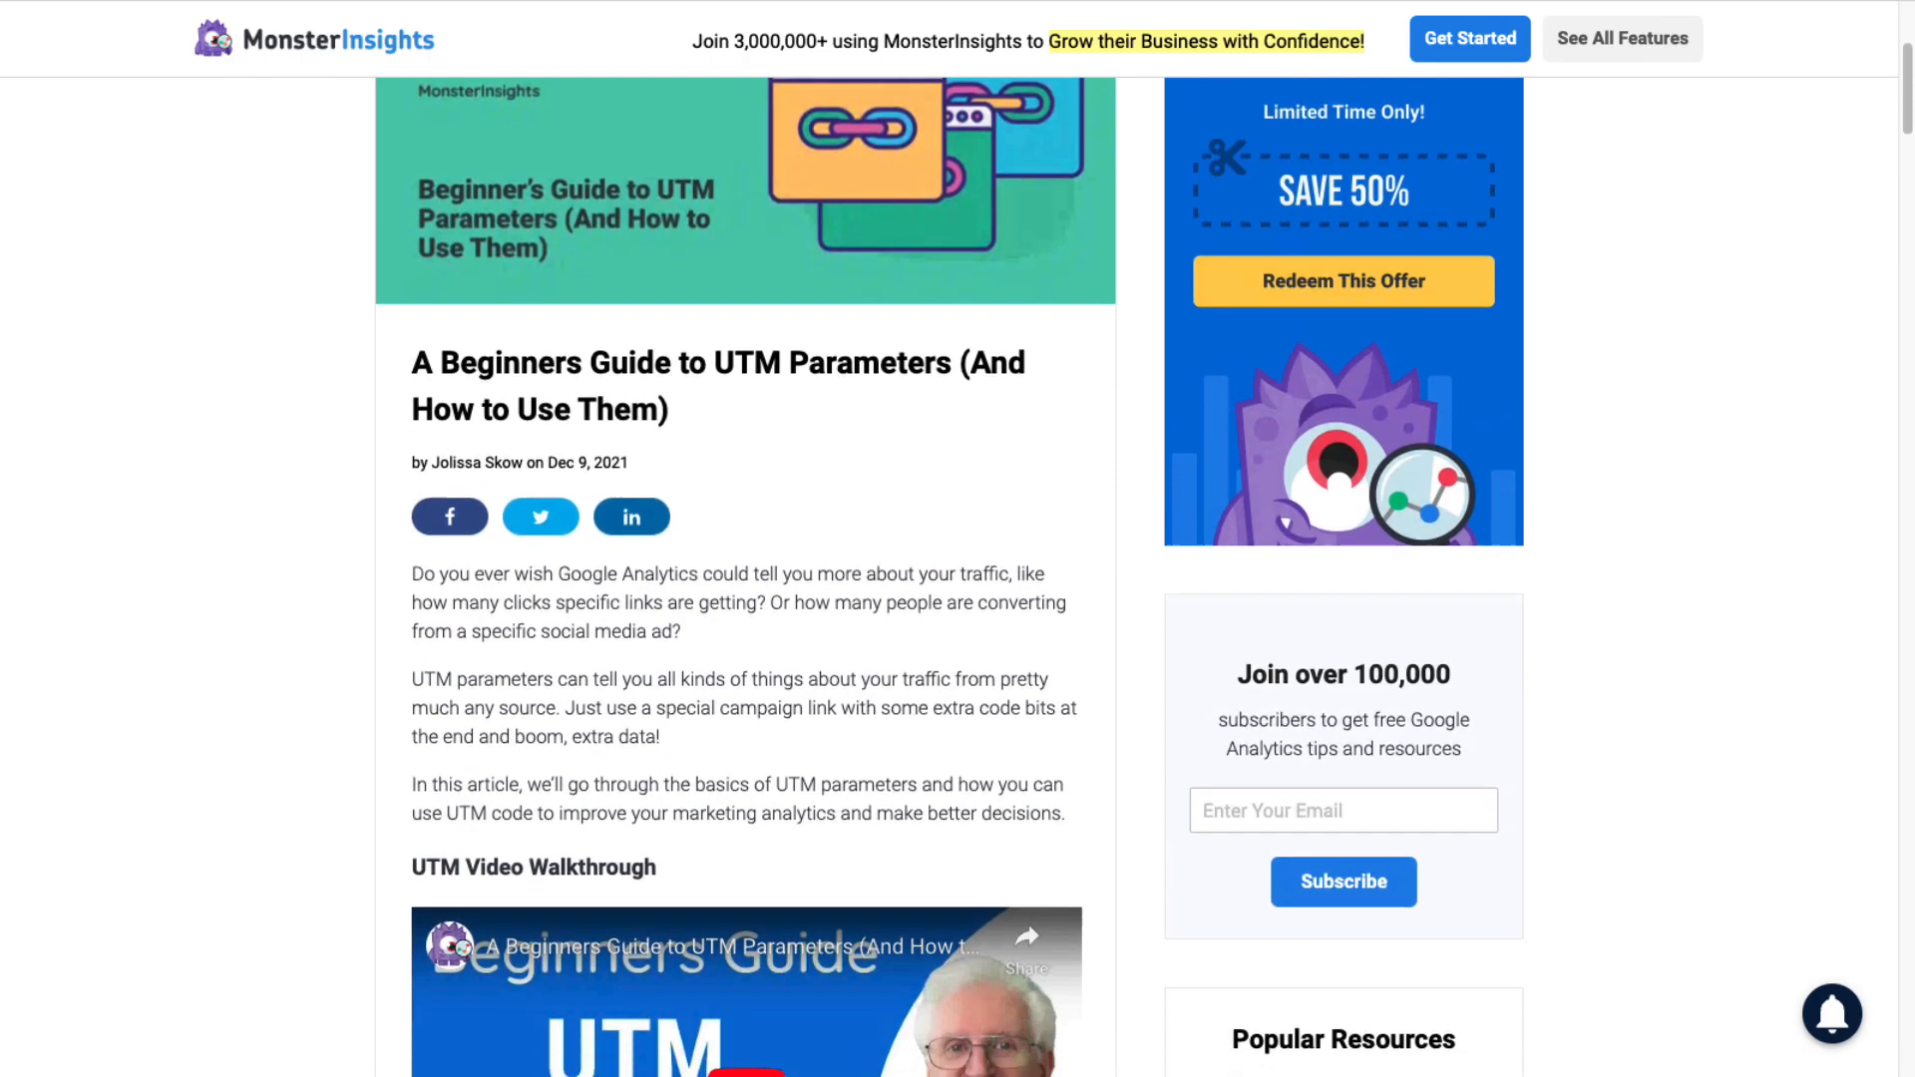
pyautogui.scroll(-3)
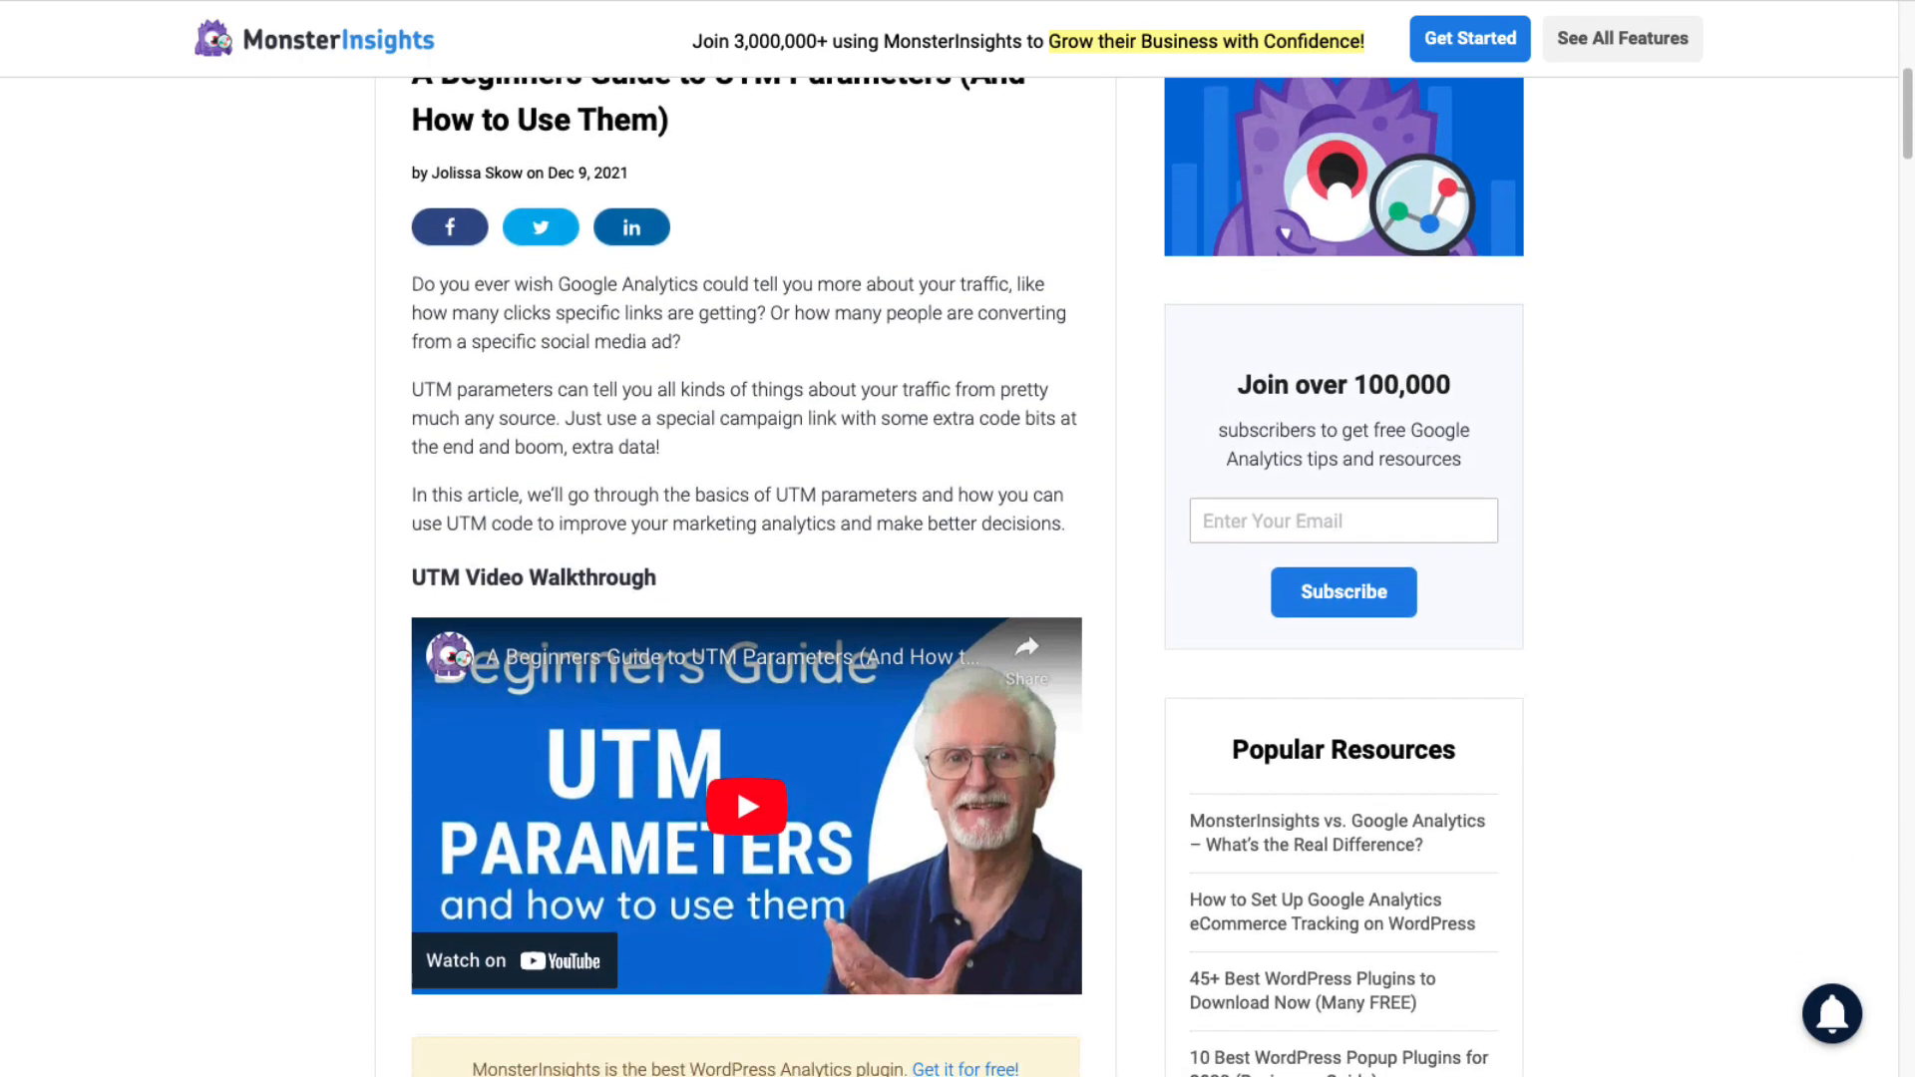
pyautogui.scroll(-3)
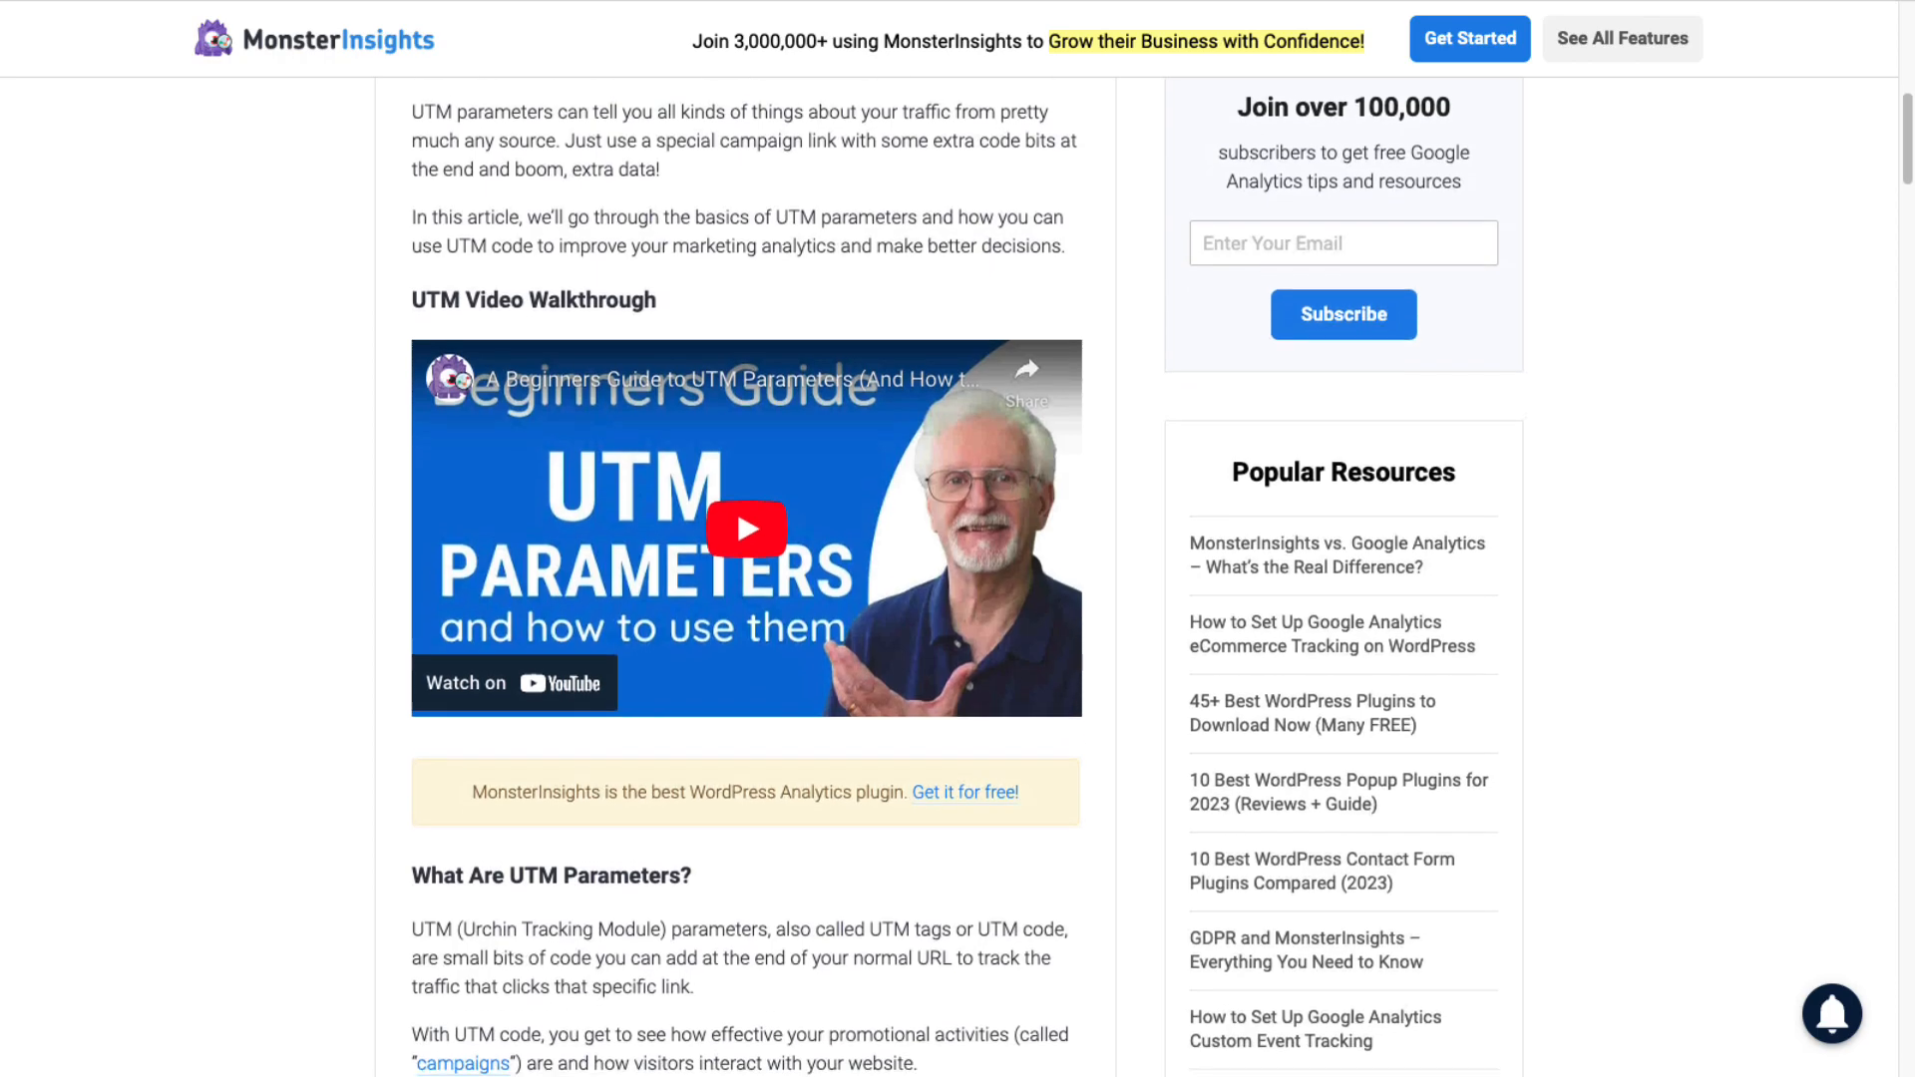
pyautogui.scroll(-3)
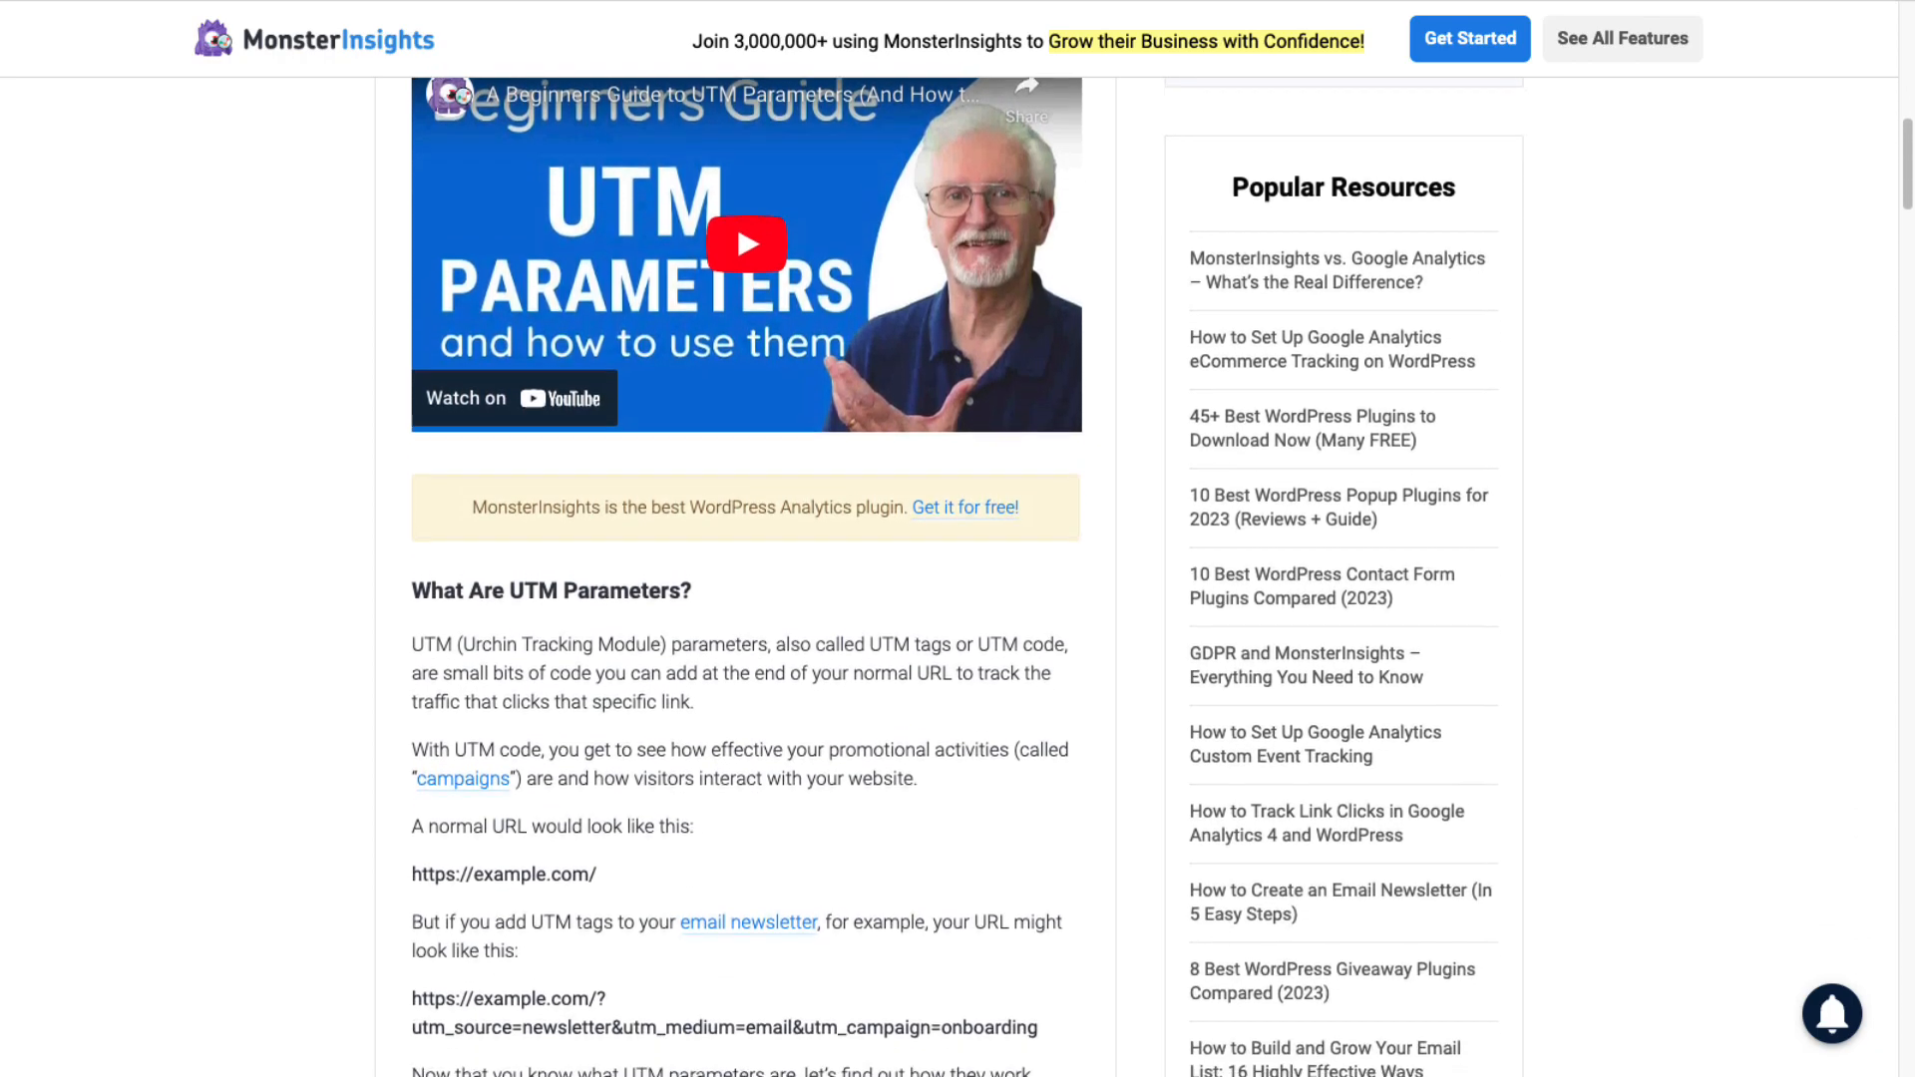